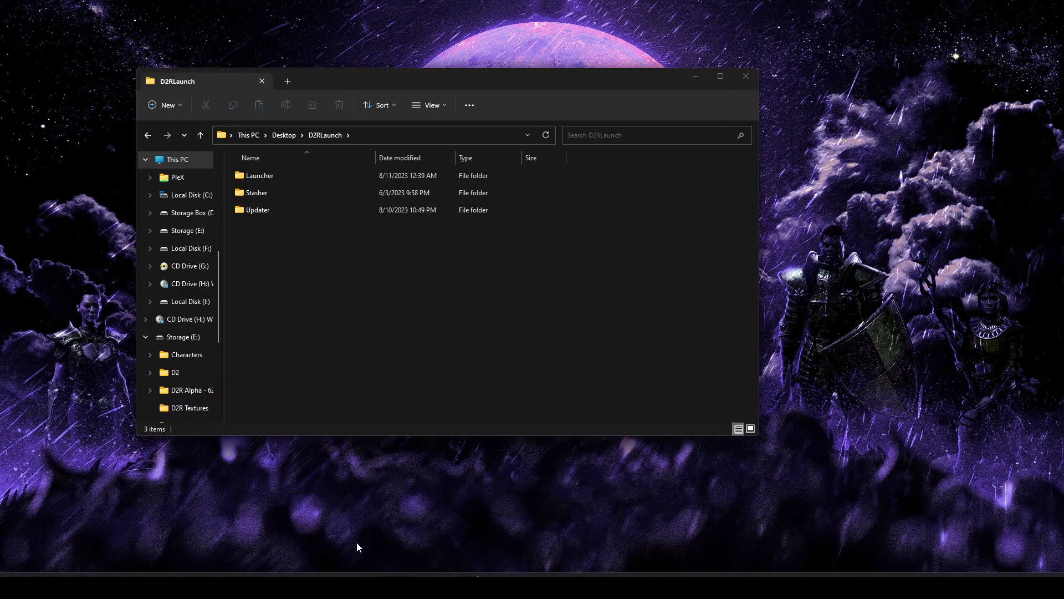
Browse the D2RLaunch folder, looking at its subfolders including Updater
left_click(258, 210)
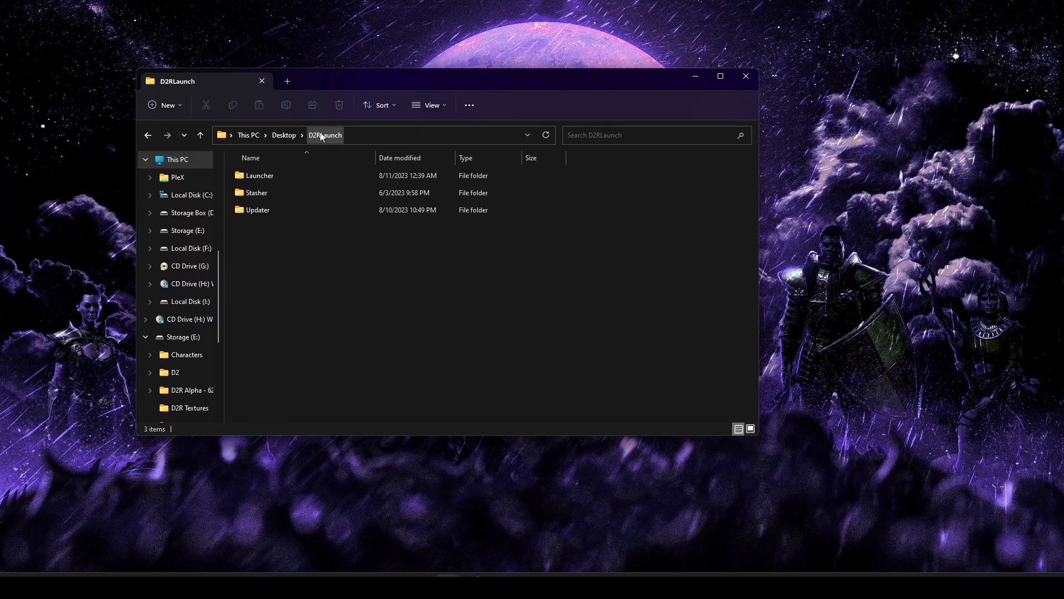
left_click(260, 176)
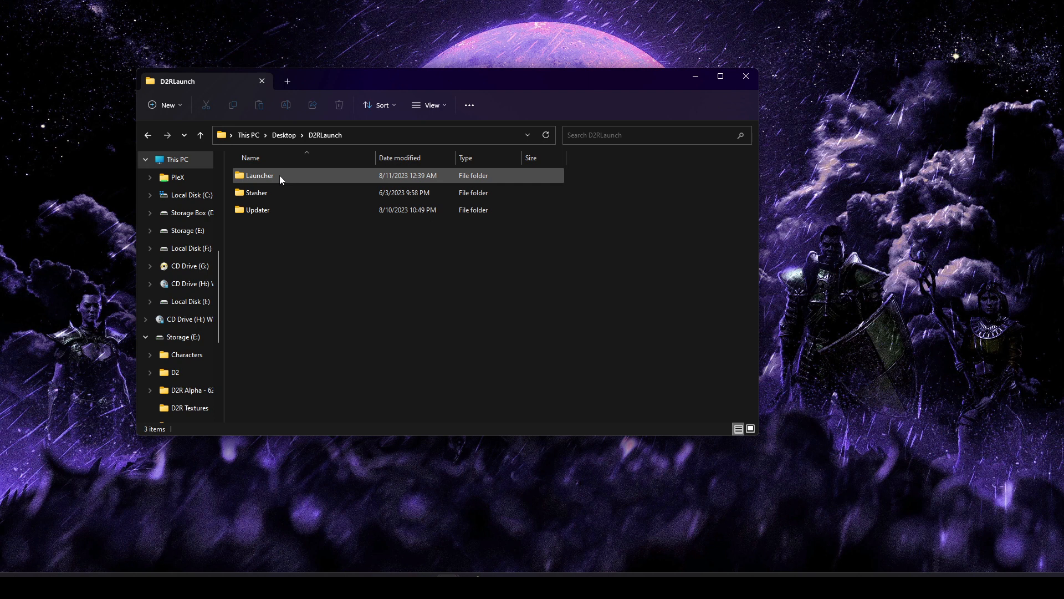
left_click(257, 192)
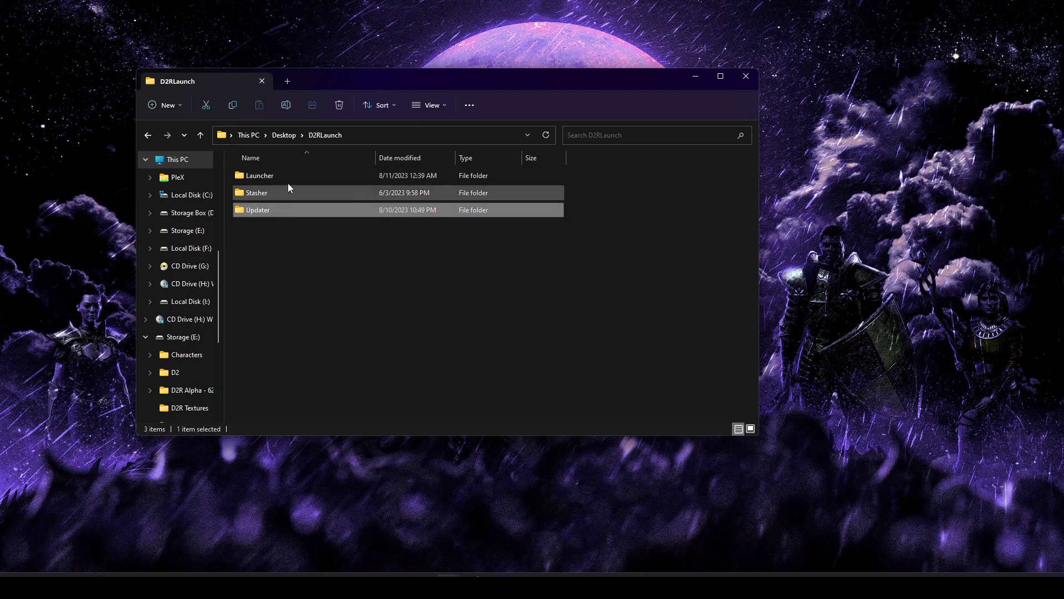
mouse_move(260, 175)
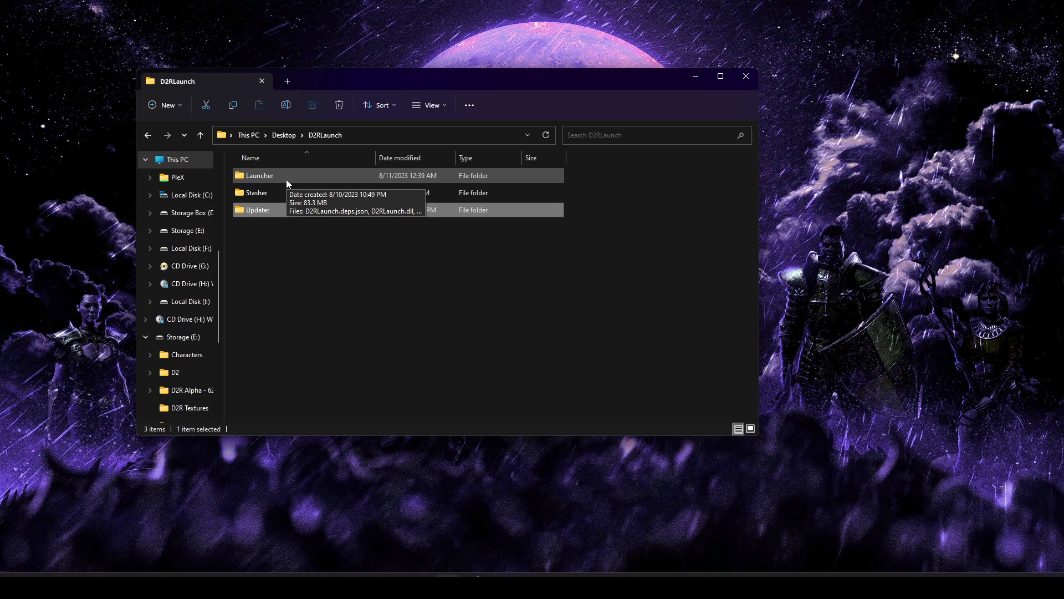
mouse_move(295, 196)
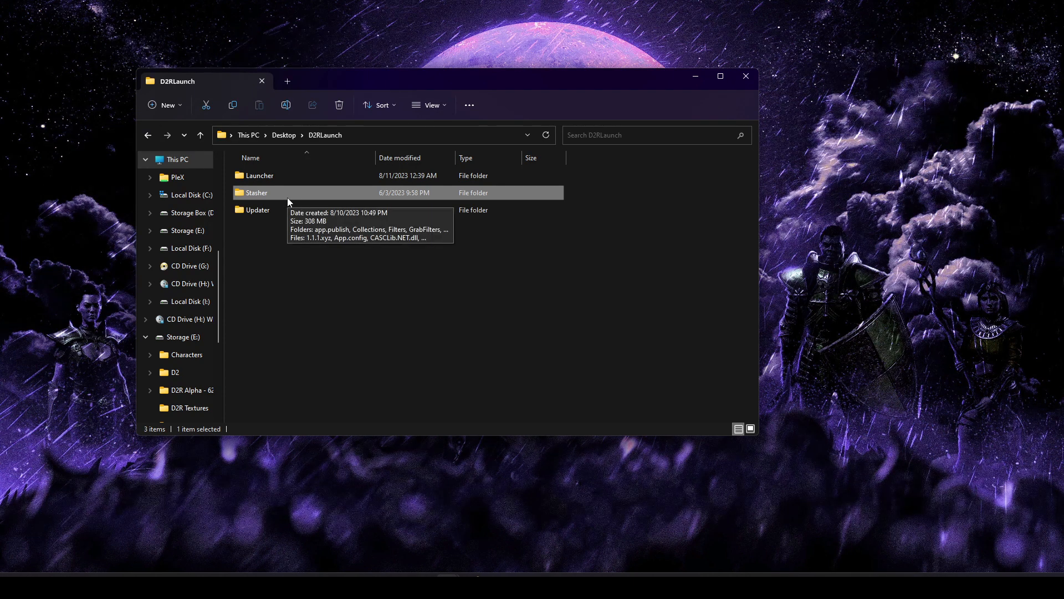
left_click(257, 210)
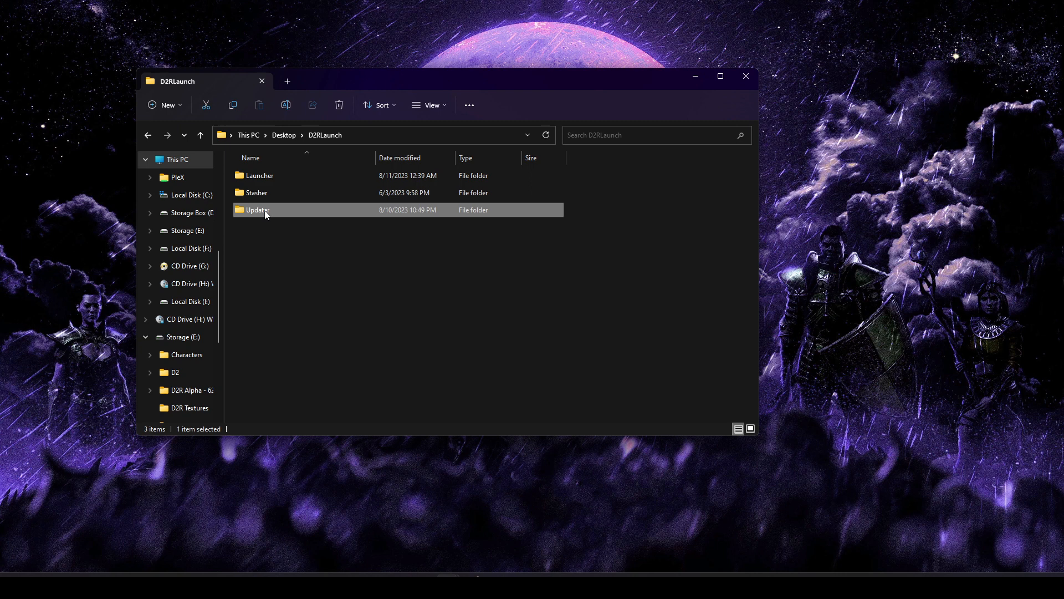
mouse_move(306, 252)
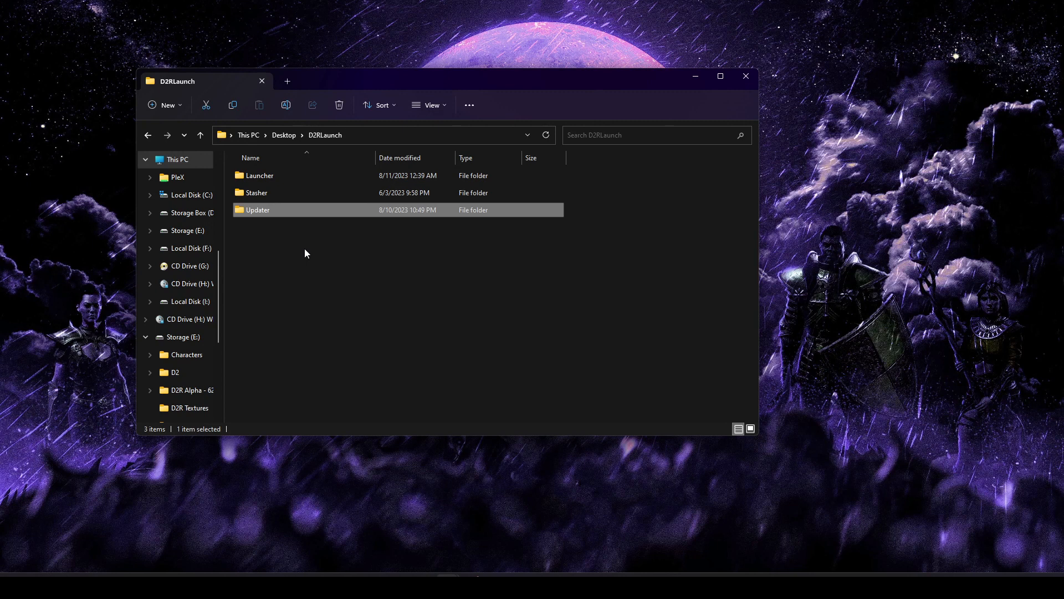
left_click(259, 175)
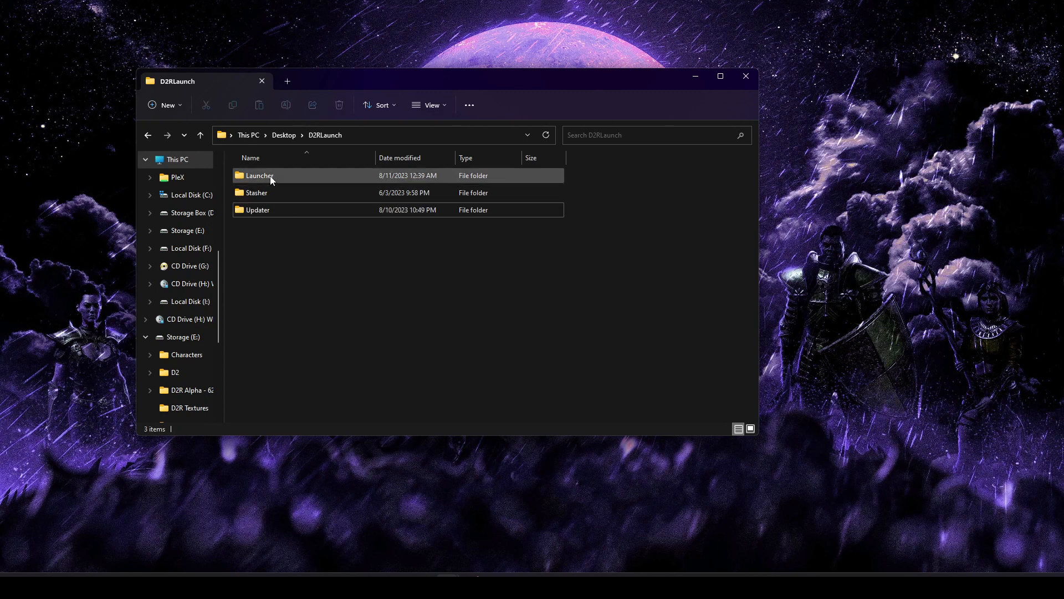
Open the Launcher folder and launch D2RLaunch.exe from it
double_click(259, 175)
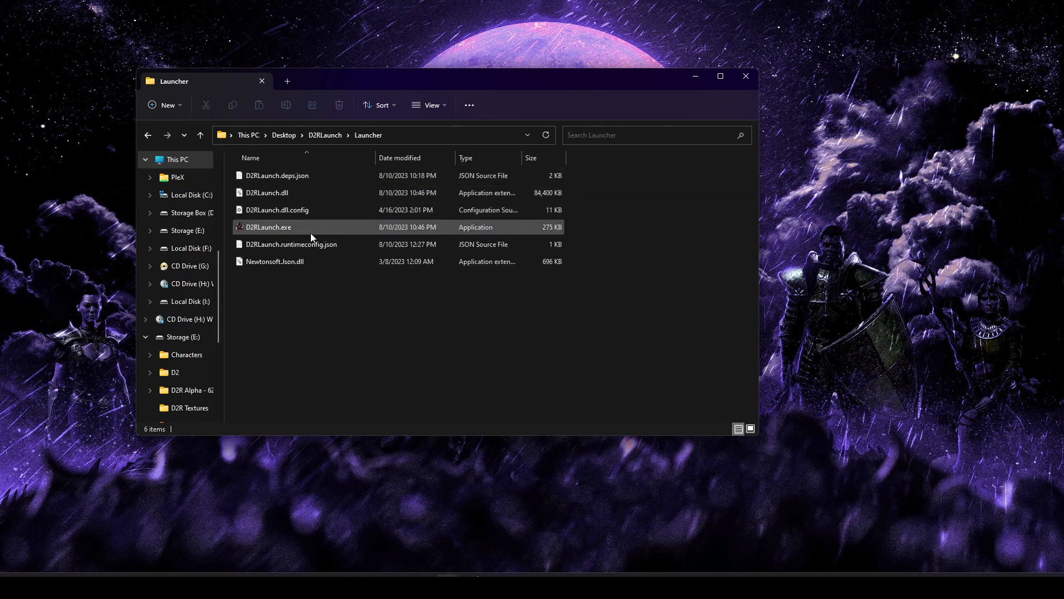
left_click(267, 226)
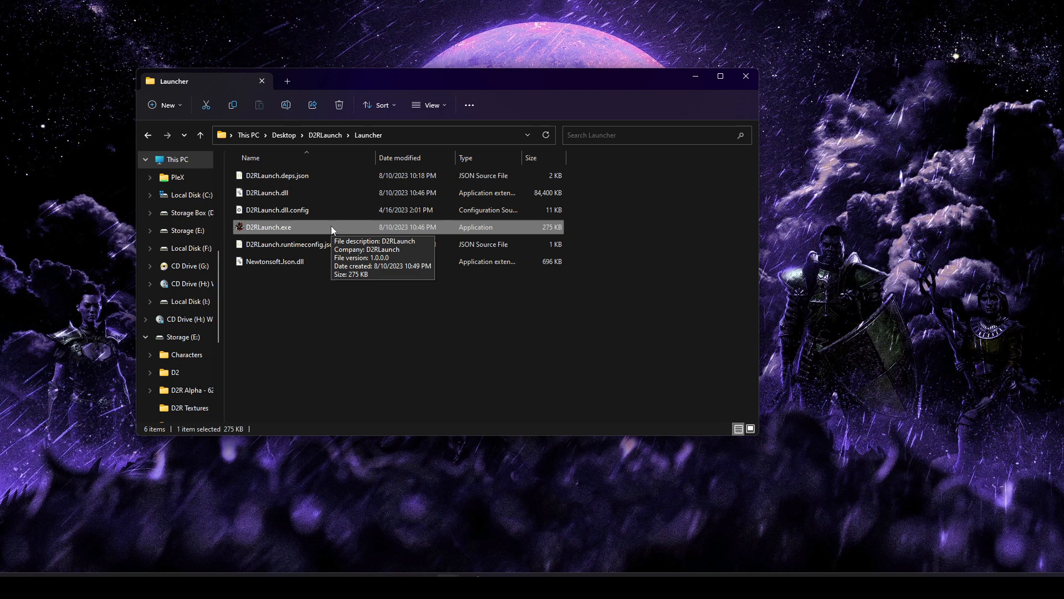
double_click(268, 226)
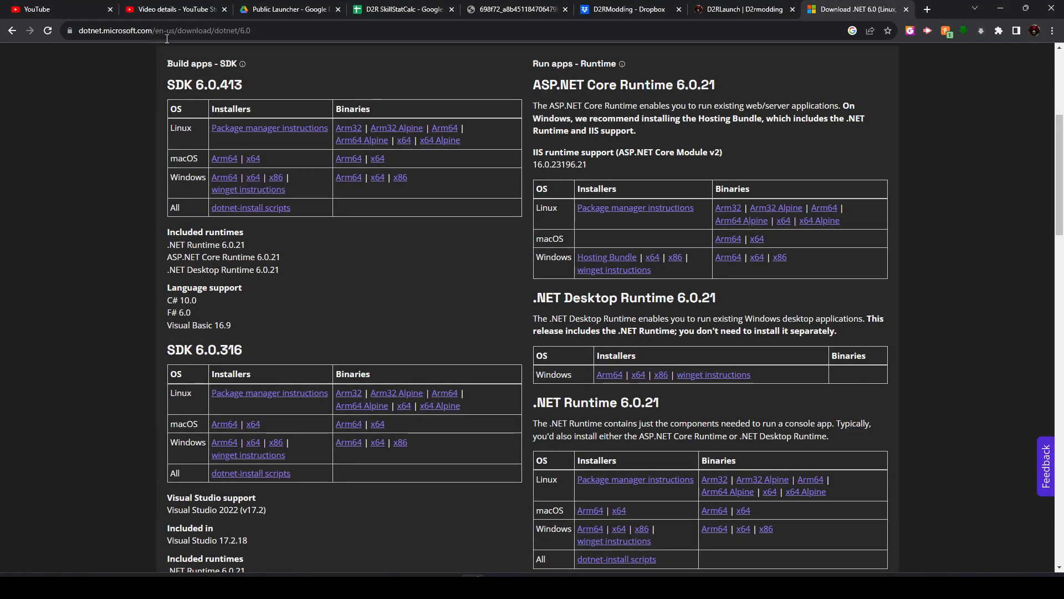
left_click(163, 30)
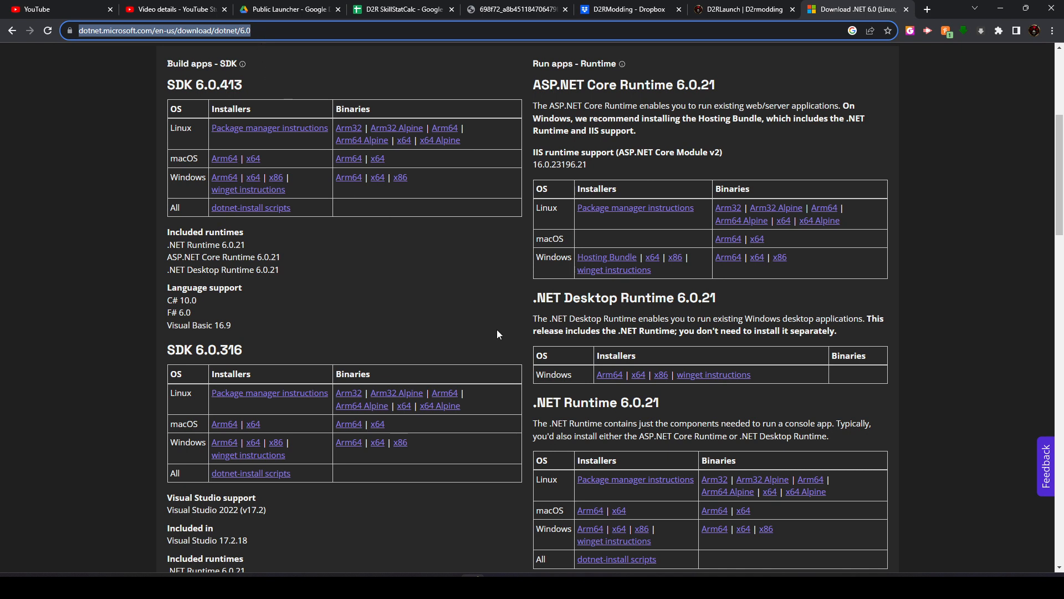
double_click(550, 297)
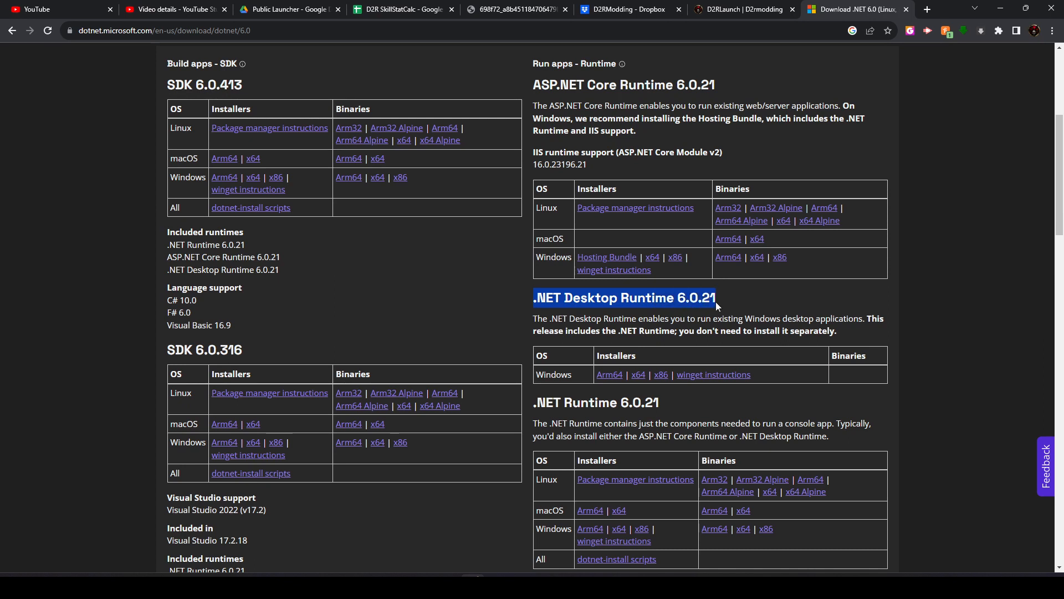
left_click(696, 297)
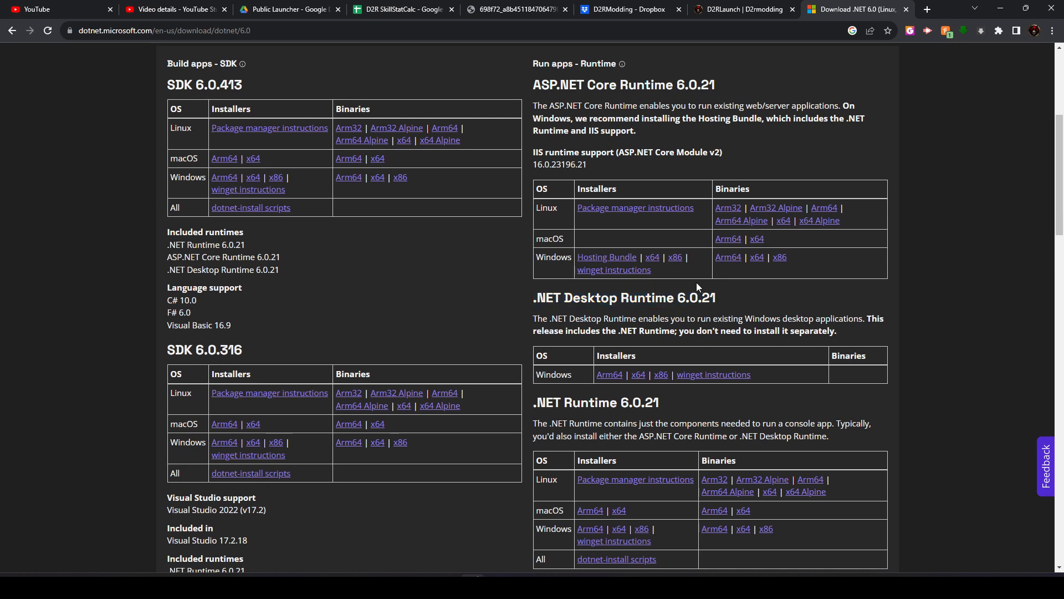
double_click(694, 298)
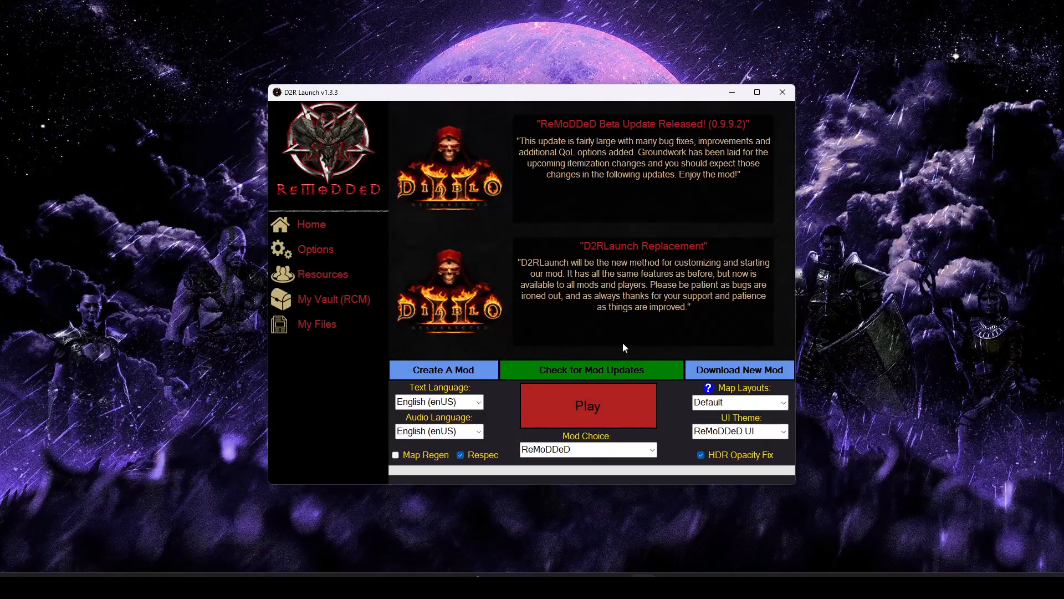
mouse_move(434, 226)
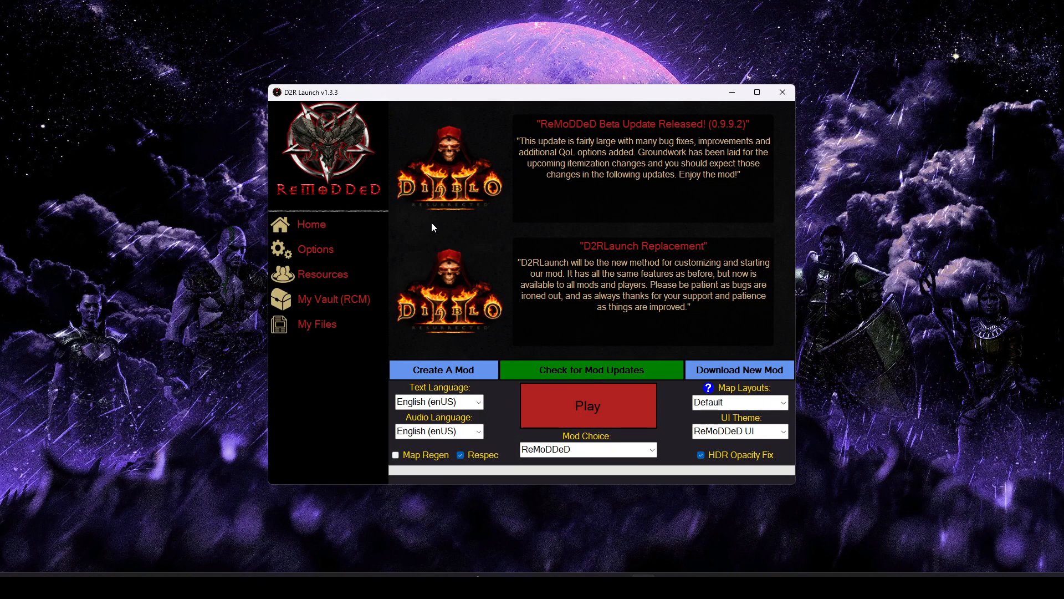
mouse_move(545, 246)
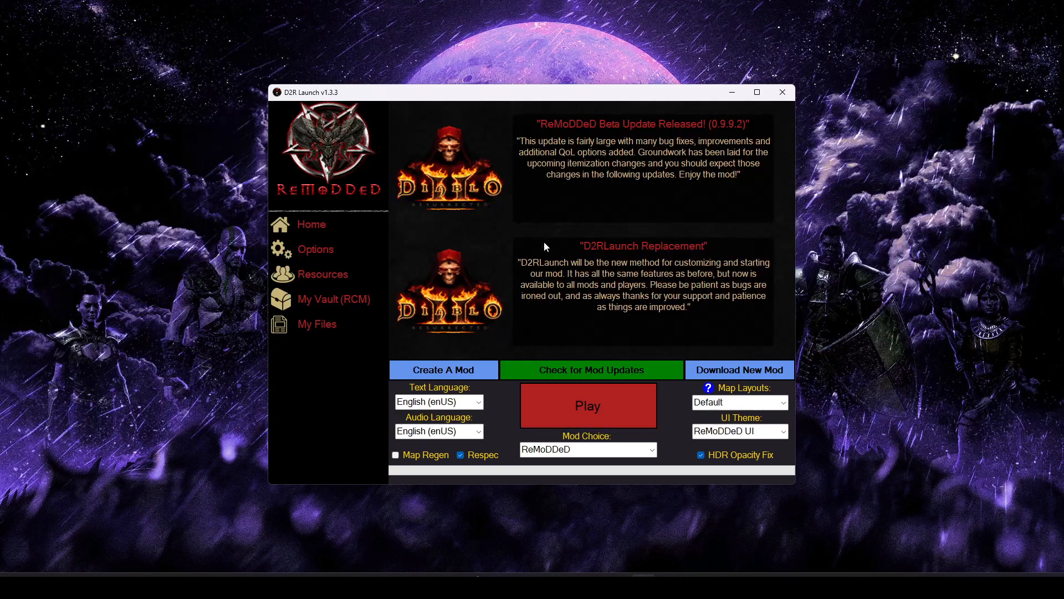
mouse_move(563, 234)
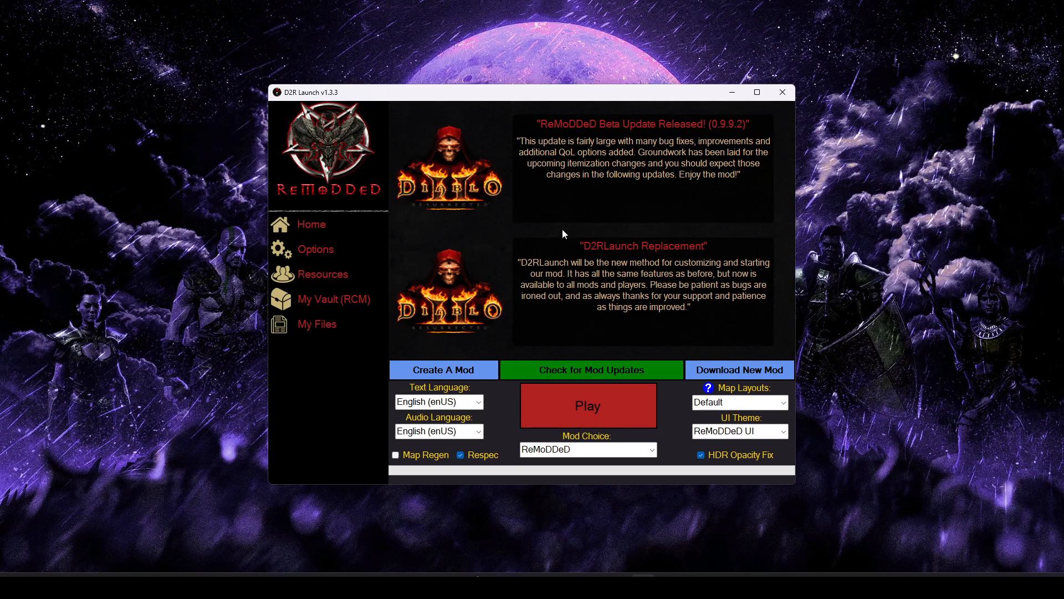
mouse_move(513, 185)
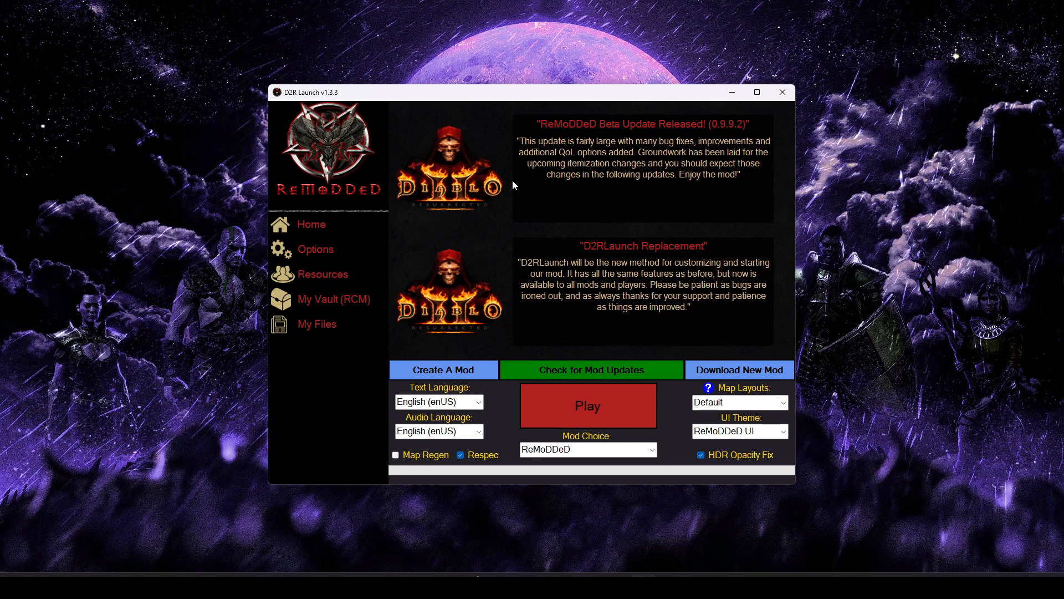
mouse_move(686, 300)
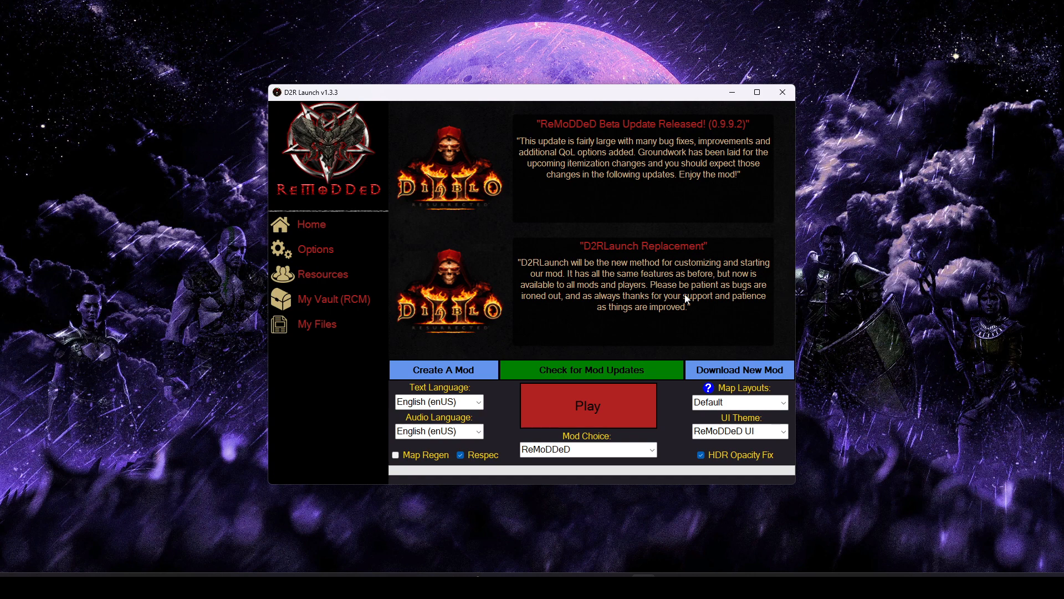
mouse_move(613, 442)
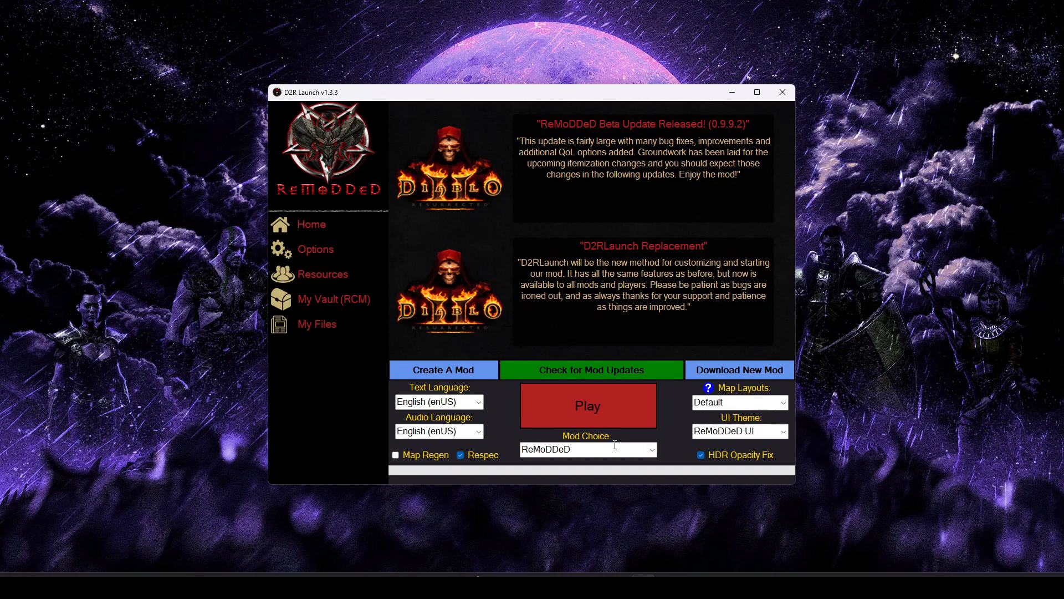
left_click(649, 449)
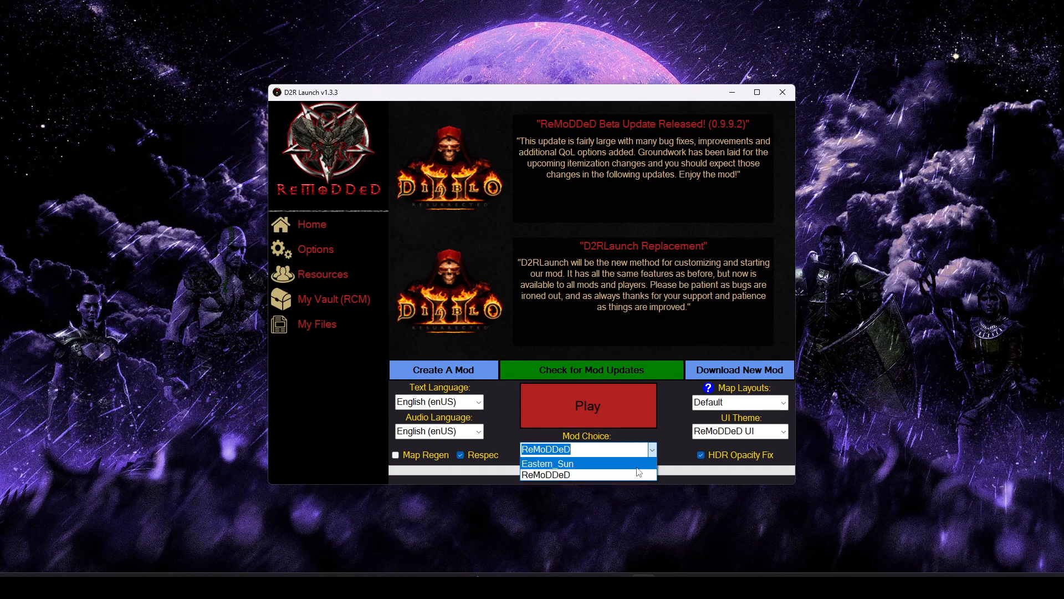
left_click(546, 475)
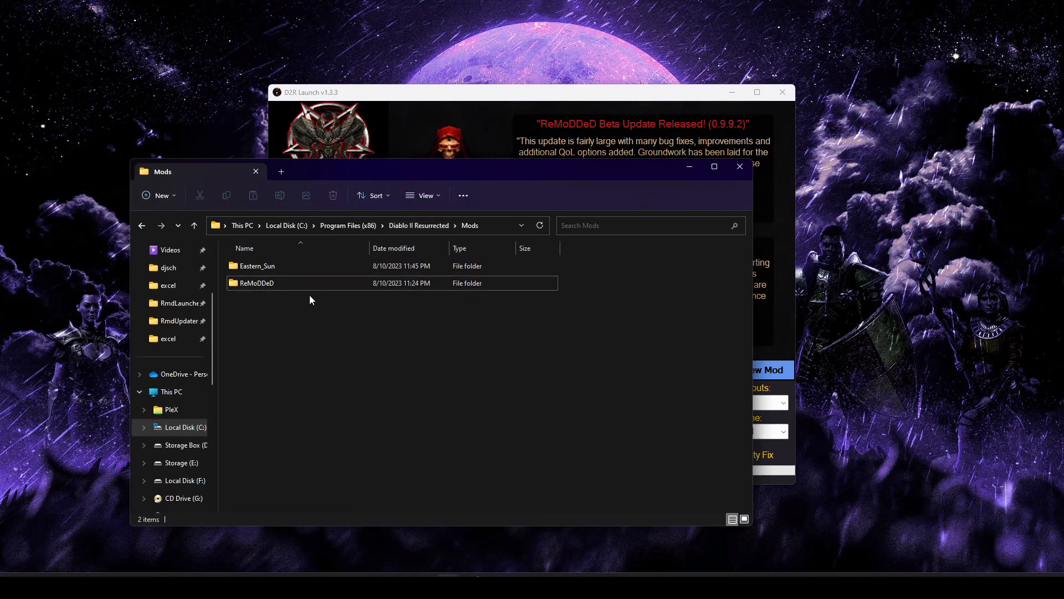
Select the ReMoDDeD folder in the Diablo II Resurrected Mods directory
left_click(257, 283)
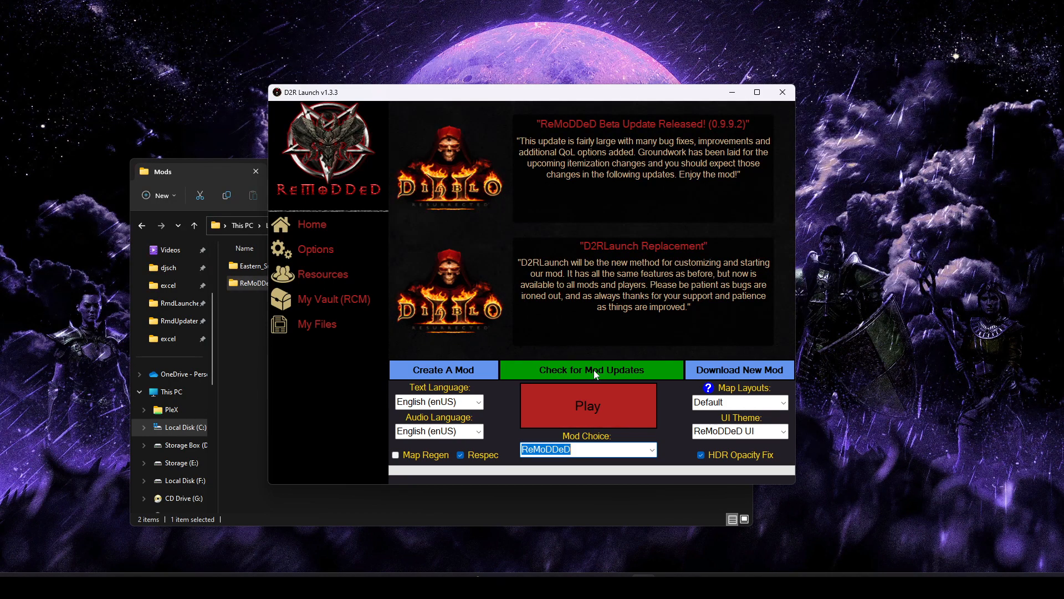
mouse_move(629, 390)
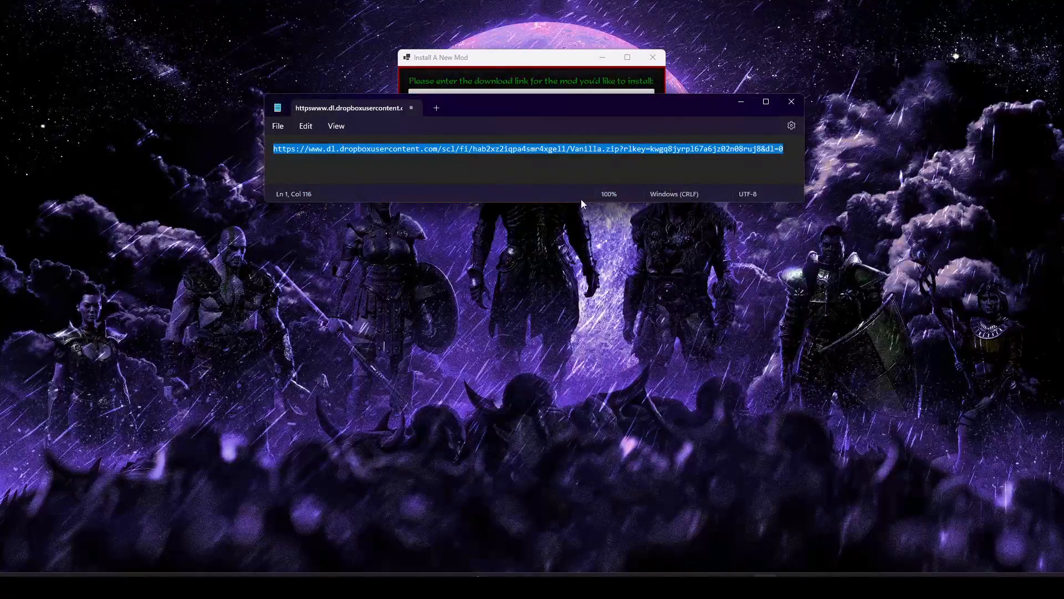
mouse_move(727, 128)
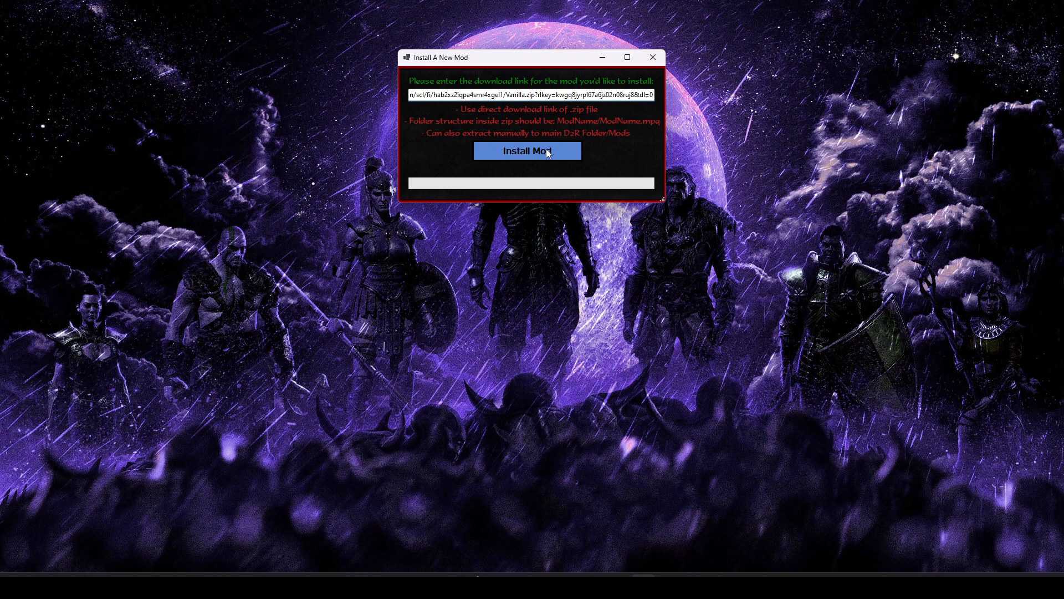
Start installing the mod from the pasted Dropbox Vanilla.zip link
left_click(527, 150)
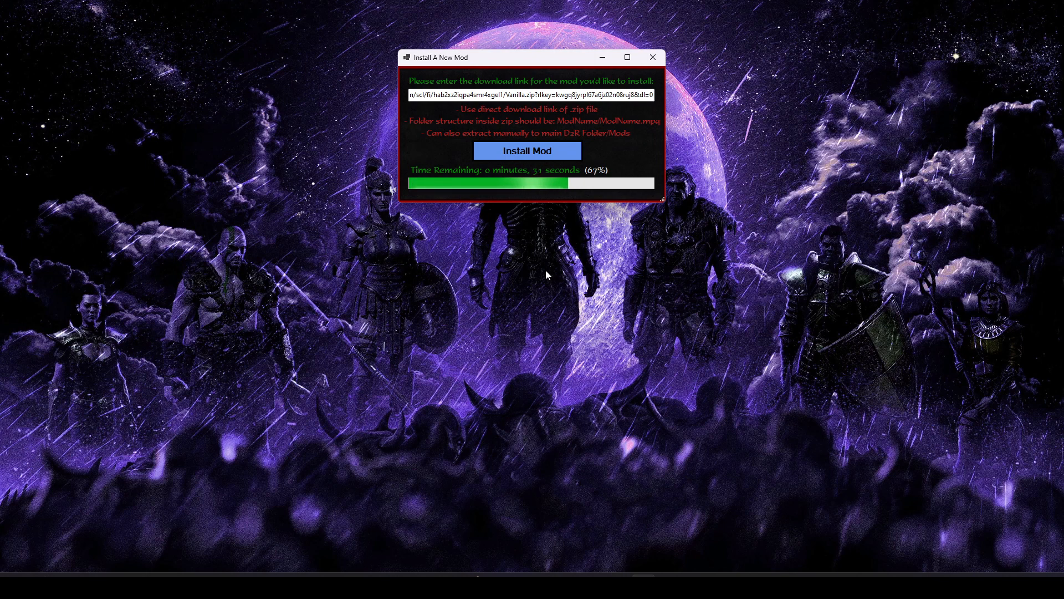
mouse_move(510, 484)
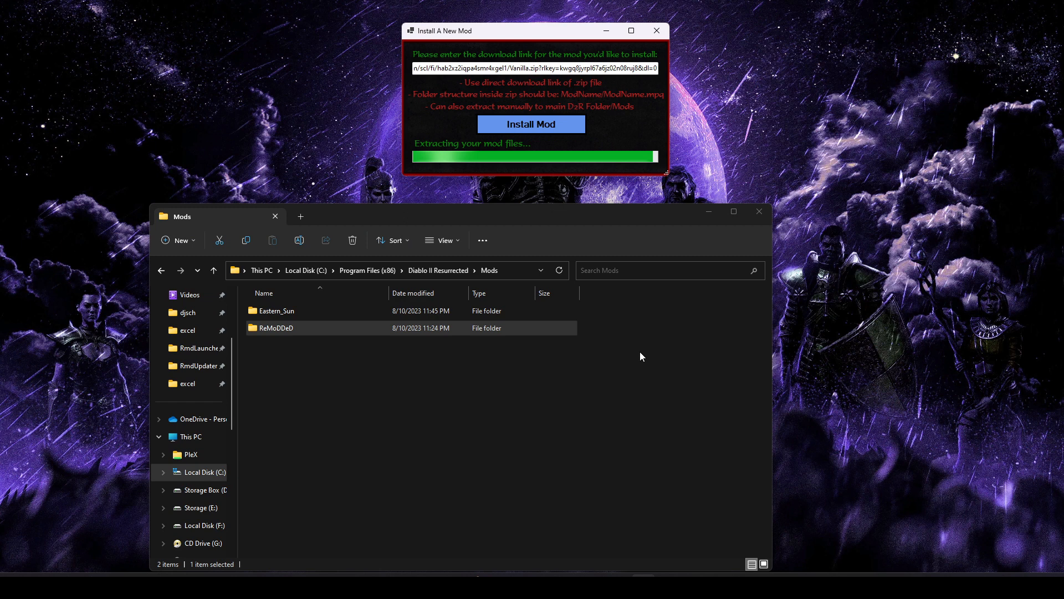
mouse_move(256, 373)
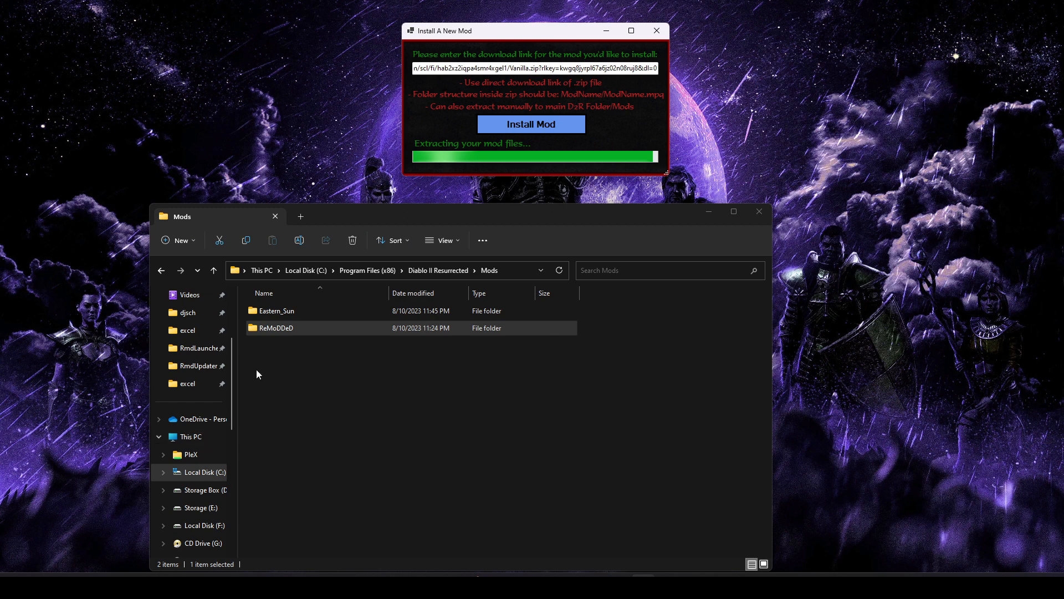
Bring the Mods folder window forward to watch the Vanilla++ folder appear
left_click(410, 456)
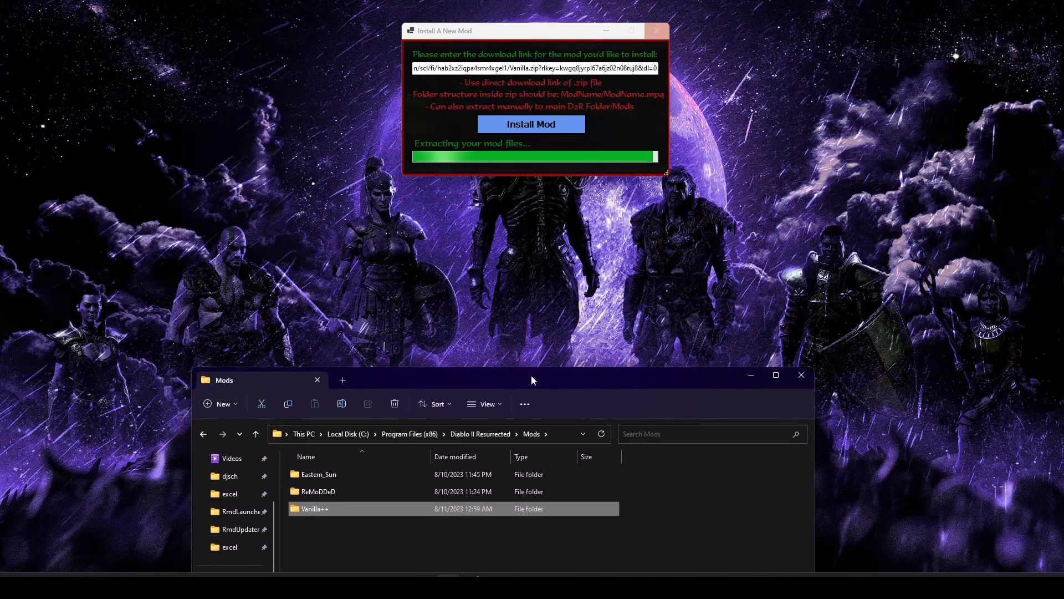
mouse_move(543, 339)
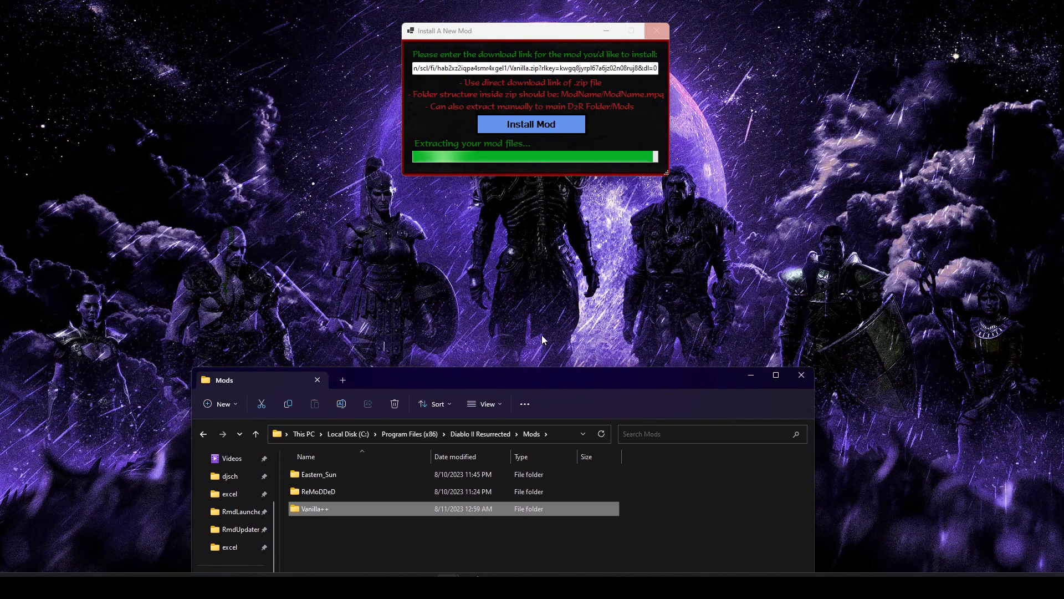
mouse_move(549, 321)
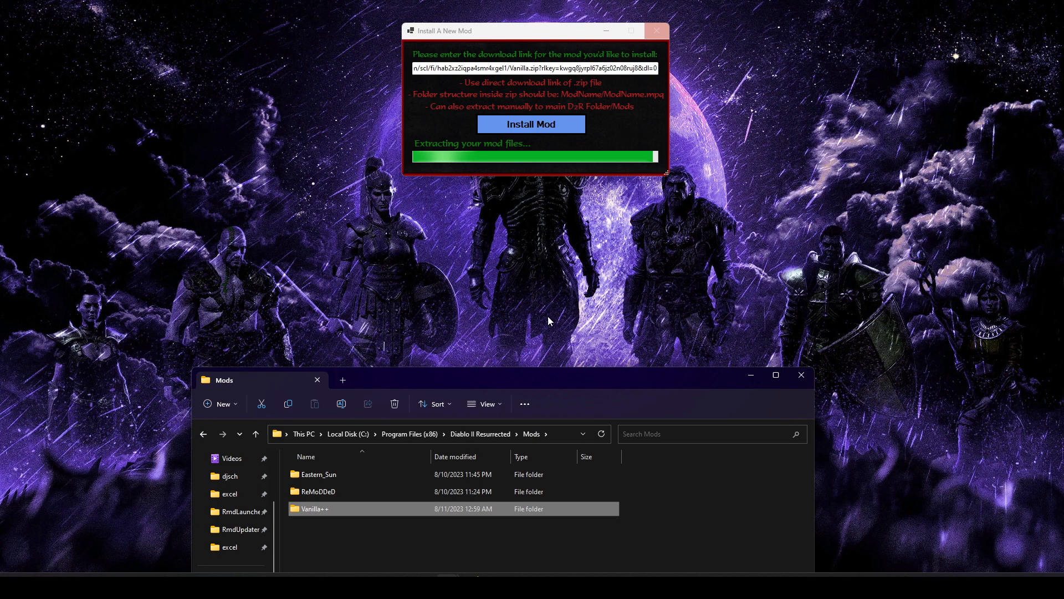
mouse_move(751, 375)
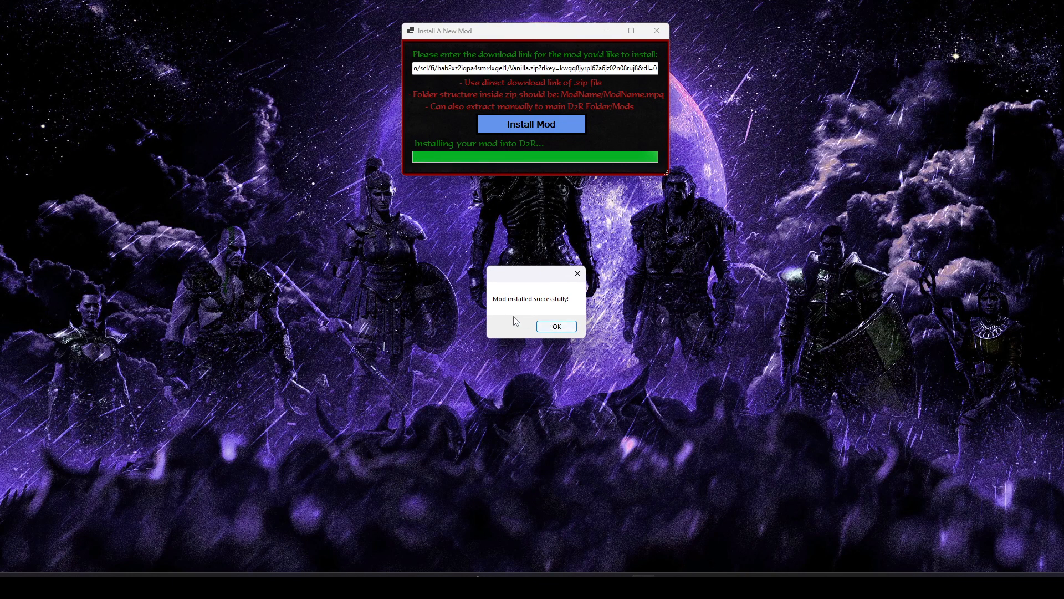
Acknowledge the install, choose Vanilla++ as the mod, then switch back to ReMoDDeD
left_click(556, 326)
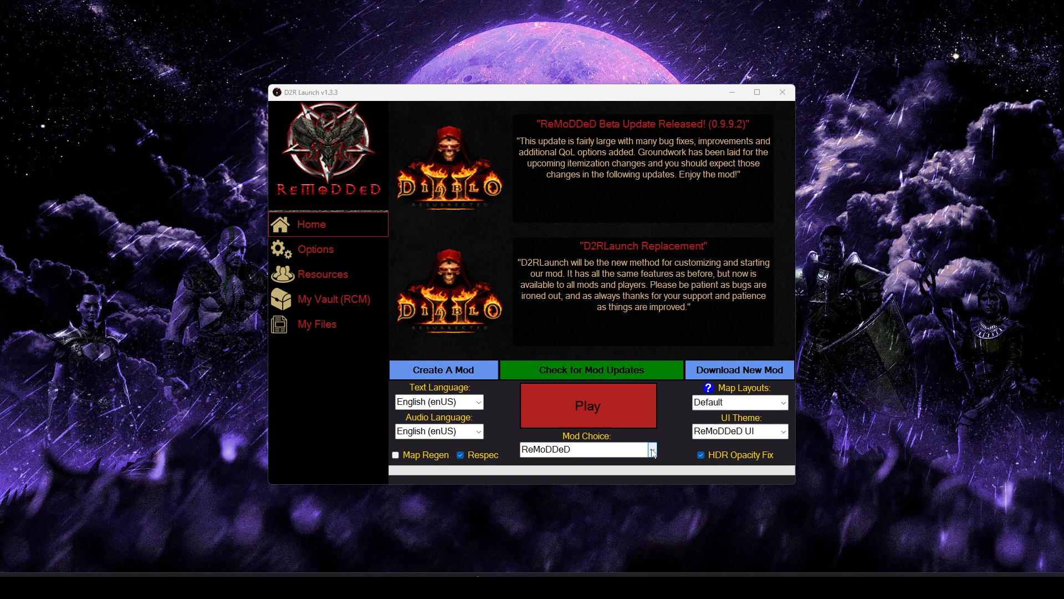
left_click(651, 449)
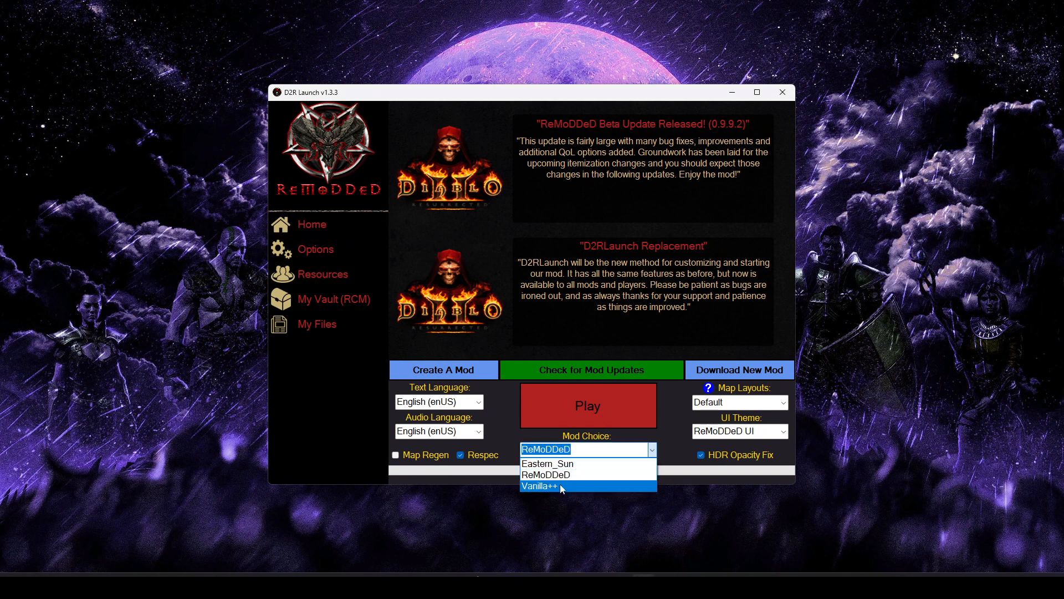
mouse_move(615, 489)
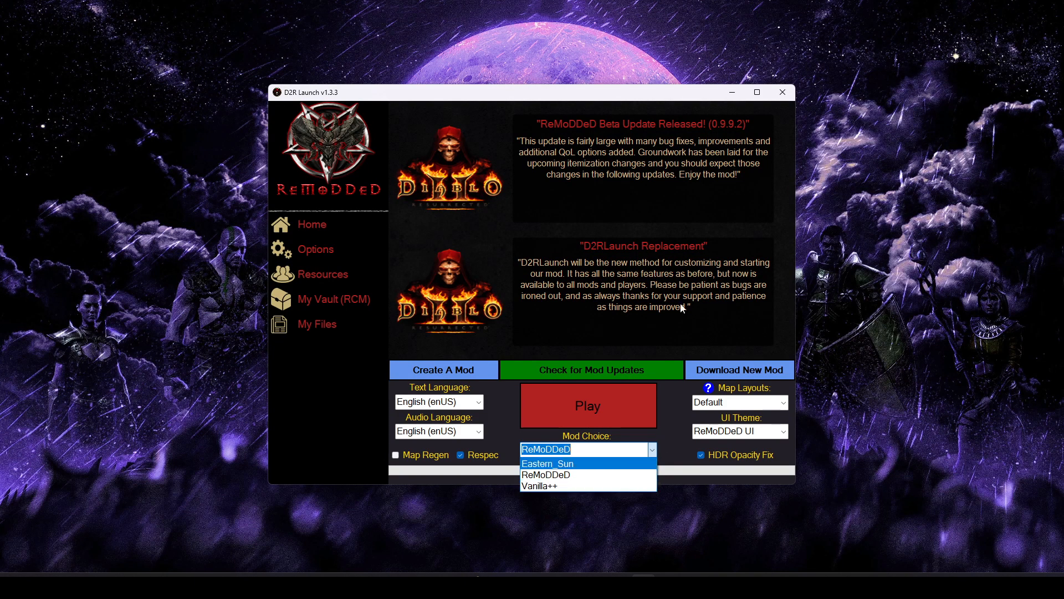
mouse_move(556, 486)
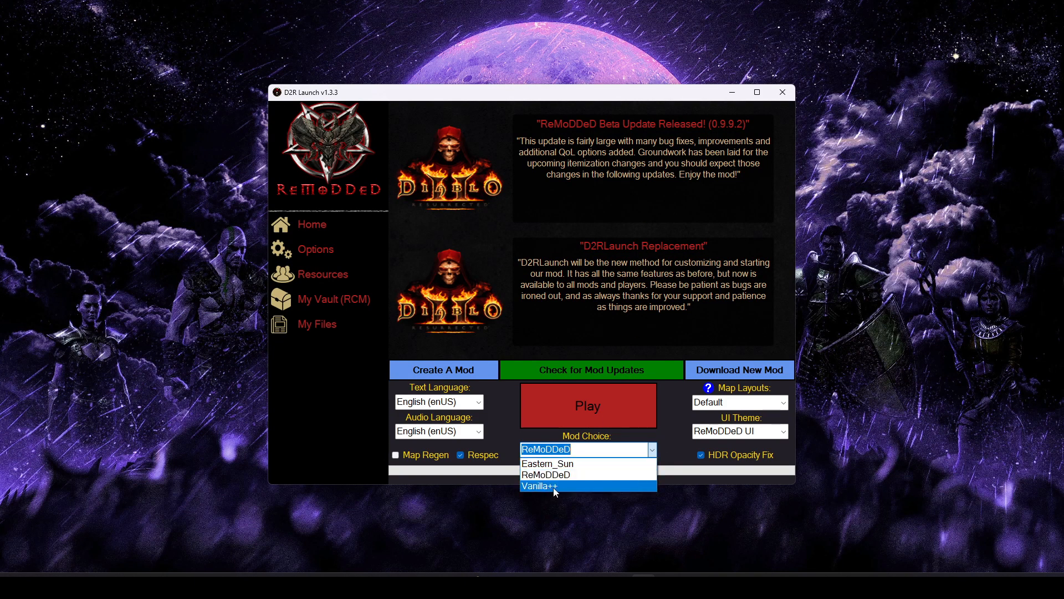
left_click(538, 486)
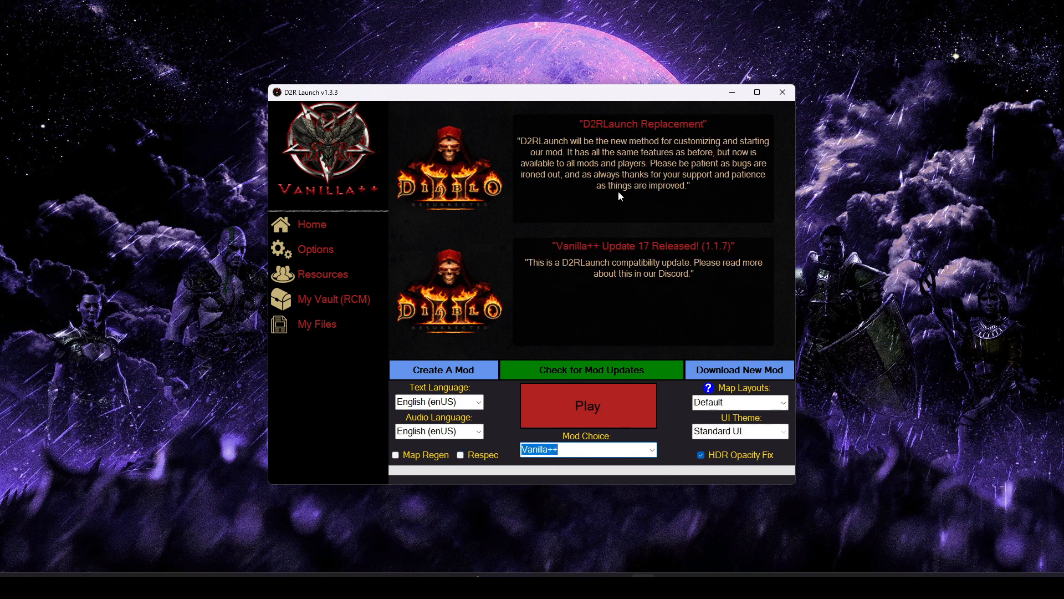
mouse_move(588, 173)
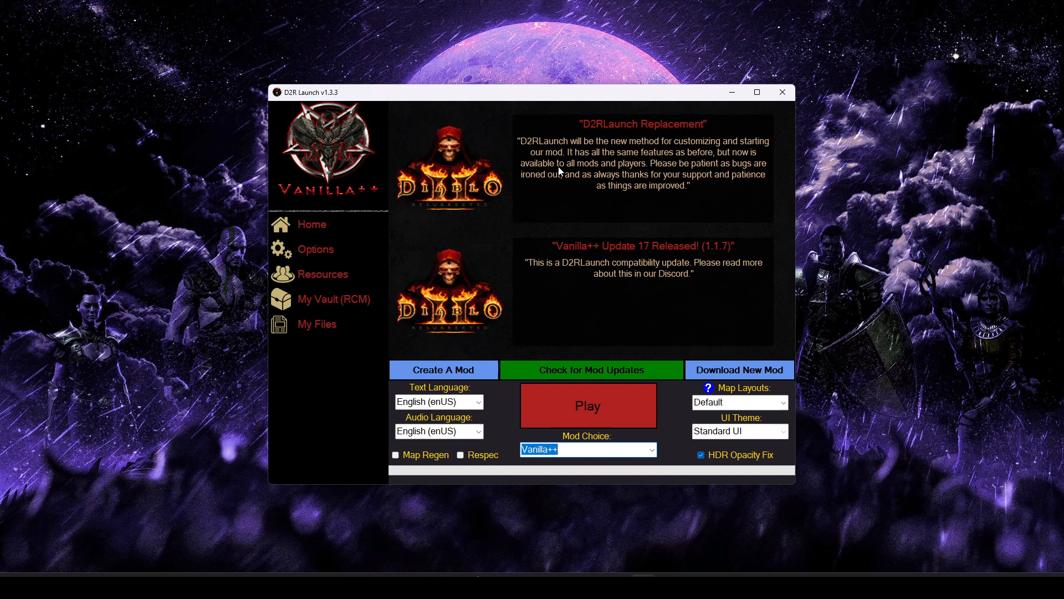
mouse_move(346, 147)
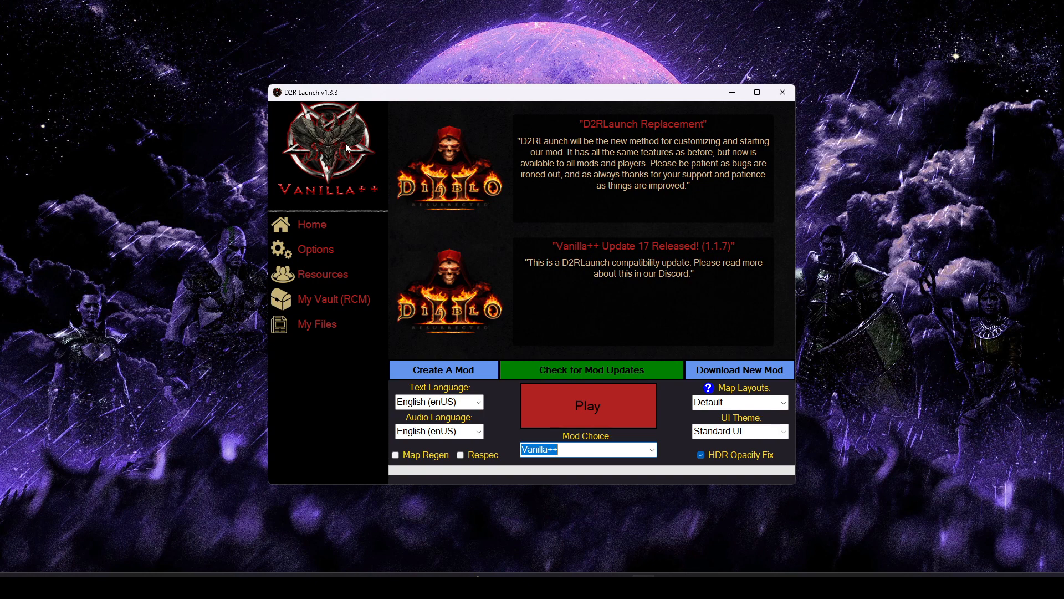
mouse_move(397, 331)
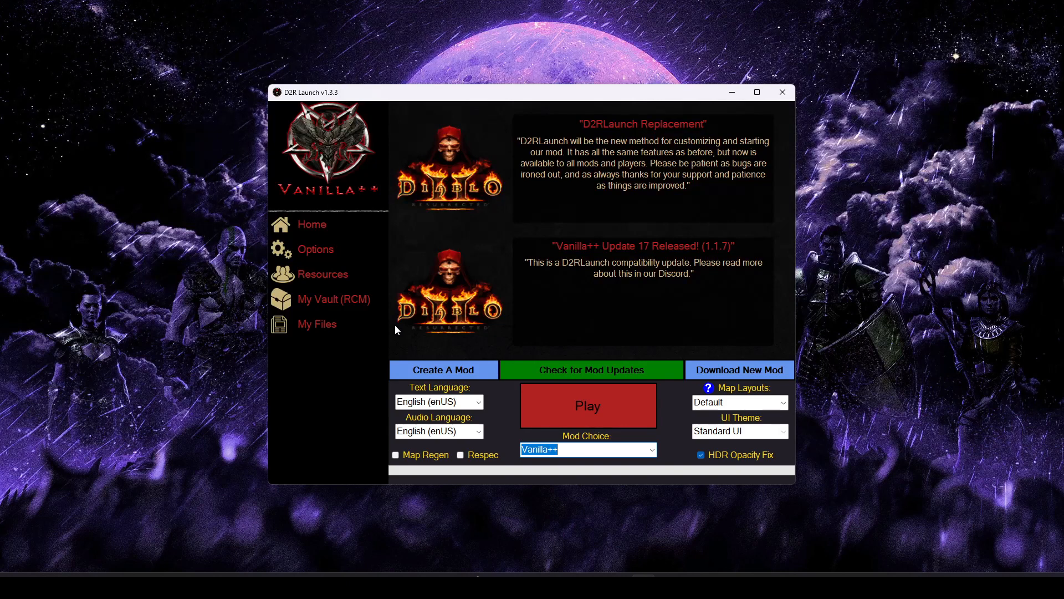
mouse_move(668, 418)
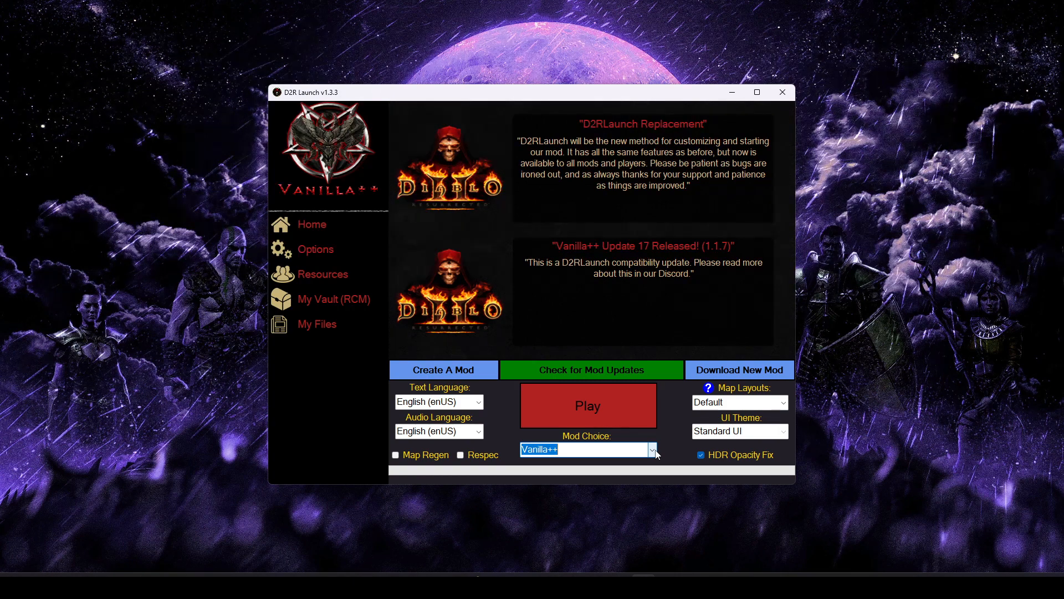
left_click(651, 449)
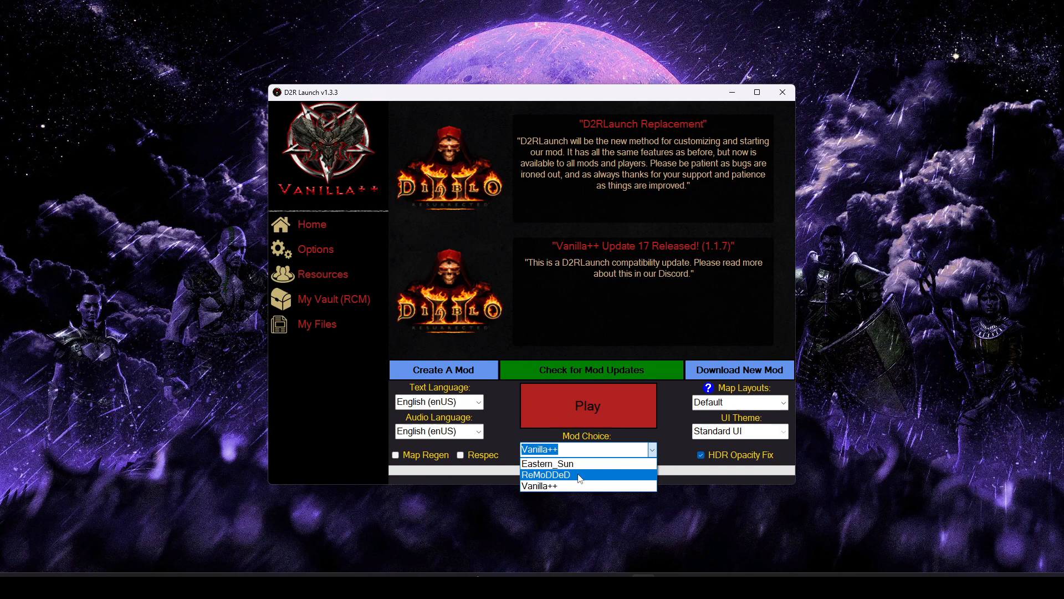
left_click(546, 475)
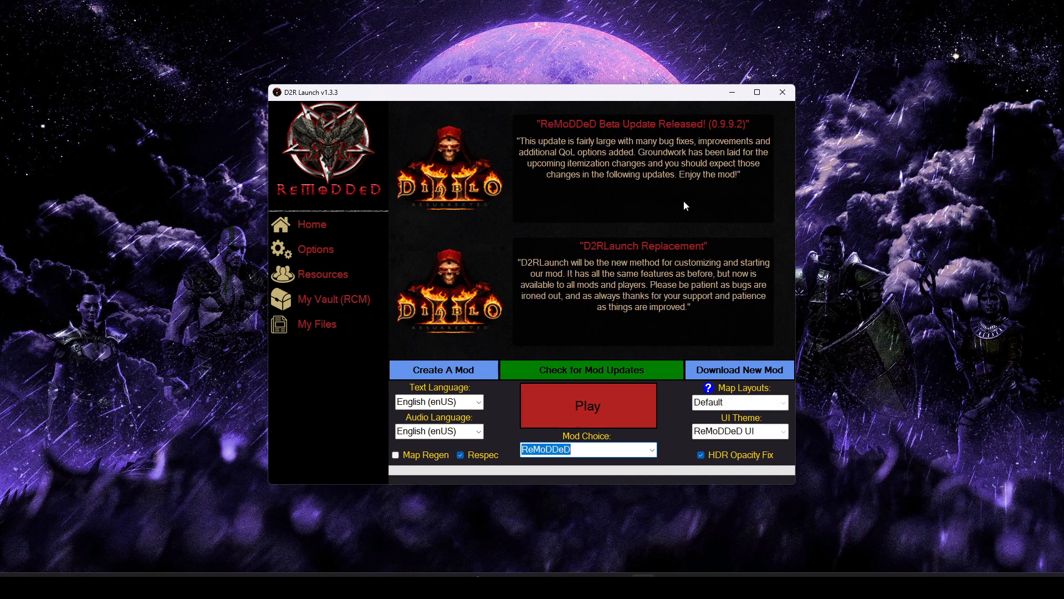
mouse_move(616, 178)
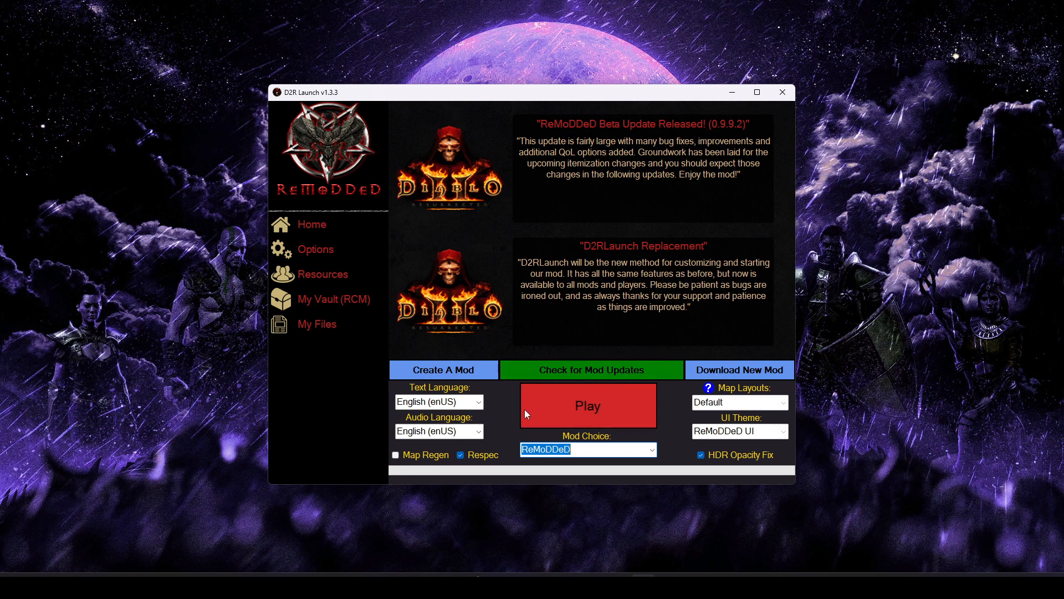
mouse_move(557, 305)
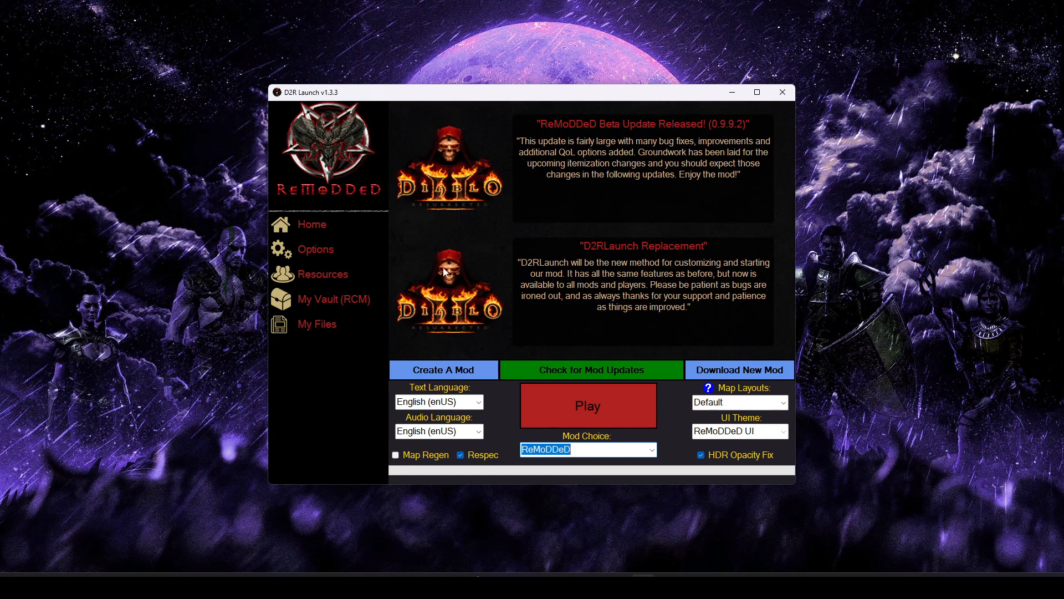
Create a blank MyCustomMod via Create A Mod and show it in the mod list
left_click(315, 249)
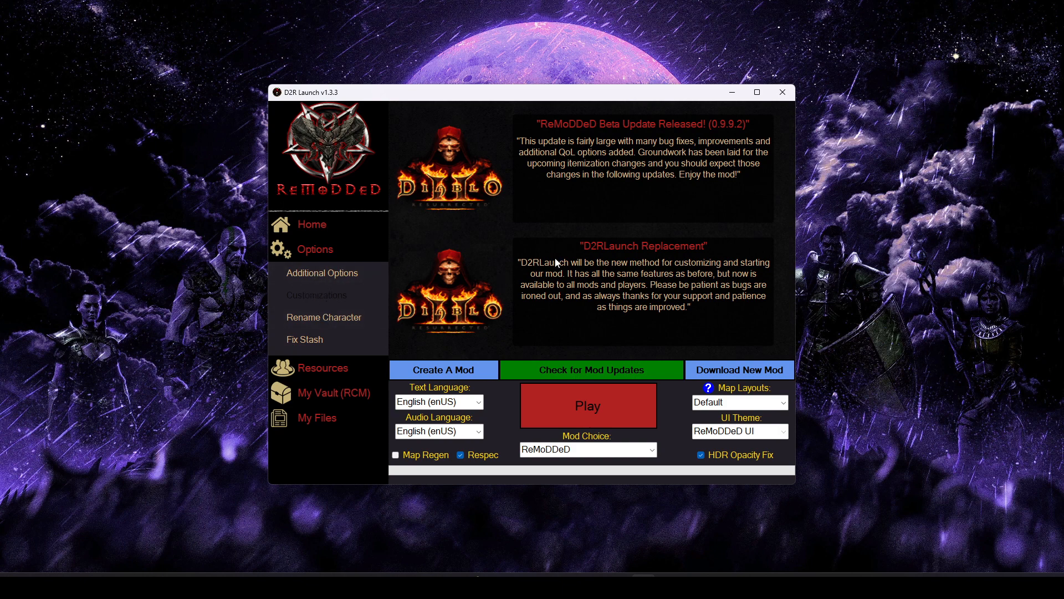
mouse_move(546, 292)
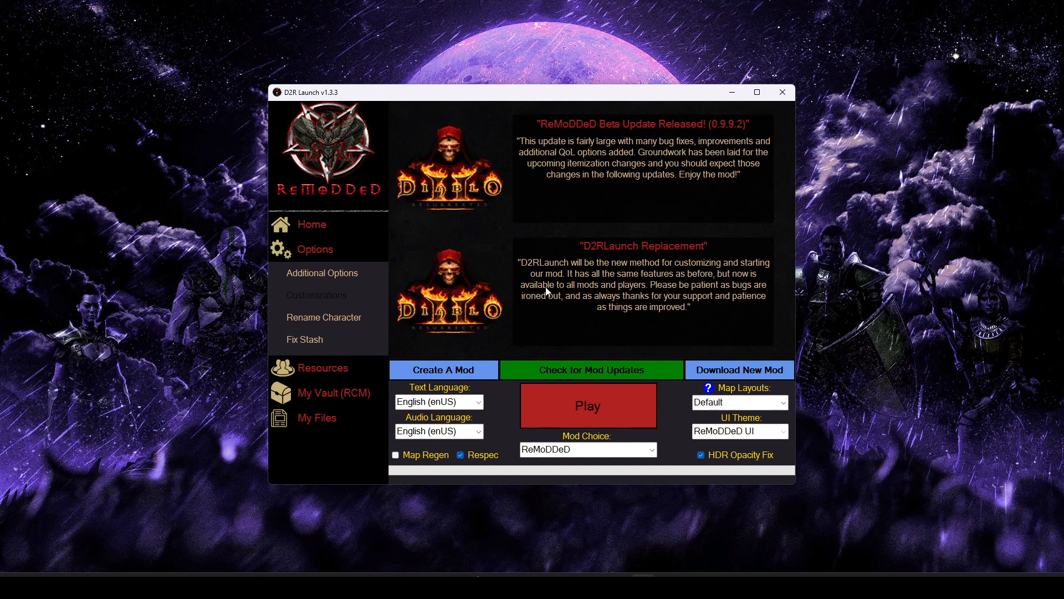
mouse_move(546, 291)
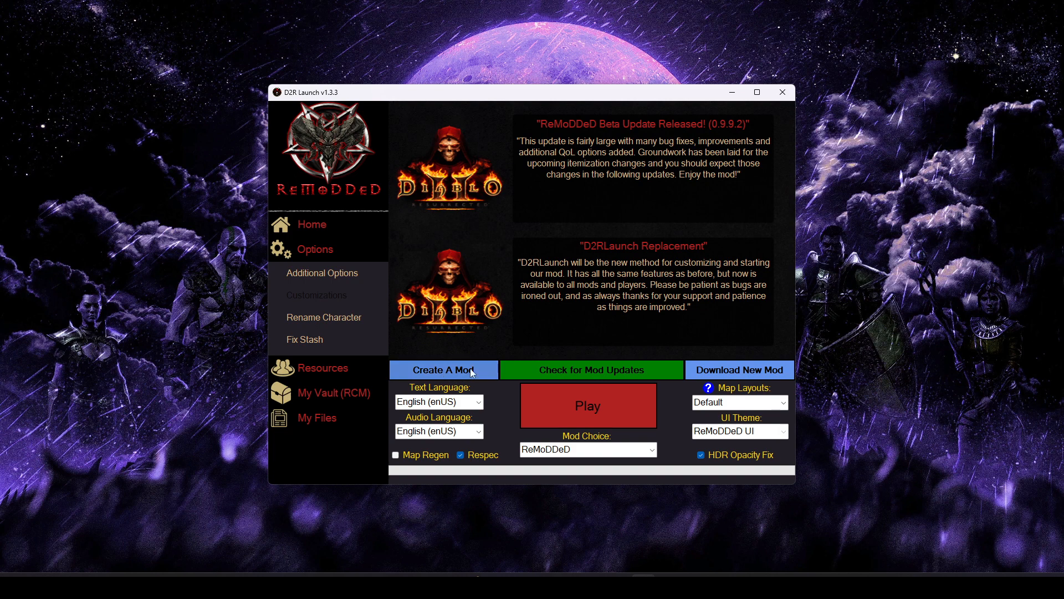
mouse_move(443, 370)
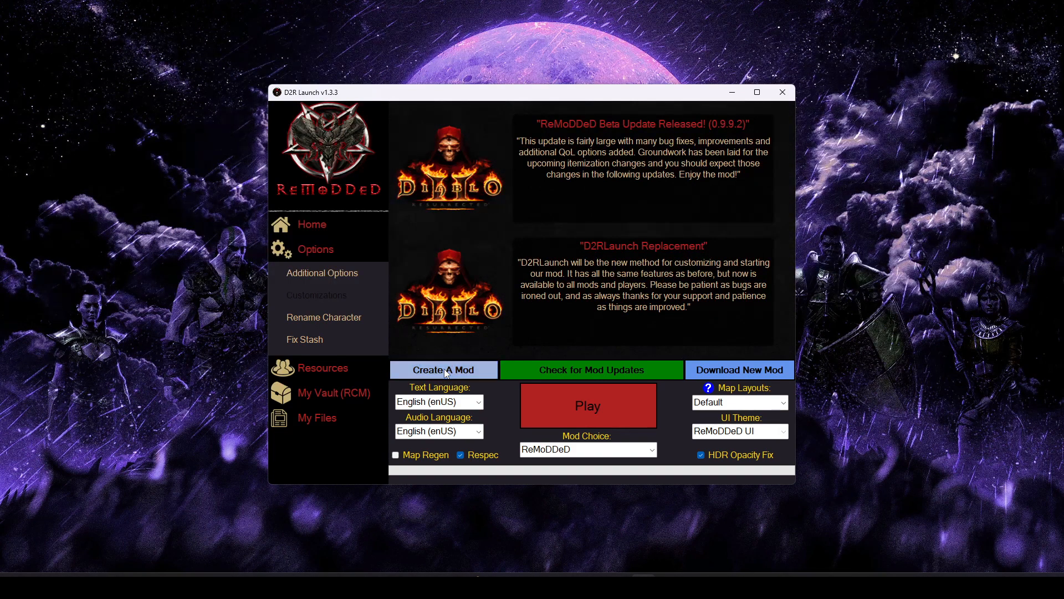
left_click(443, 370)
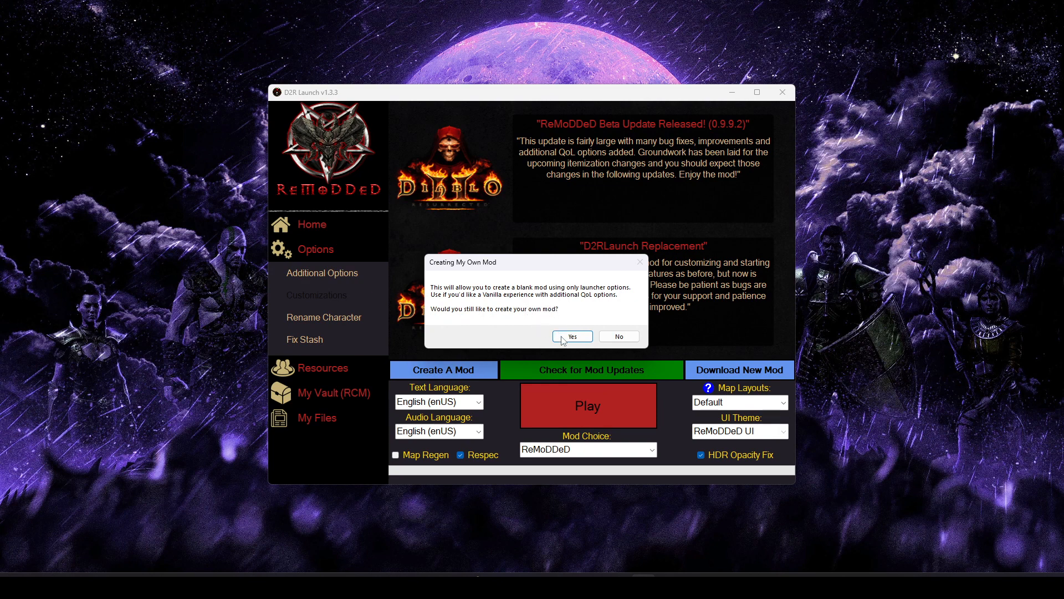
left_click(572, 336)
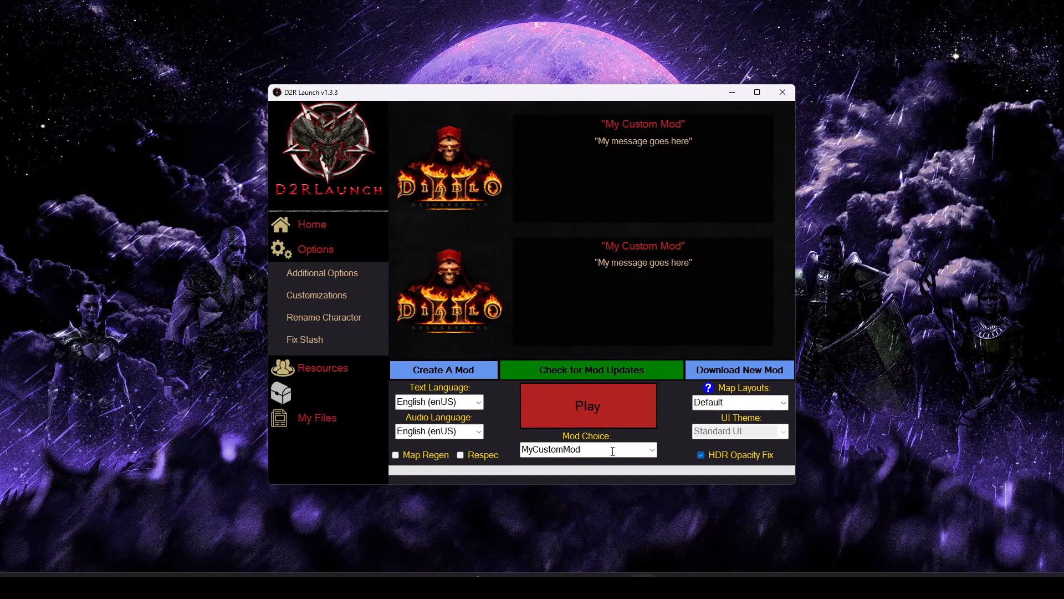
double_click(551, 449)
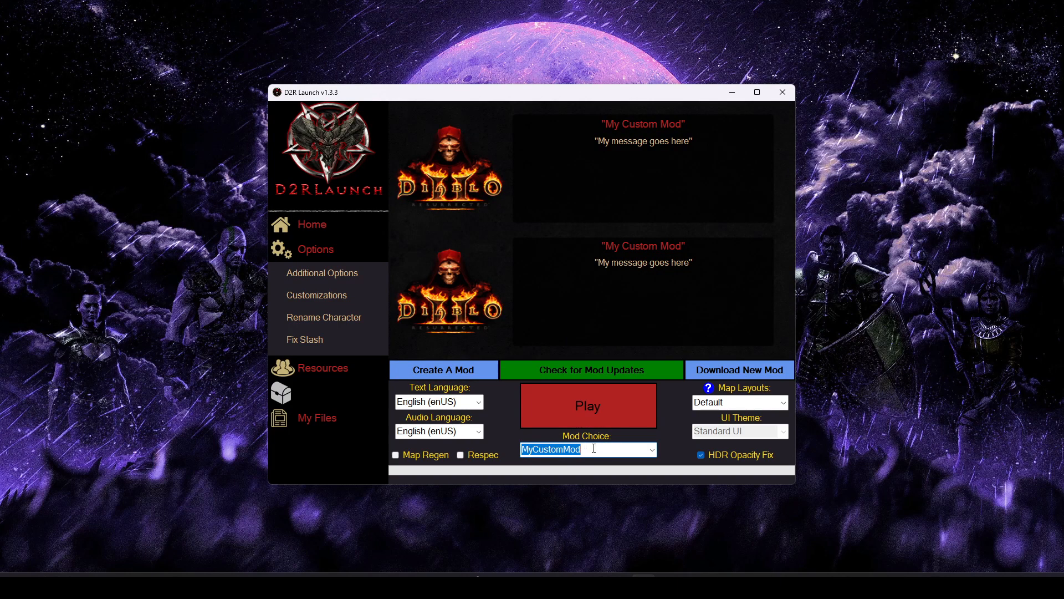
left_click(650, 449)
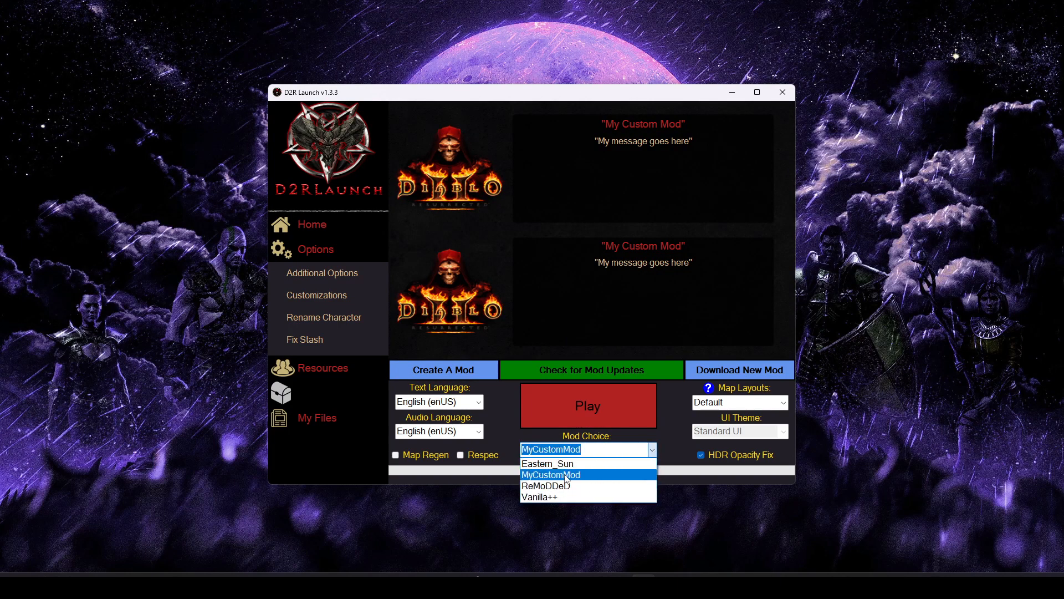
Keep MyCustomMod selected and open its new folder in the Mods directory
left_click(550, 474)
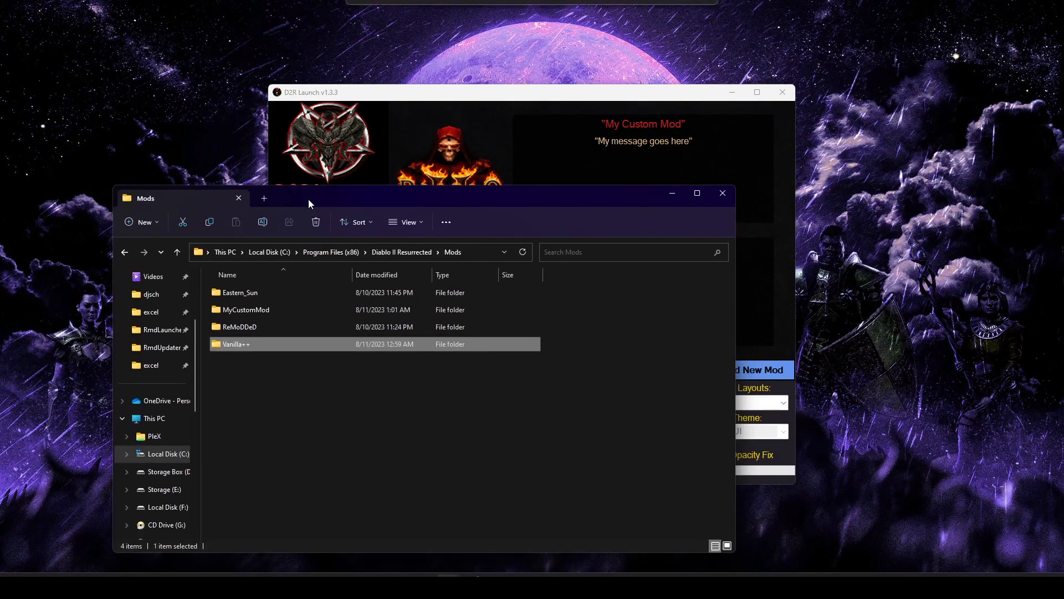
double_click(247, 309)
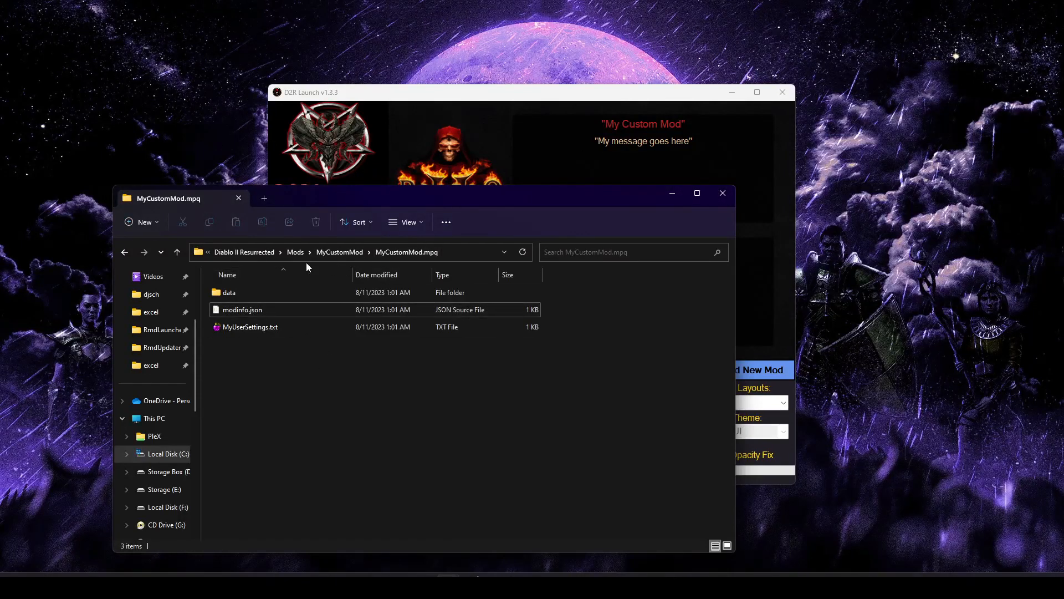
mouse_move(616, 99)
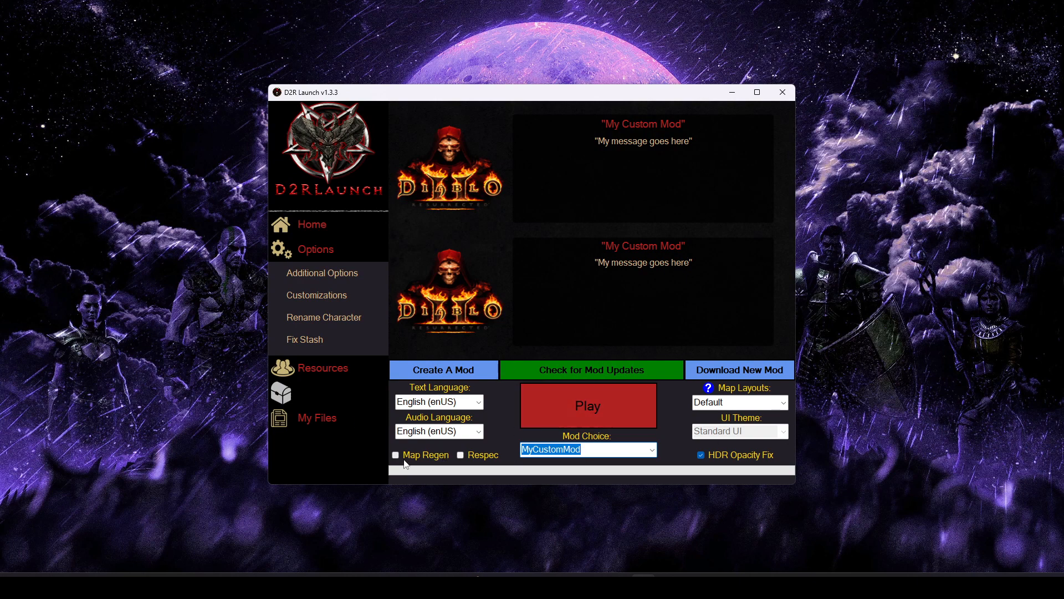
mouse_move(422, 459)
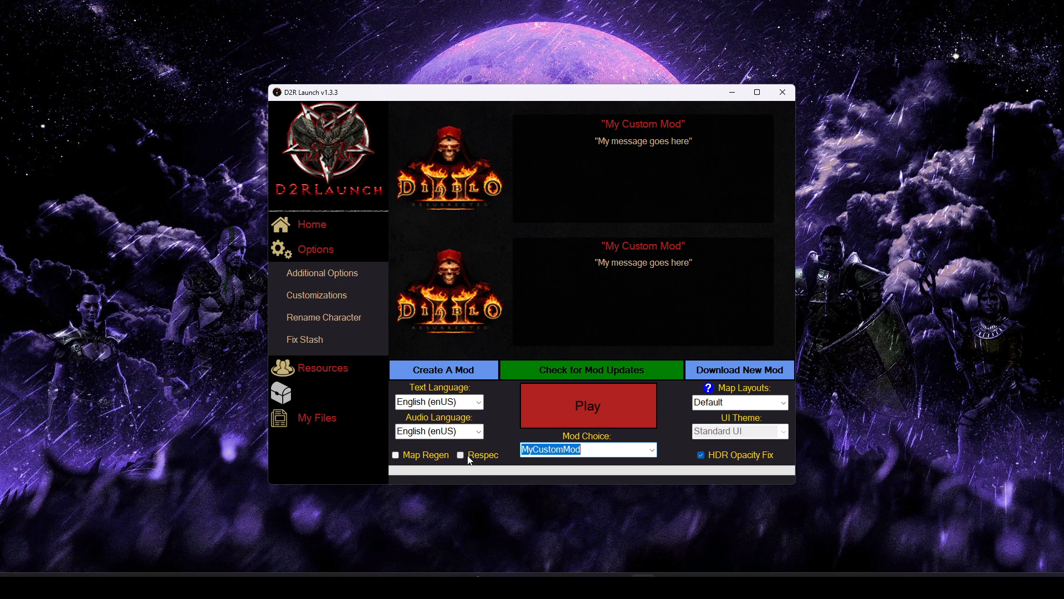
left_click(740, 402)
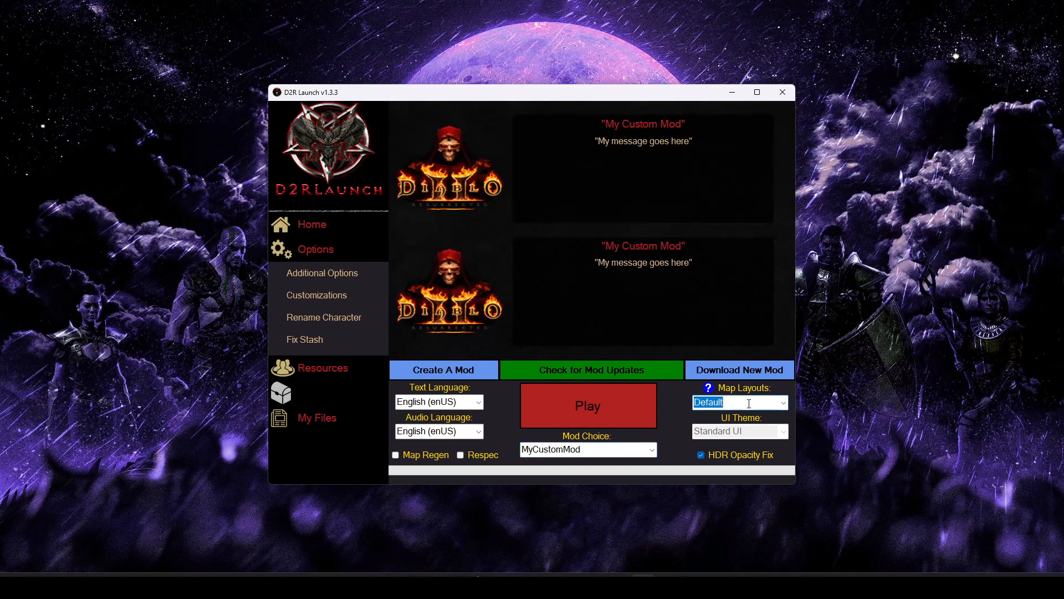
left_click(781, 401)
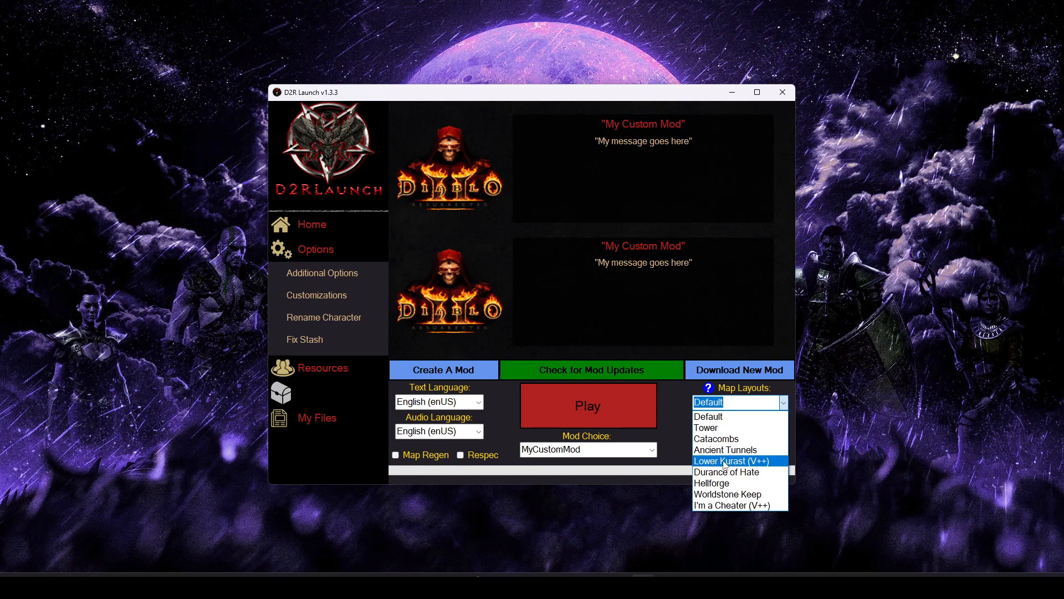
mouse_move(729, 427)
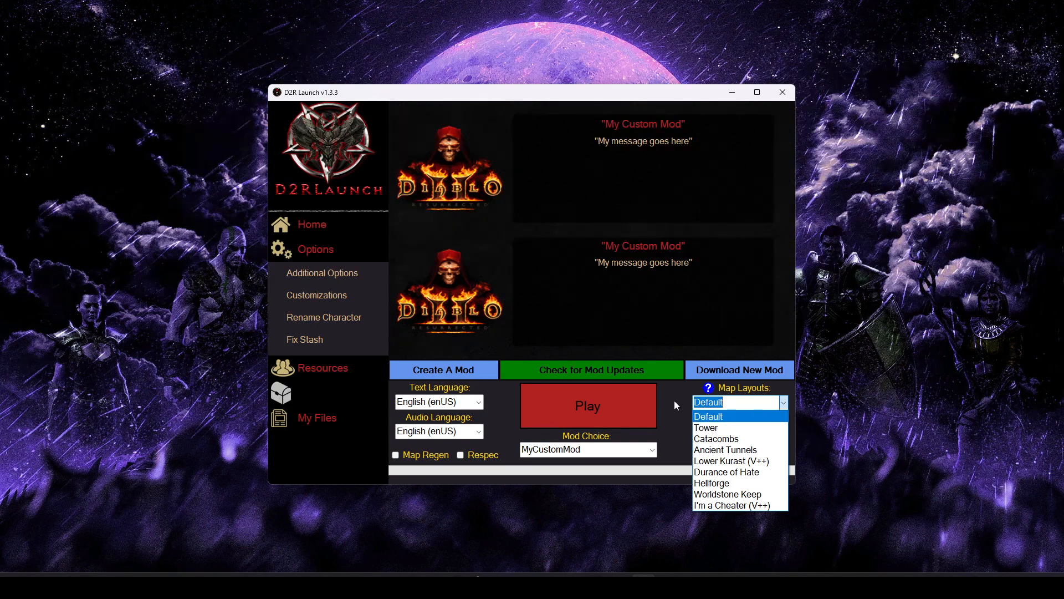
left_click(708, 416)
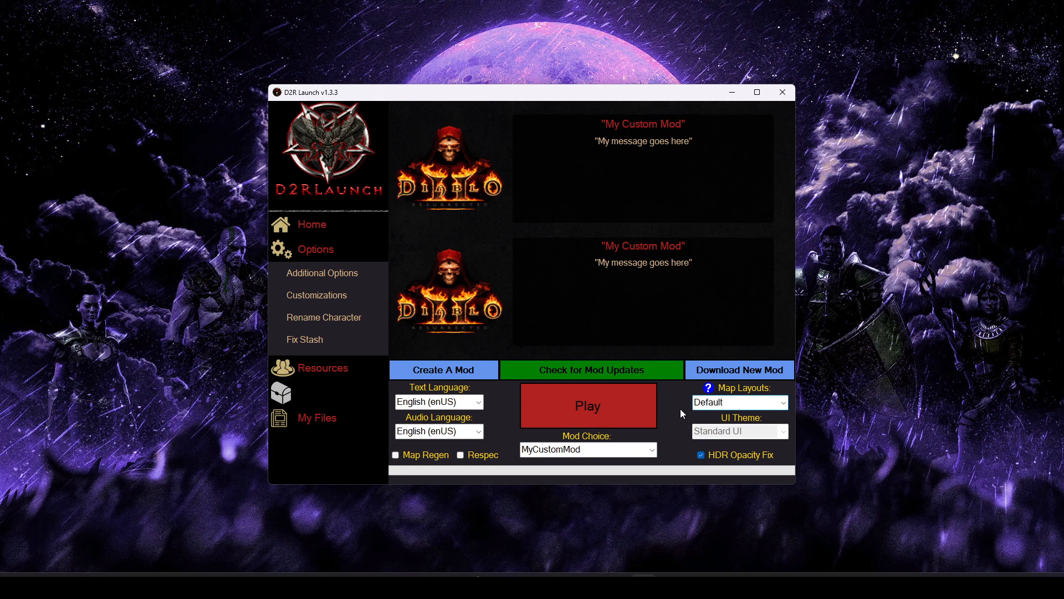
mouse_move(400, 307)
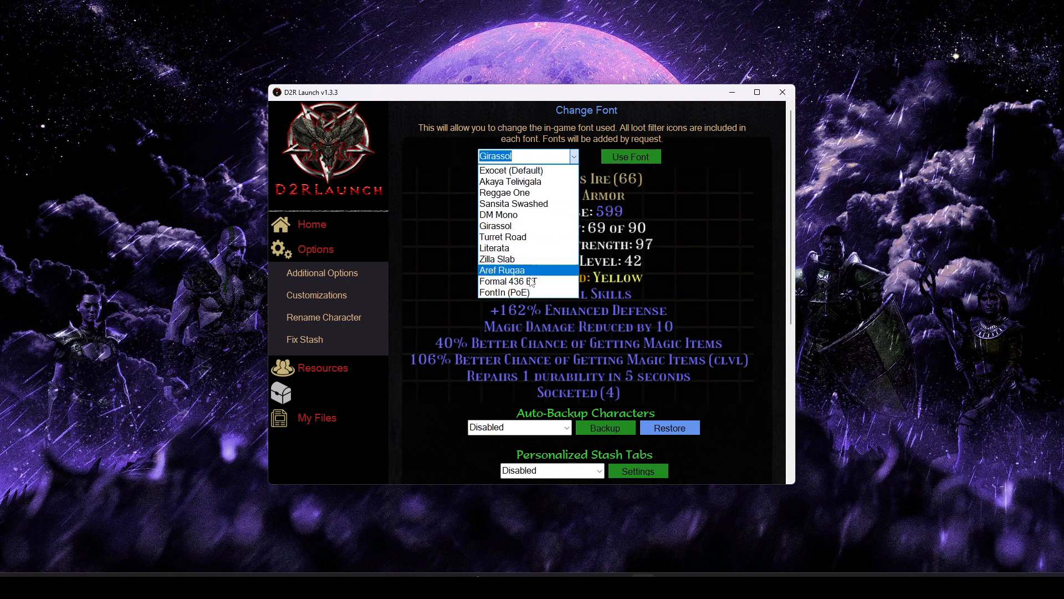
Apply Formal 436 BT as the in-game font and dismiss the Font Switched message
left_click(508, 281)
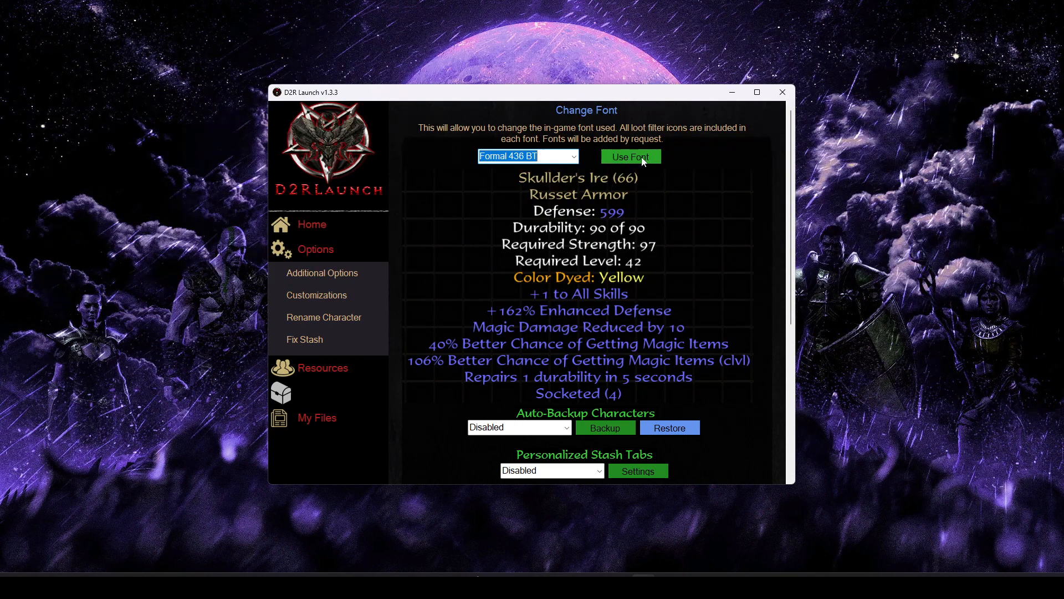
left_click(629, 157)
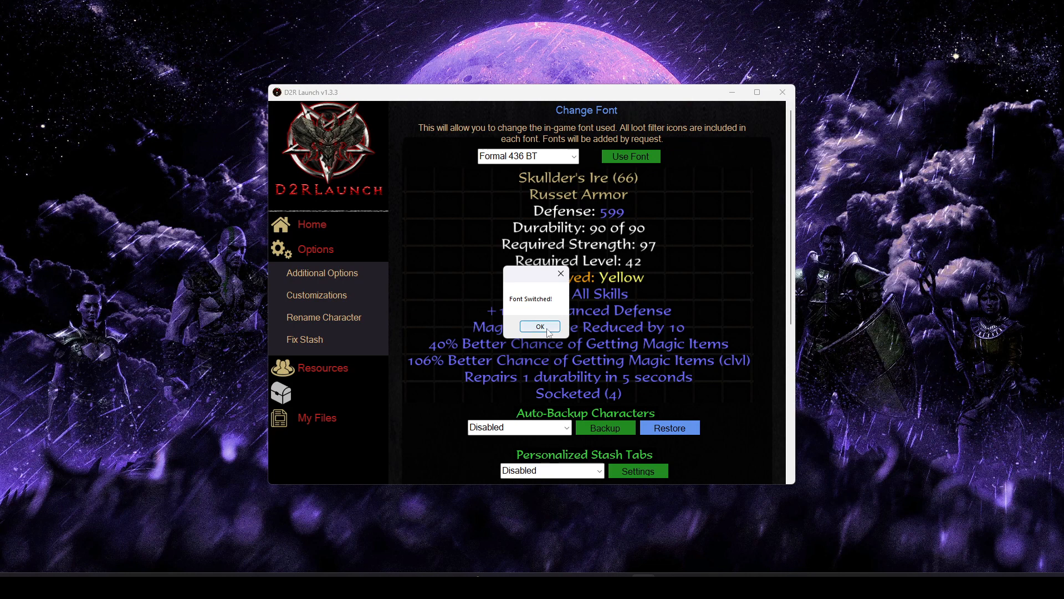
left_click(539, 326)
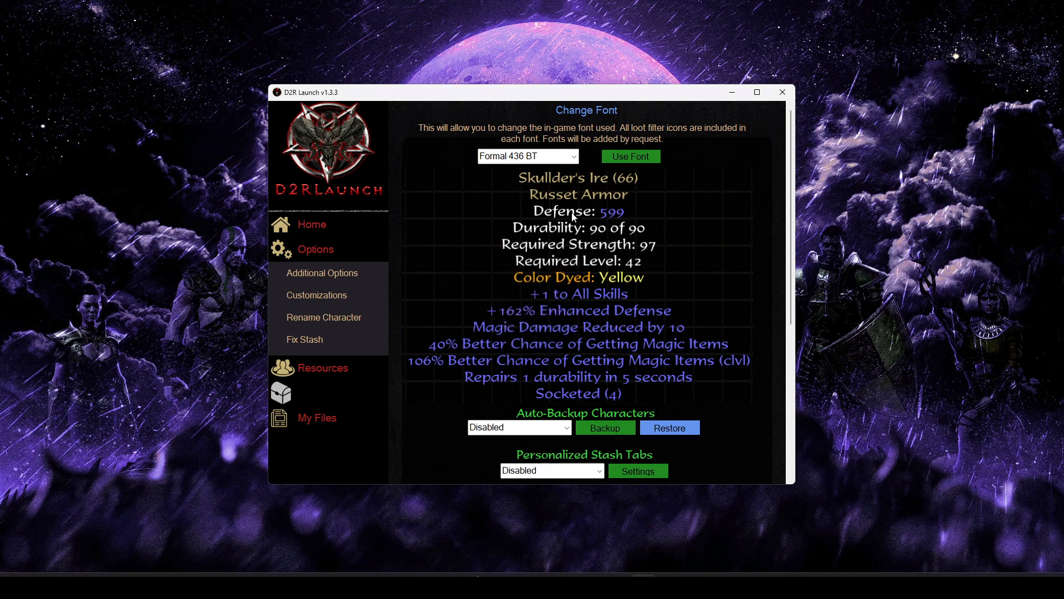
left_click(528, 157)
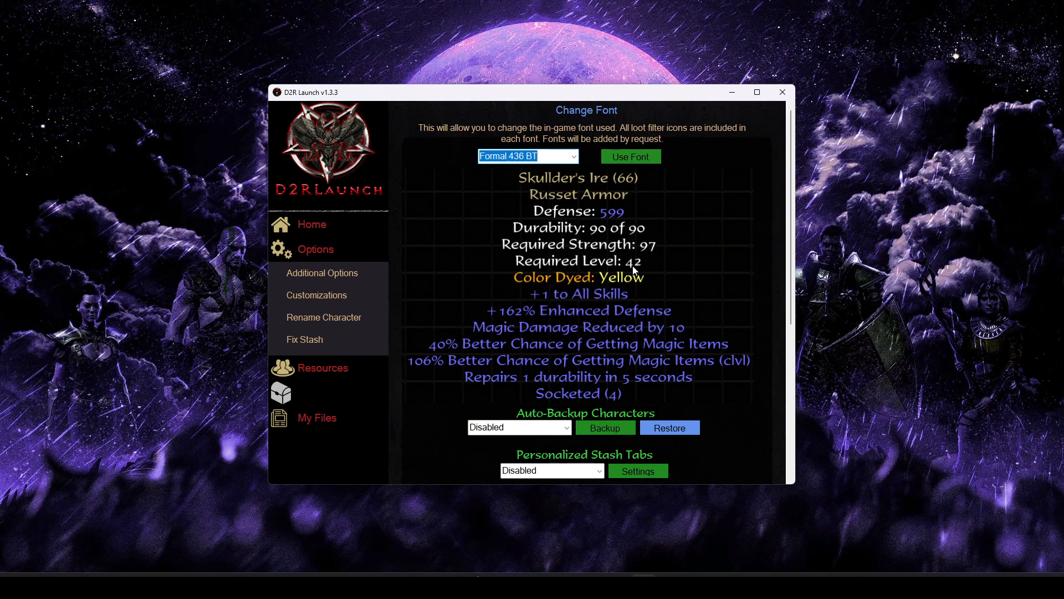
mouse_move(746, 253)
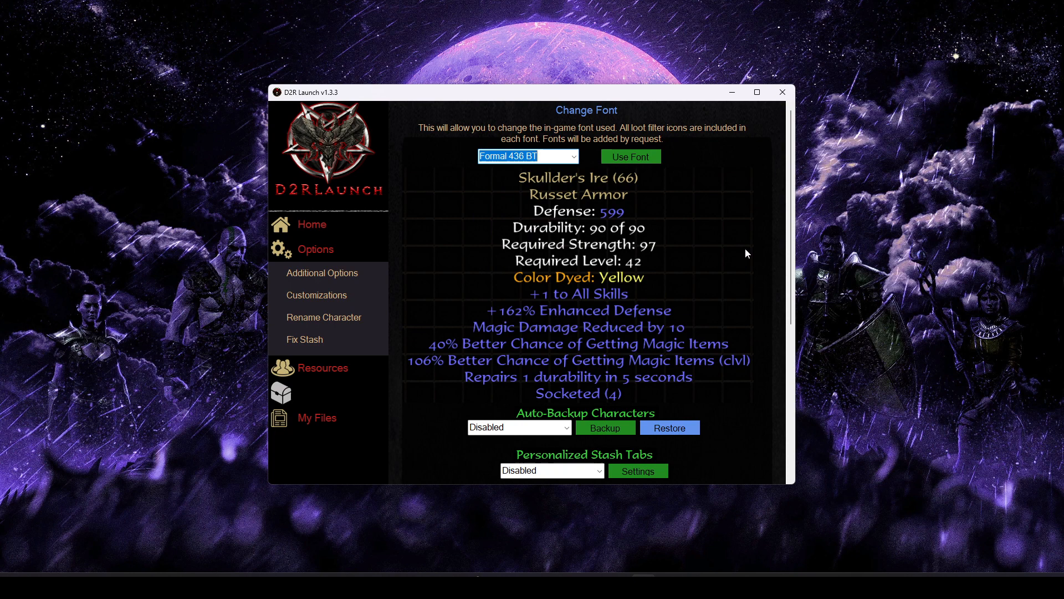
Review backup and stash options, then enable Assassin Charge Icons and Merc Identifier
scroll("down", 3)
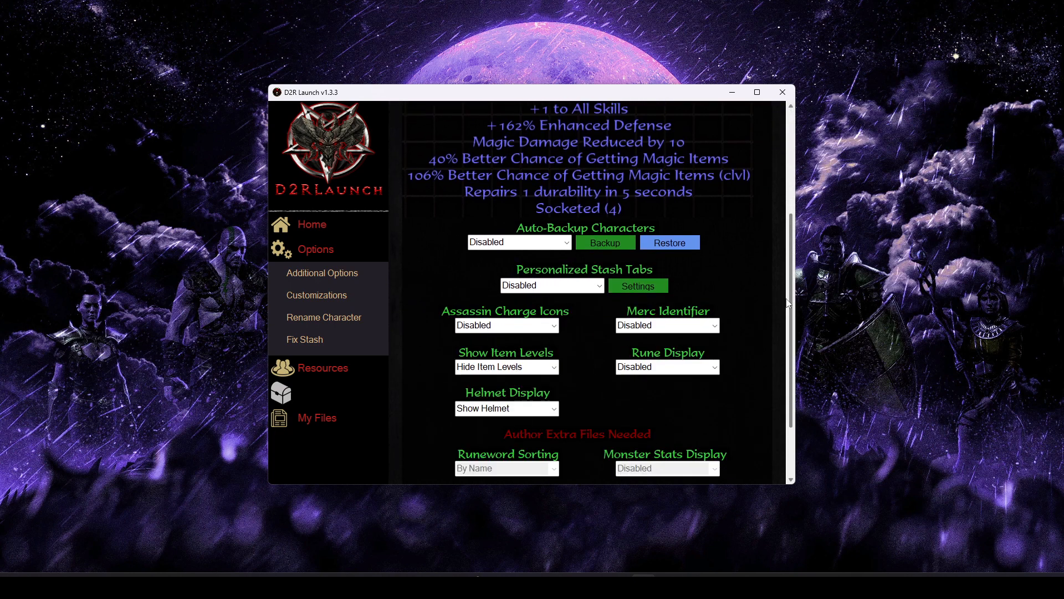
left_click(518, 243)
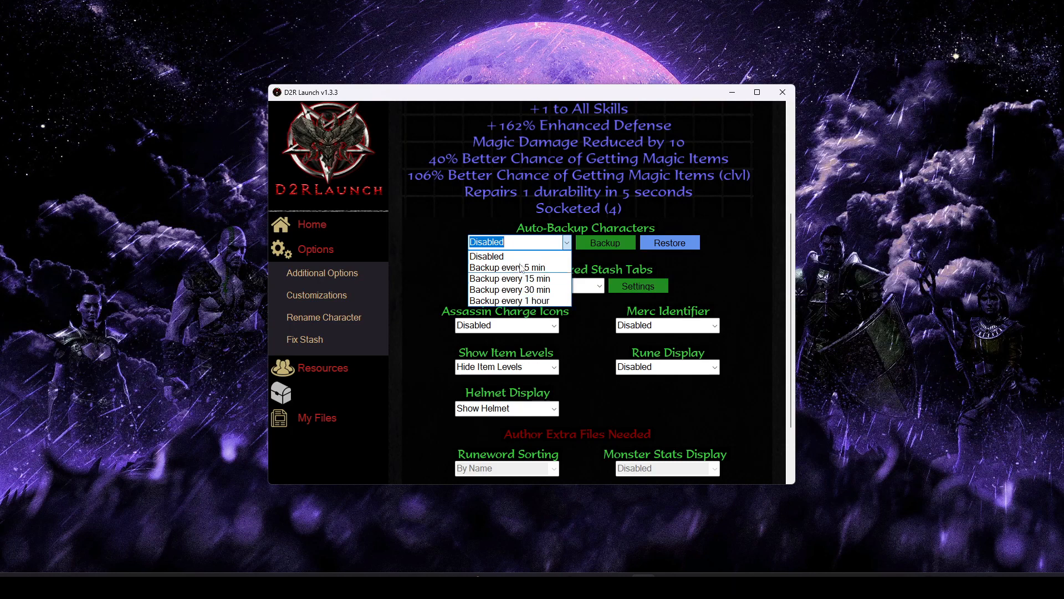
mouse_move(509, 278)
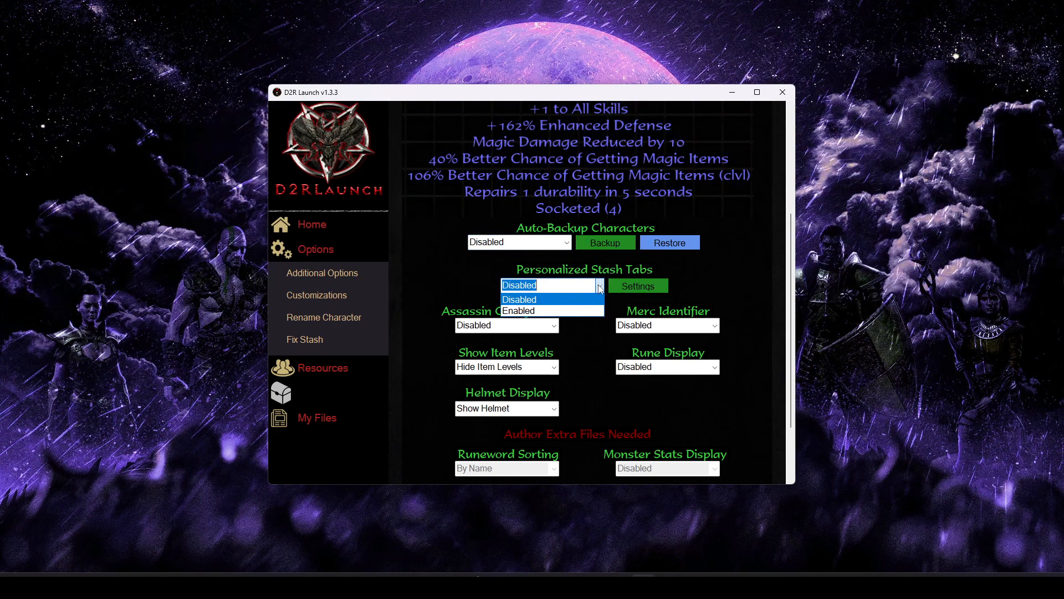
left_click(520, 298)
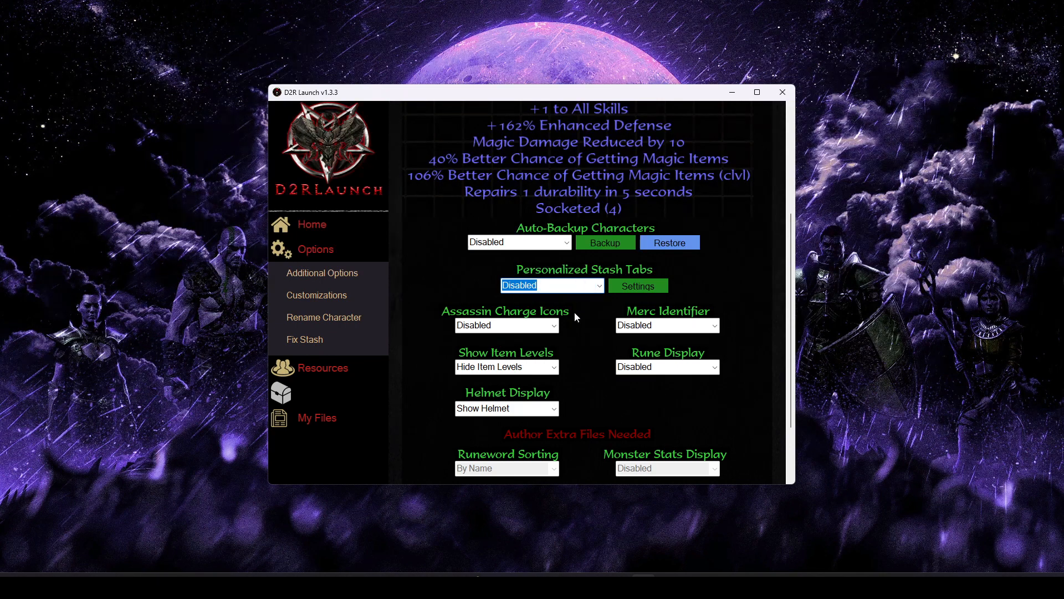
left_click(506, 325)
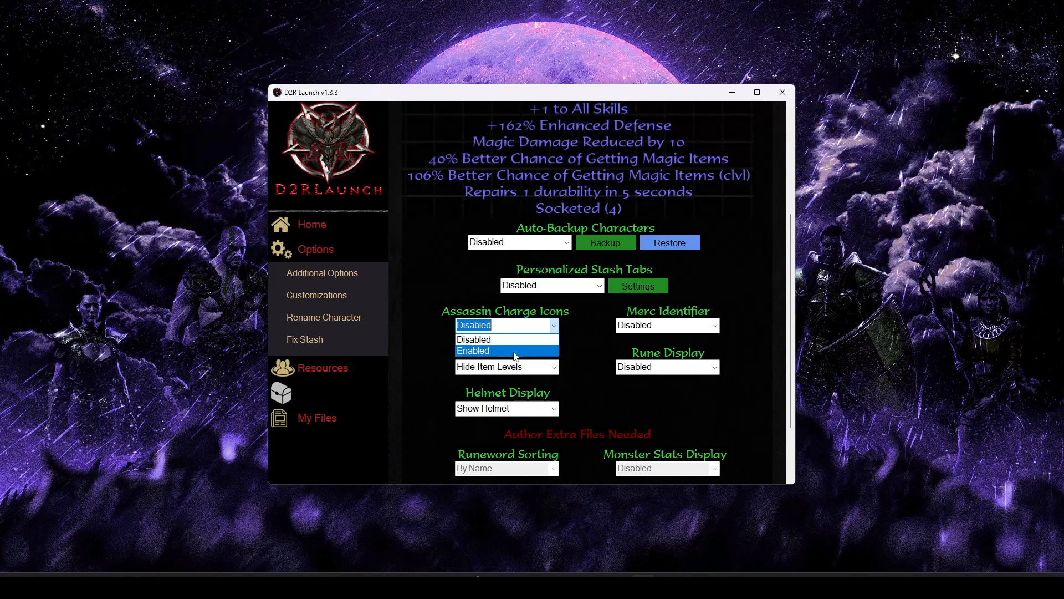
left_click(473, 351)
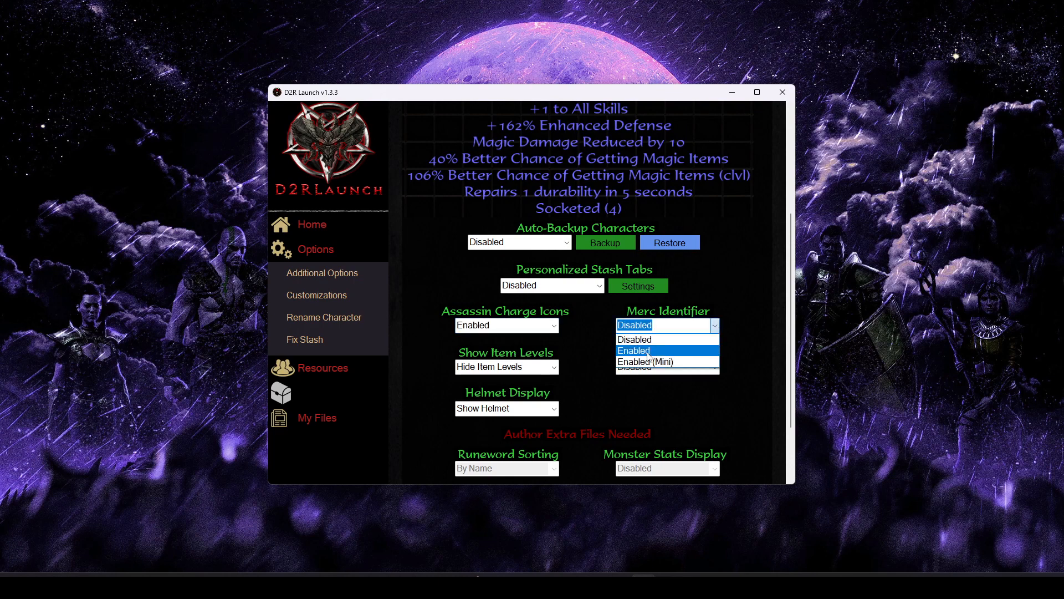
left_click(632, 350)
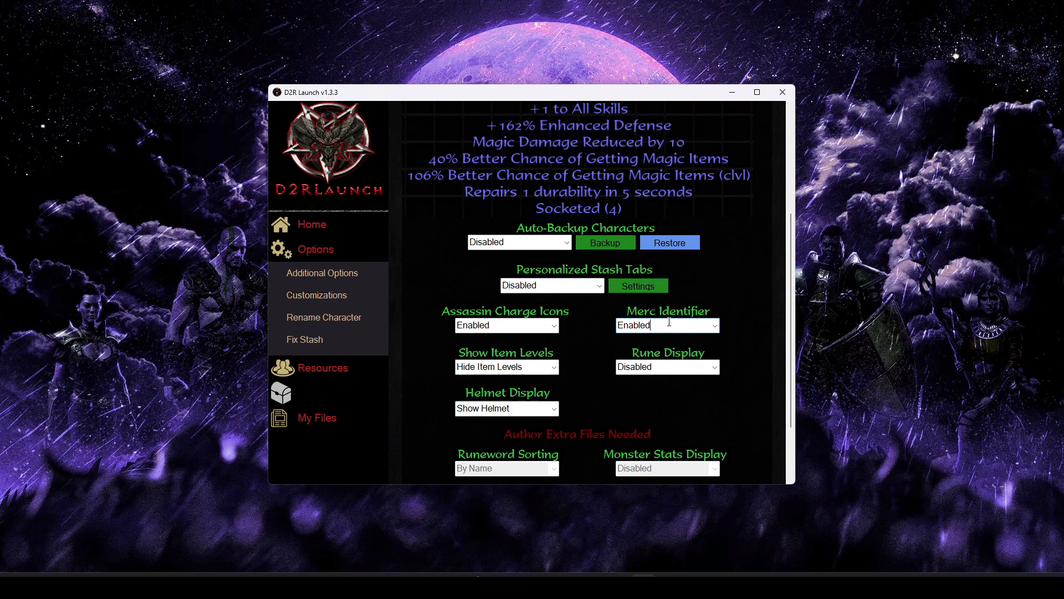
Set Helmet Display to Hide Helmet in the remaining additional options
left_click(713, 324)
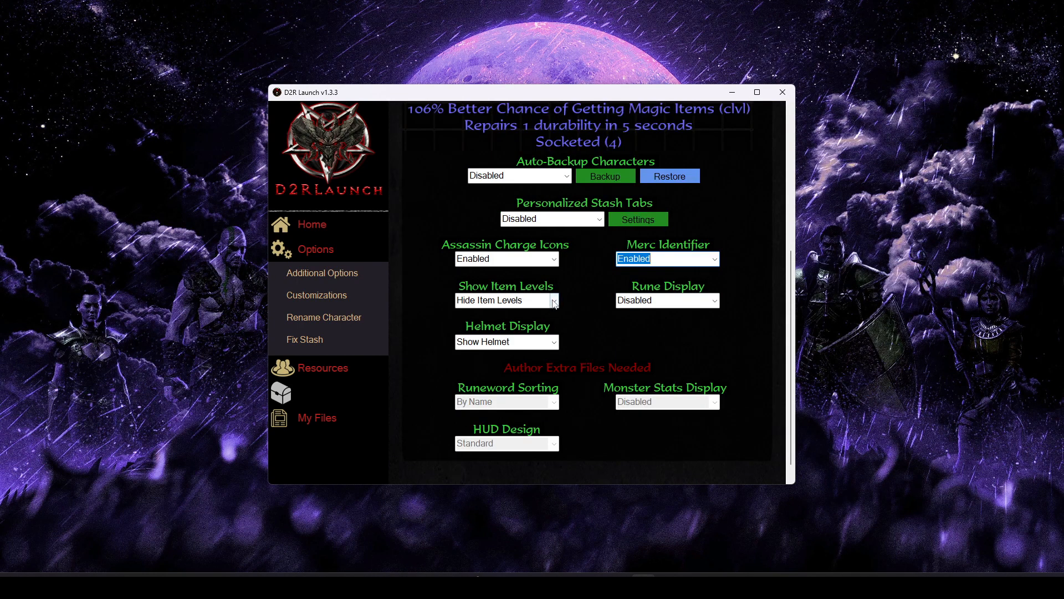
left_click(506, 300)
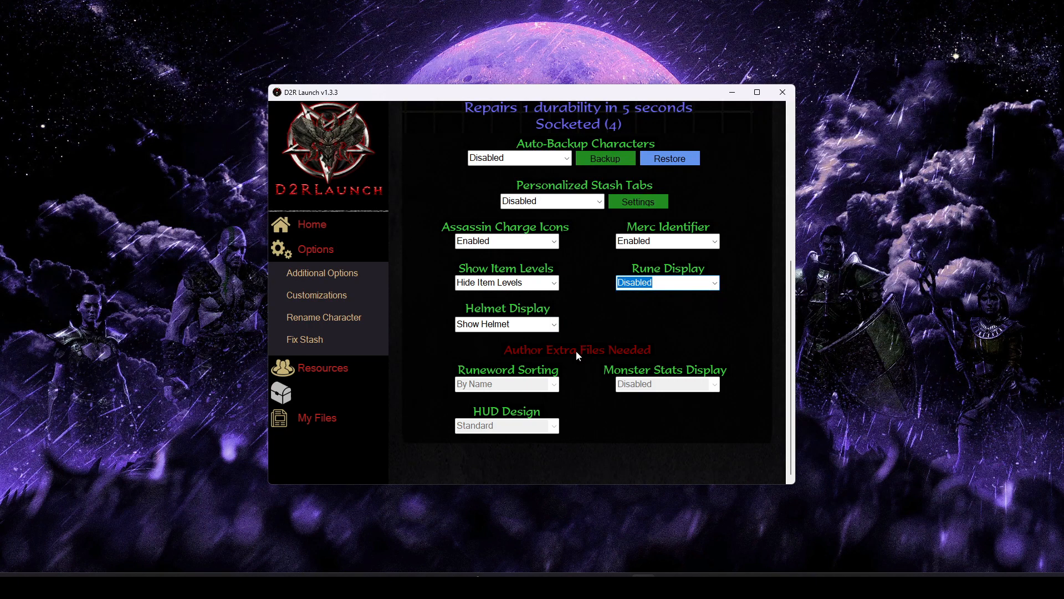
left_click(506, 324)
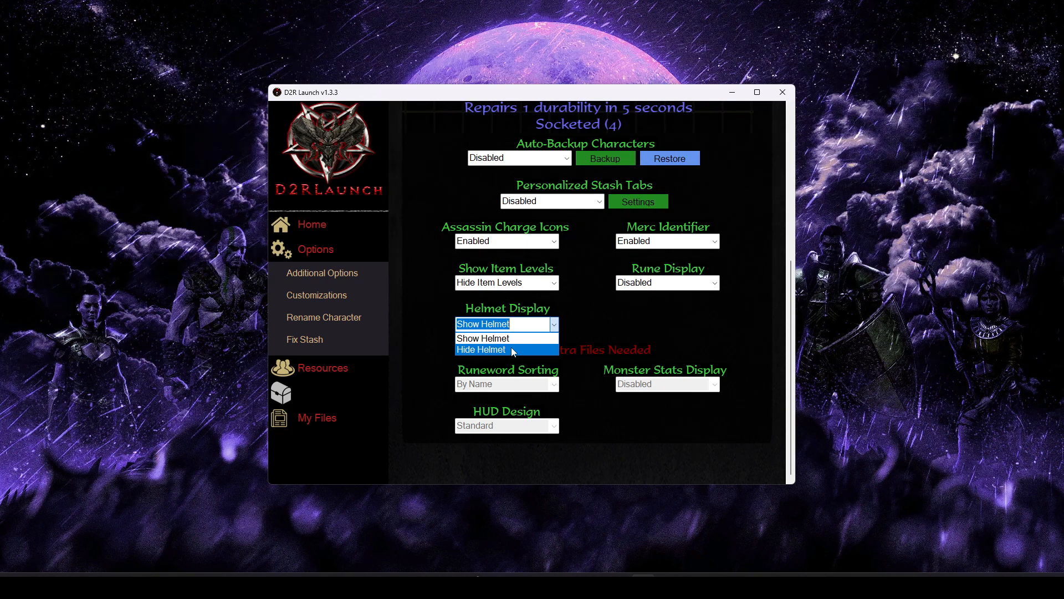
left_click(481, 349)
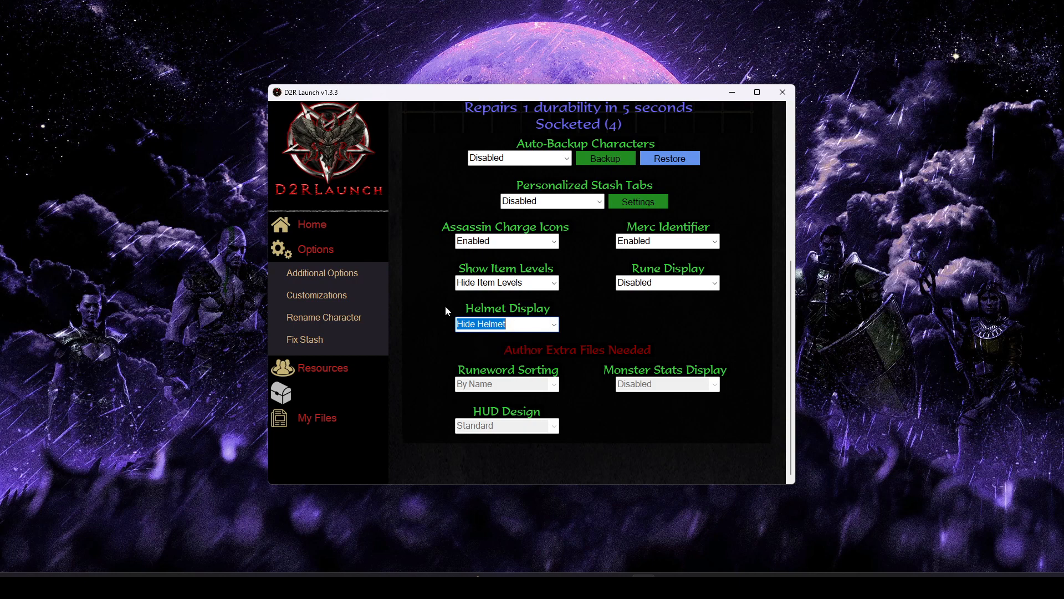
mouse_move(618, 319)
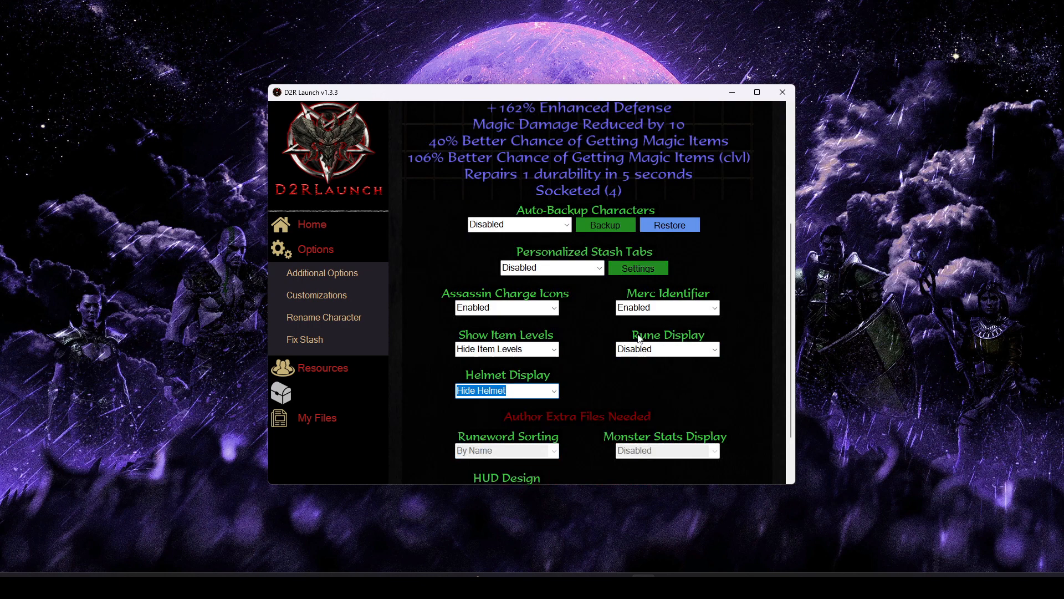
scroll("down", 3)
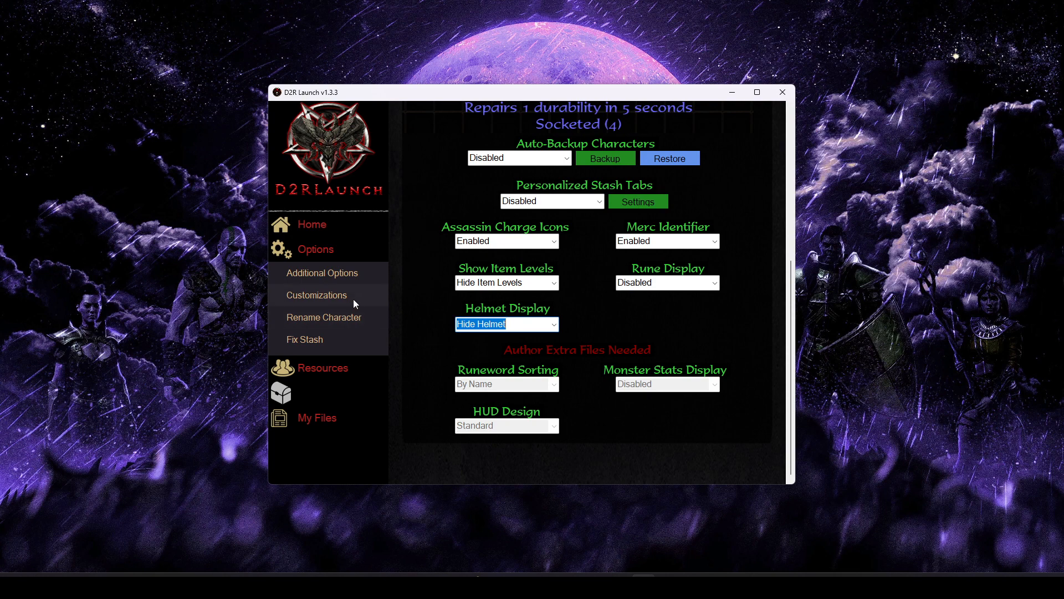
In Monster Customizations, set Normal Act 1 density to 6x and Act 3 to 2x
left_click(316, 295)
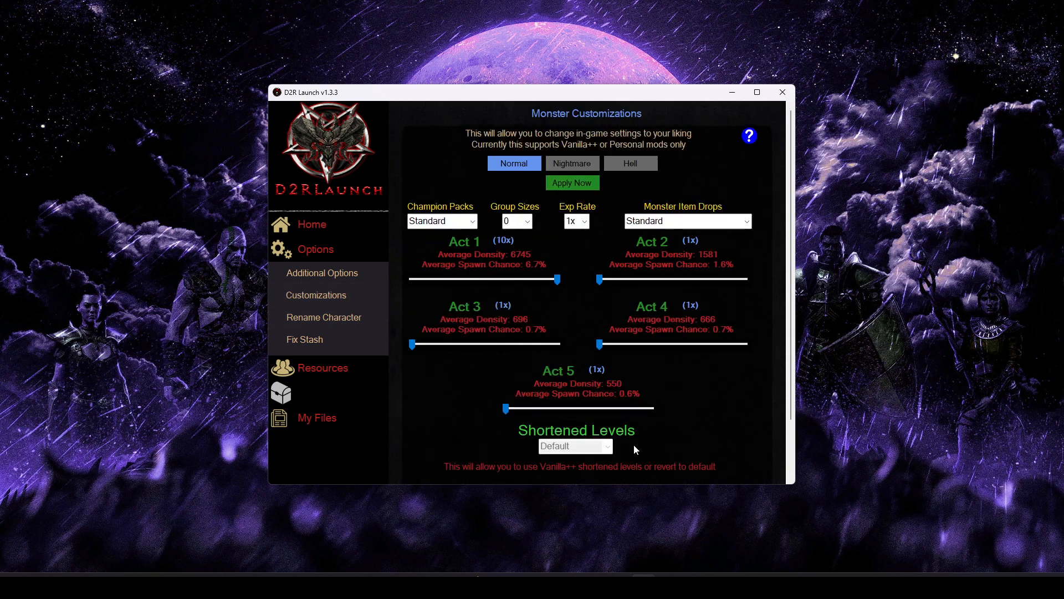
mouse_move(585, 124)
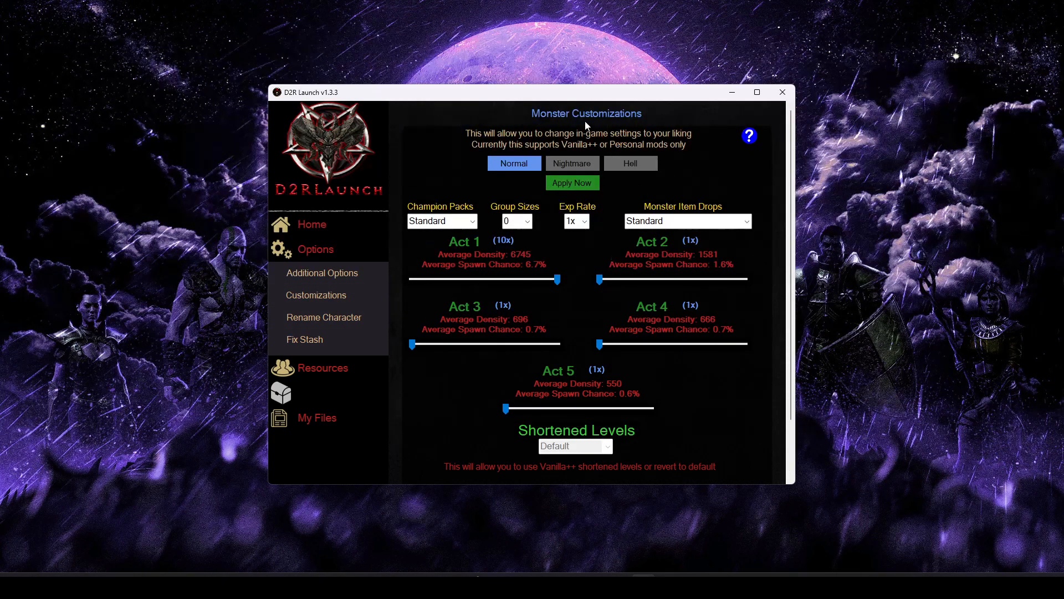
mouse_move(617, 123)
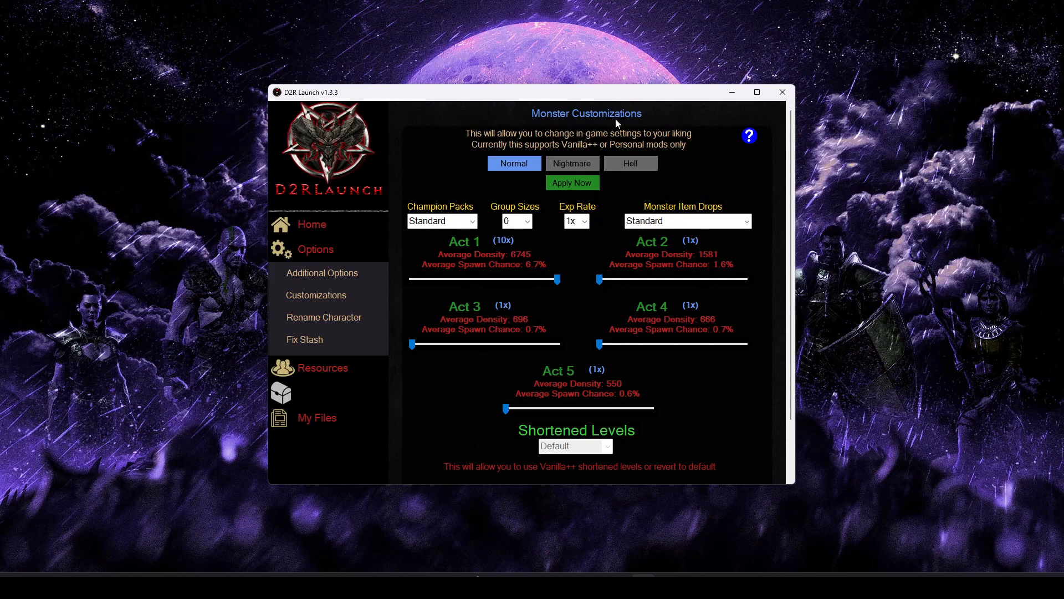
left_click(441, 221)
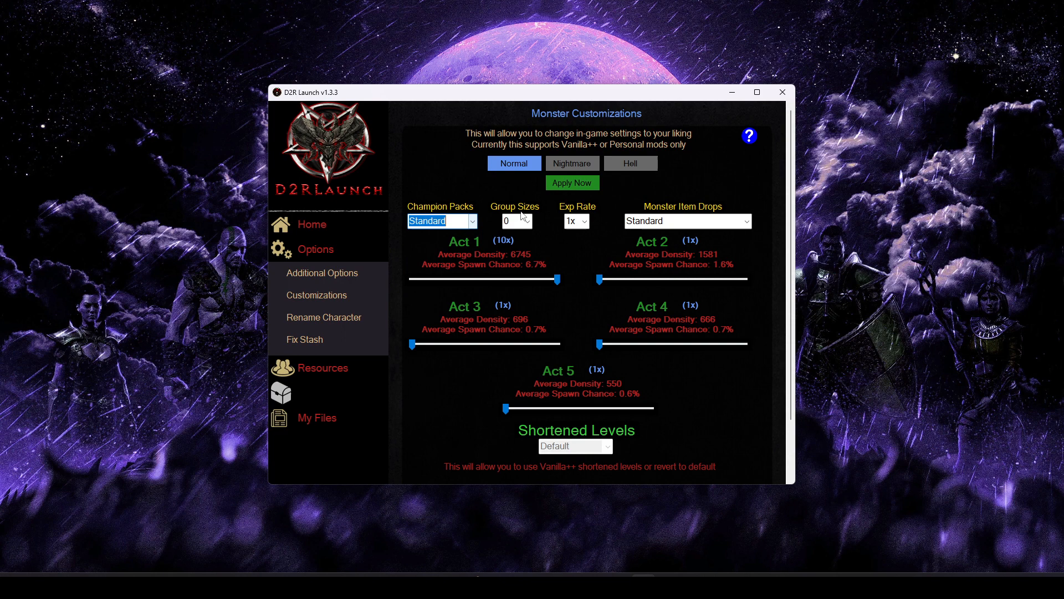
left_click(510, 221)
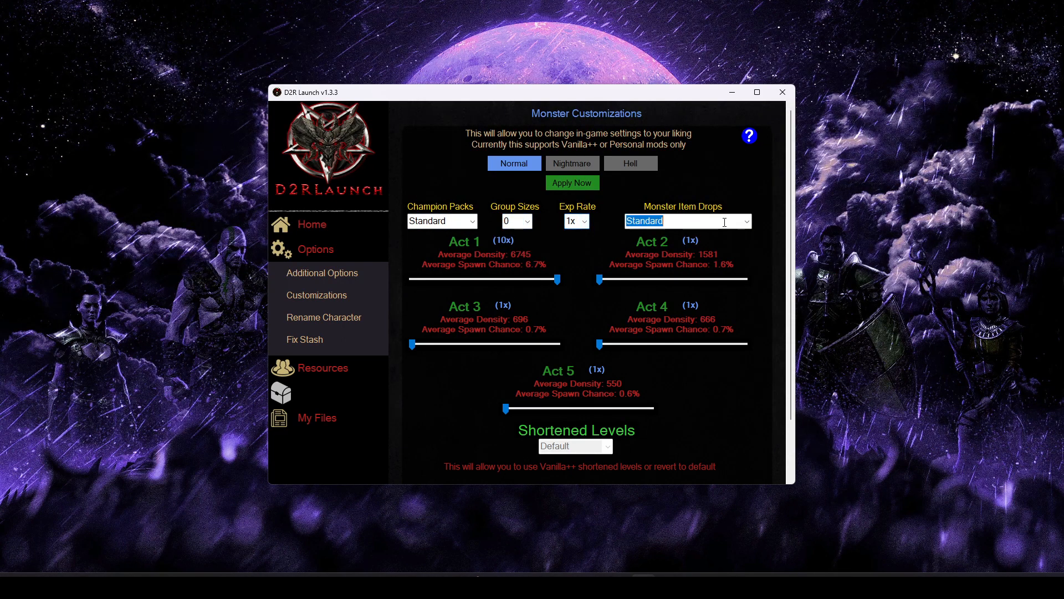
left_click(745, 221)
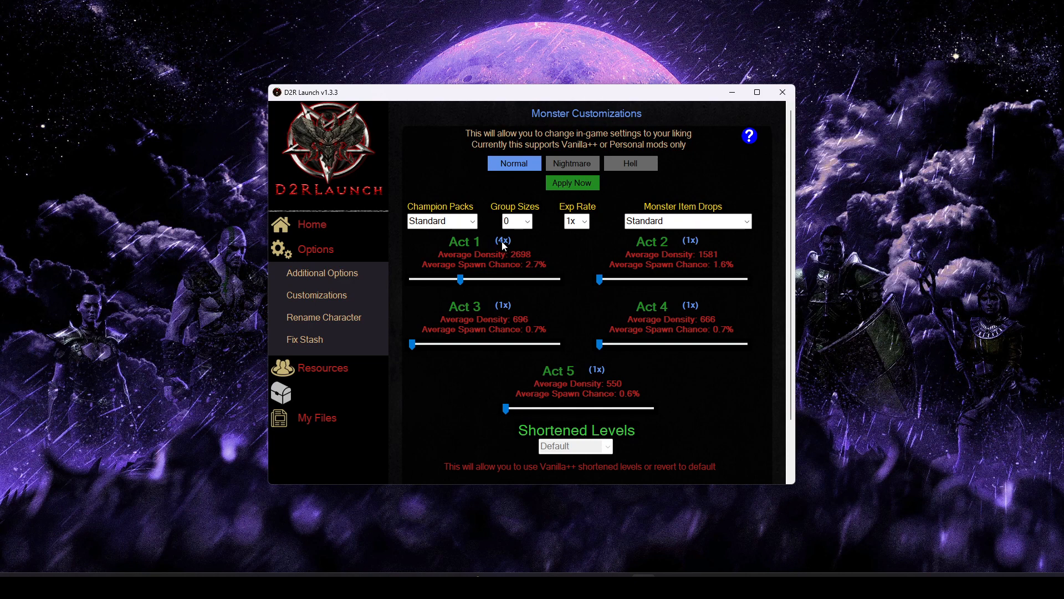
mouse_move(506, 249)
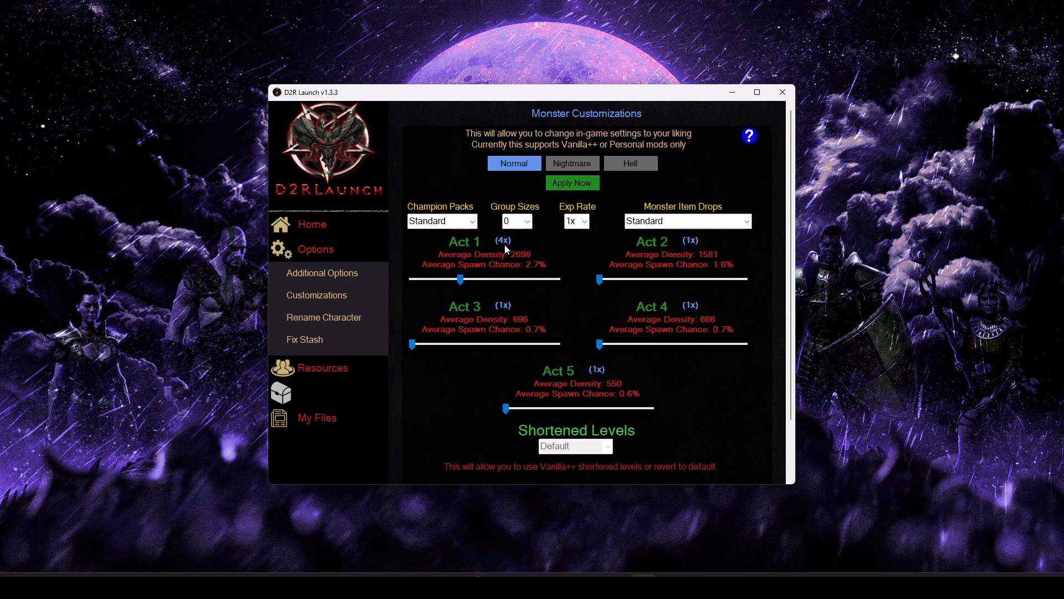
left_click_drag(461, 279, 493, 279)
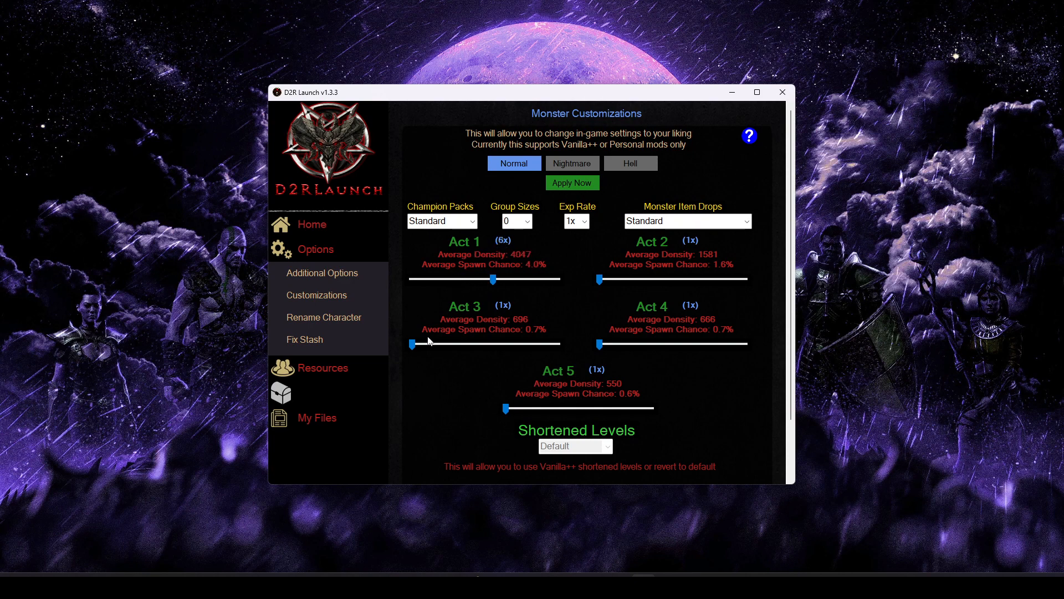
left_click_drag(411, 344, 484, 345)
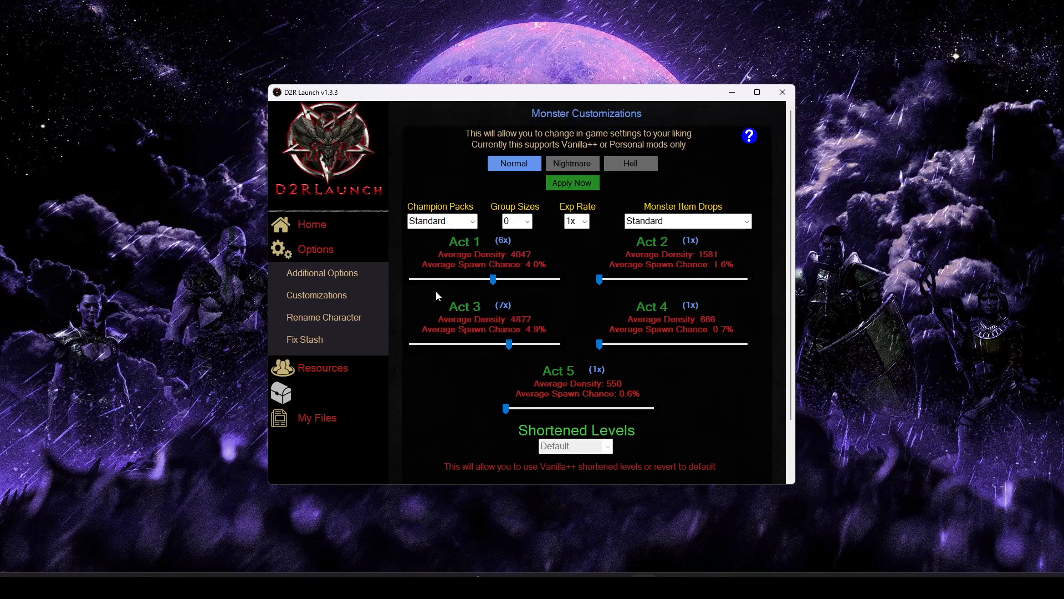
left_click_drag(505, 344, 429, 344)
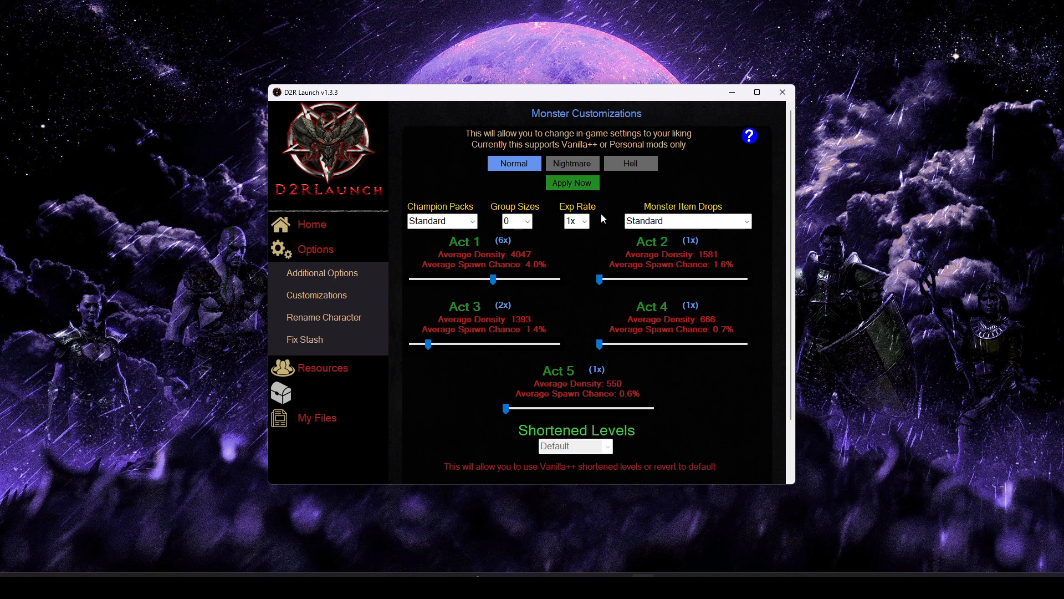
Flip between the Nightmare and Normal difficulty tabs to review their settings
left_click(573, 163)
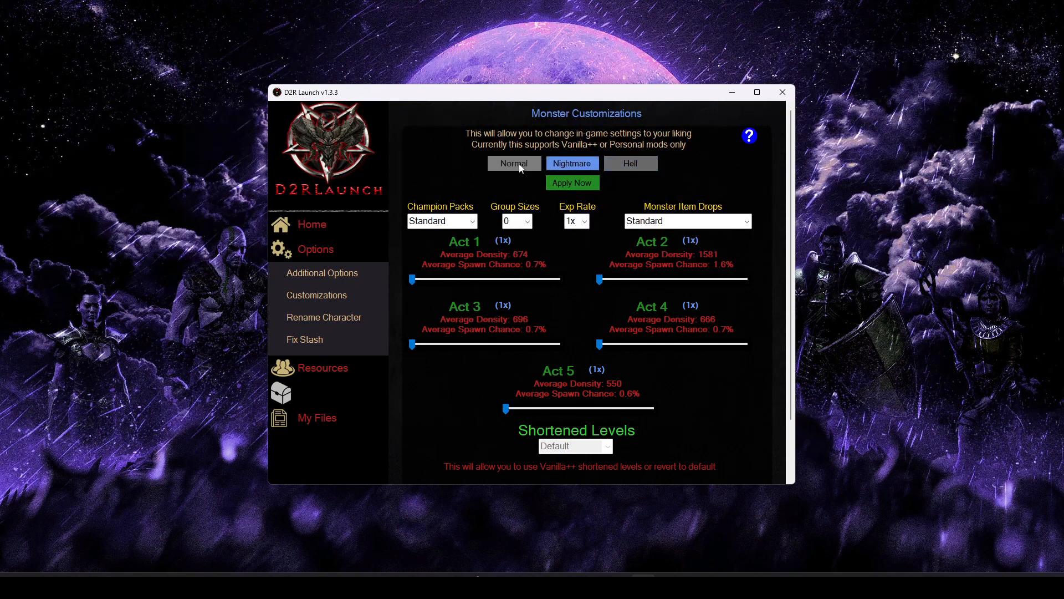
left_click(514, 163)
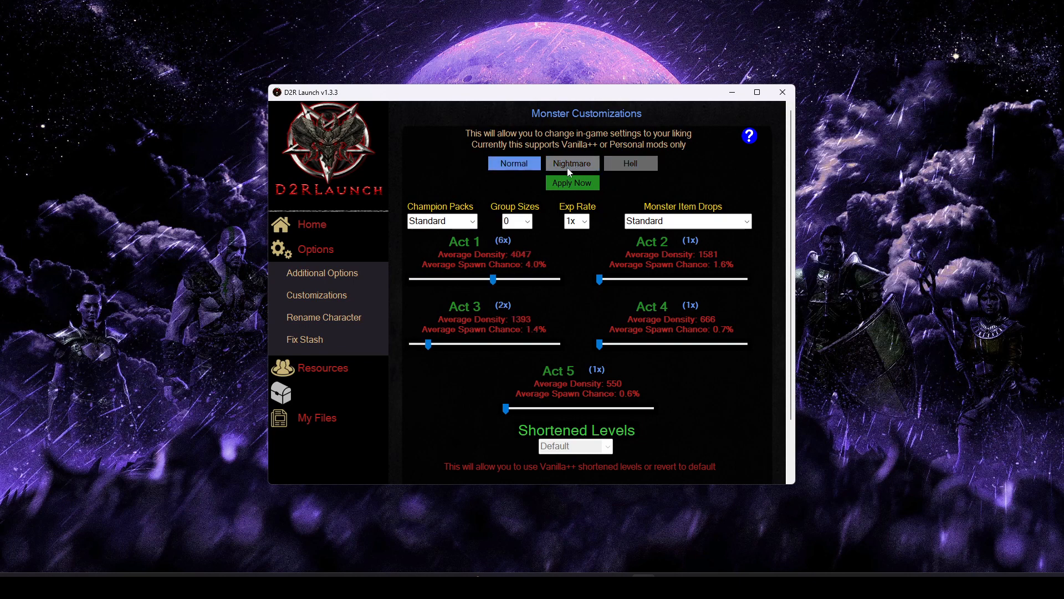
left_click(572, 163)
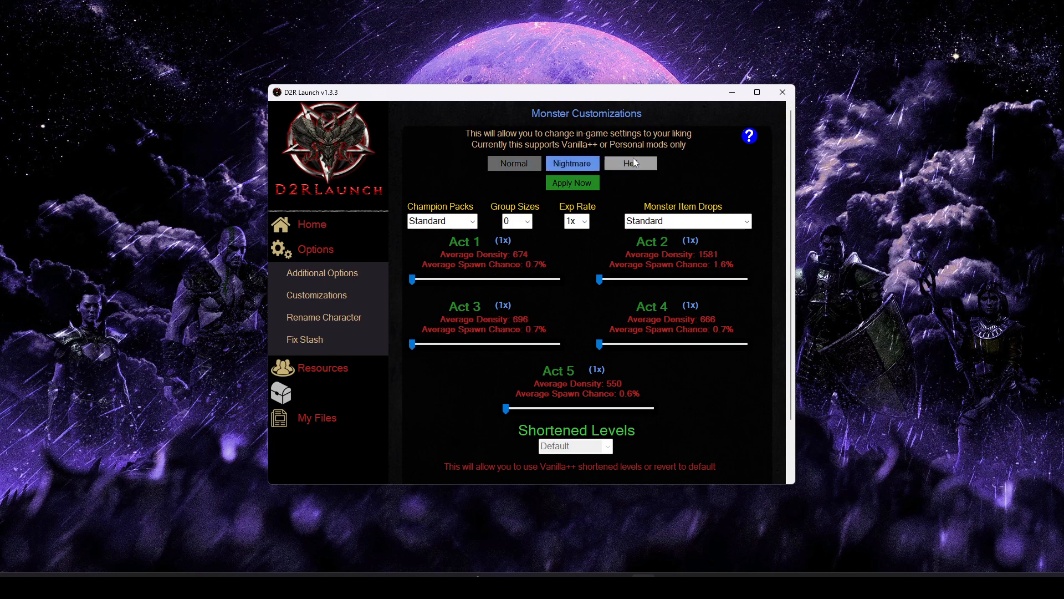
left_click(513, 163)
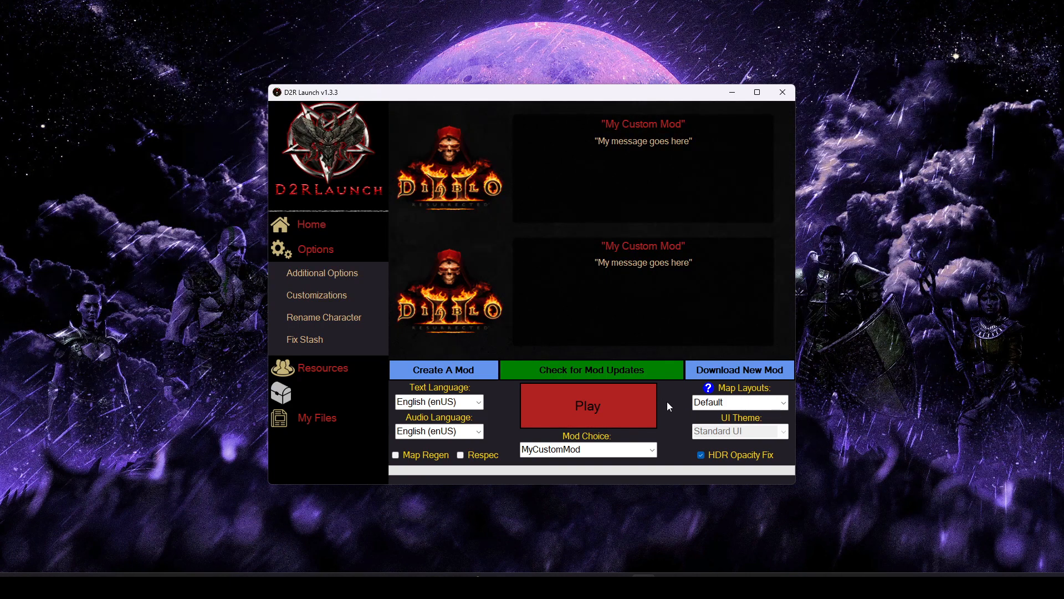
mouse_move(667, 399)
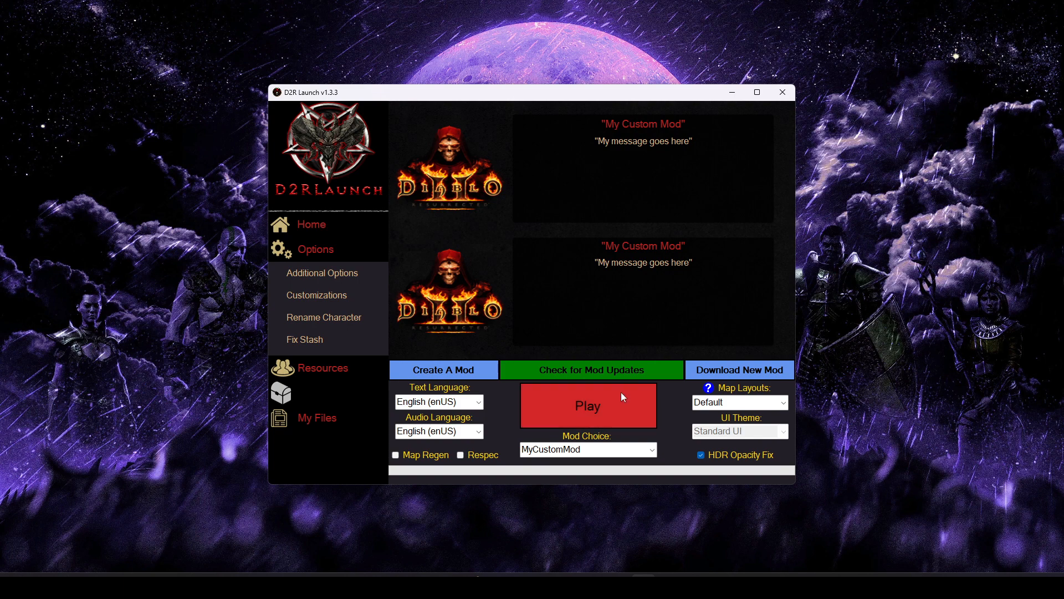
Launch Diablo II Resurrected with MyCustomMod via the Play button
left_click(587, 406)
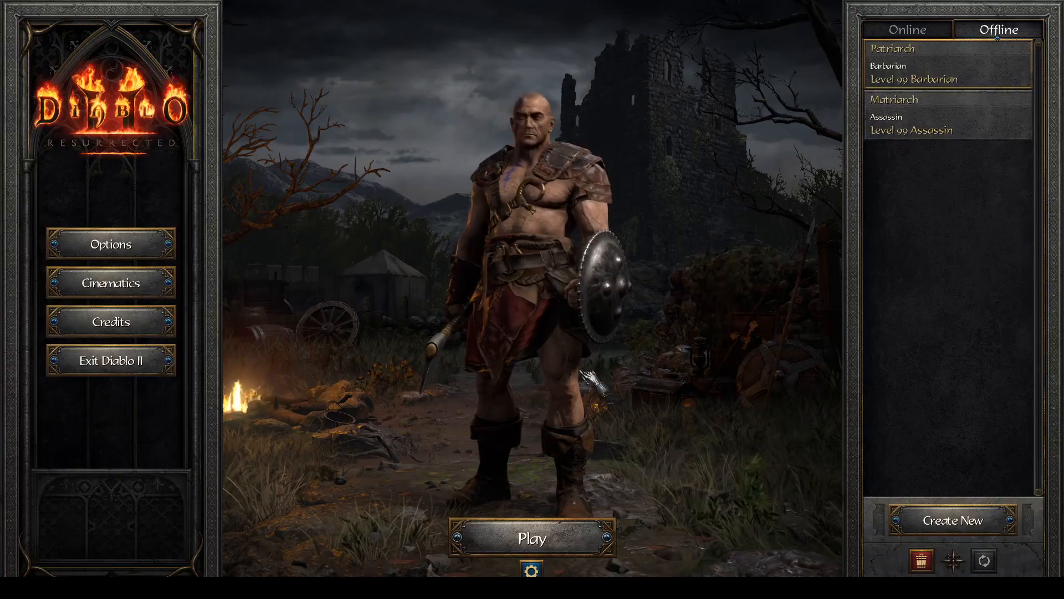
Enter the game as the level 99 Barbarian and view his inventory in camp
left_click(531, 539)
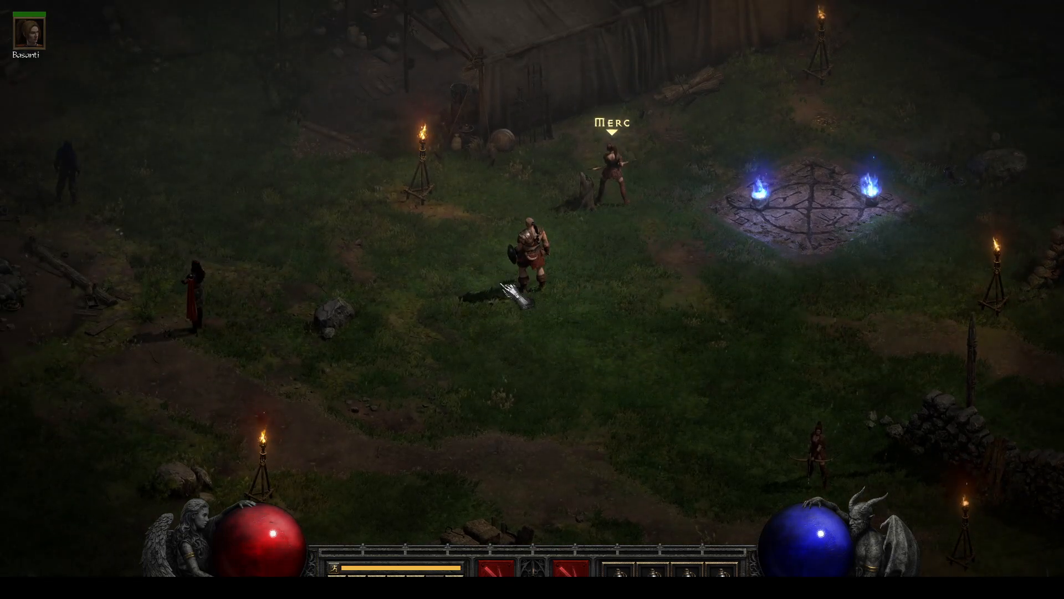
key("i")
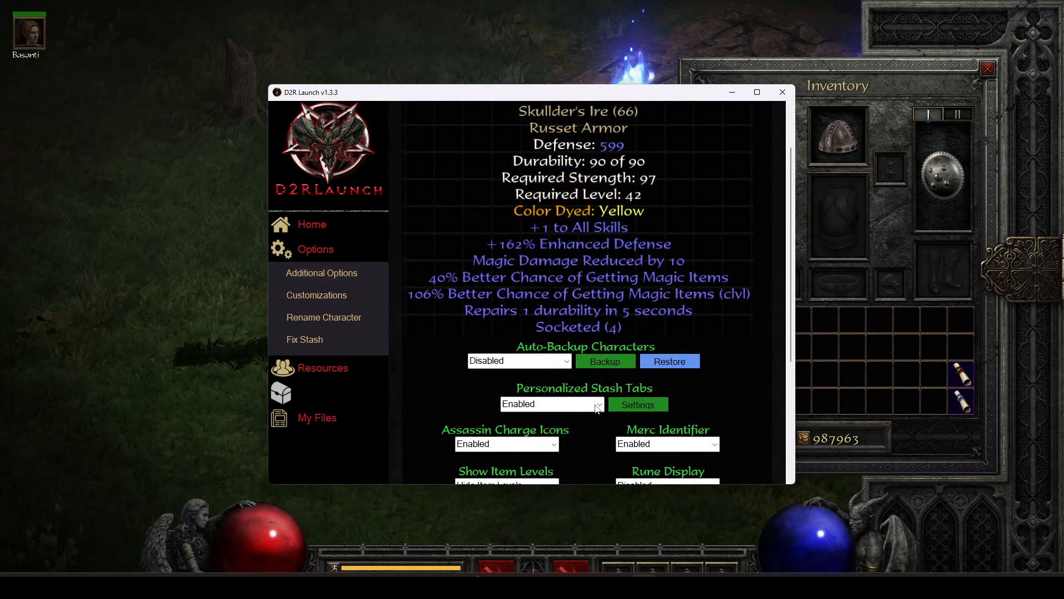
Set the Show Item Levels option to show item levels in game
scroll("down", 3)
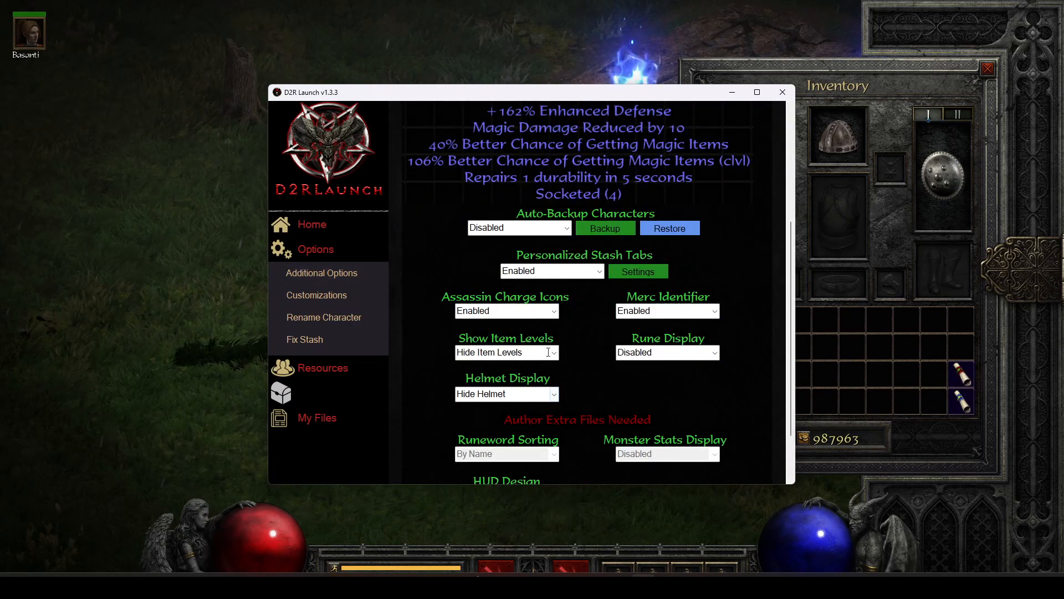
left_click(505, 351)
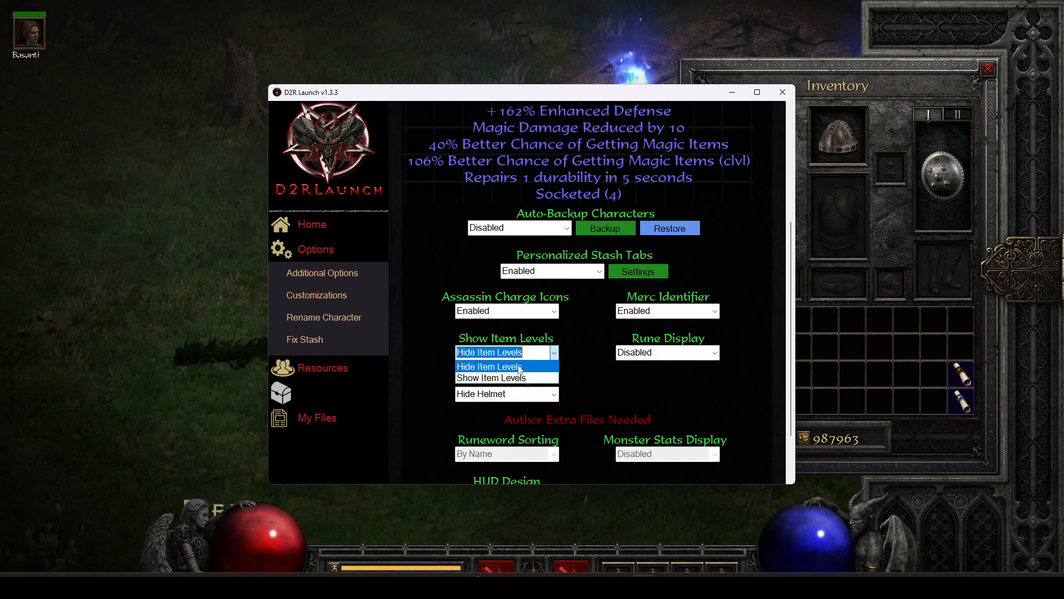
mouse_move(506, 377)
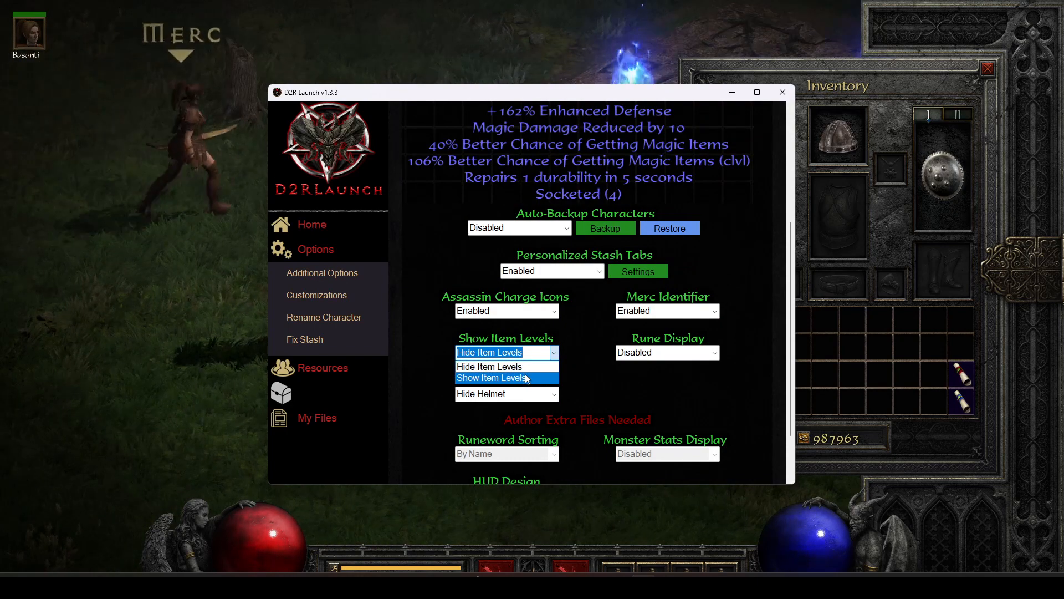
left_click(489, 366)
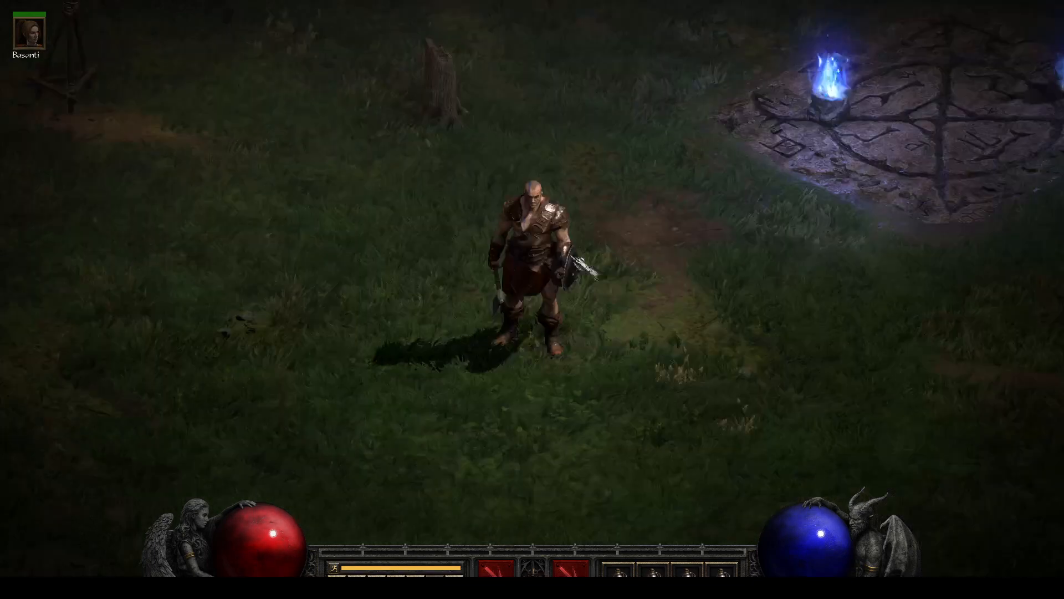
Walk the Barbarian through the Rogue Encampment and across the Blood Moor
left_click(829, 74)
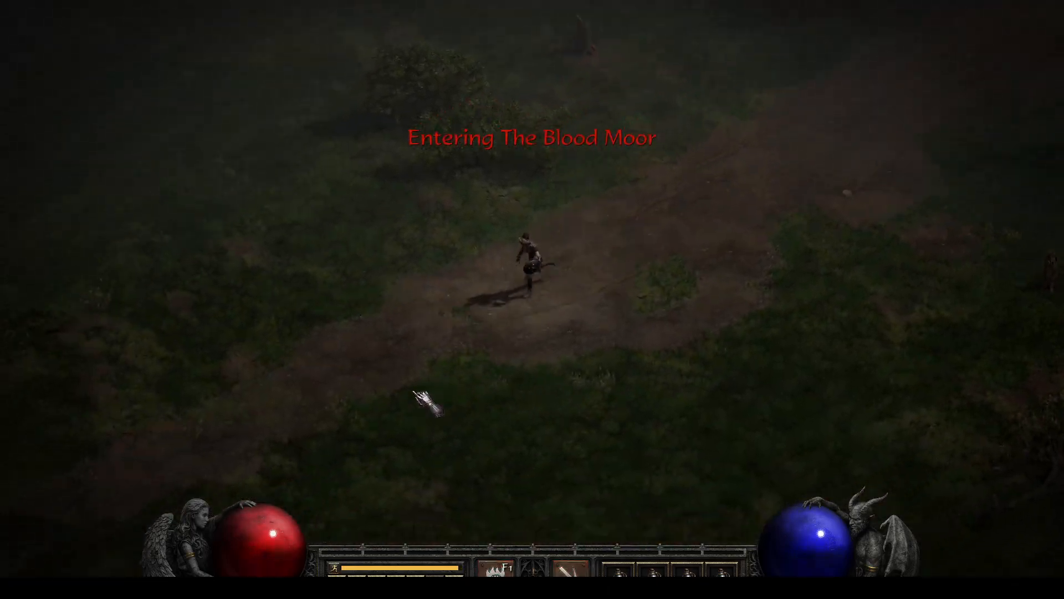
left_click(774, 364)
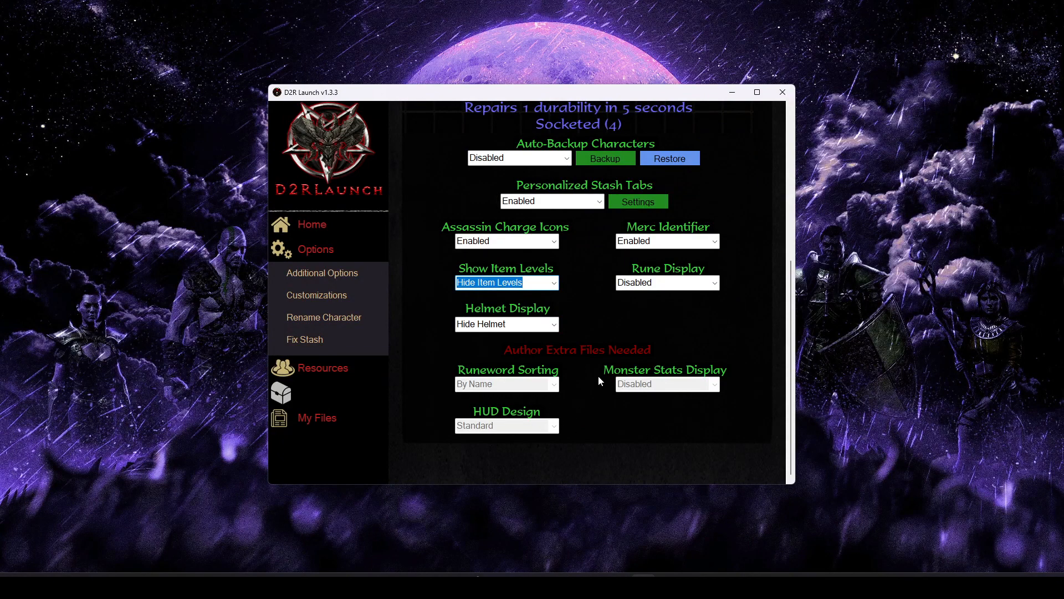
mouse_move(573, 375)
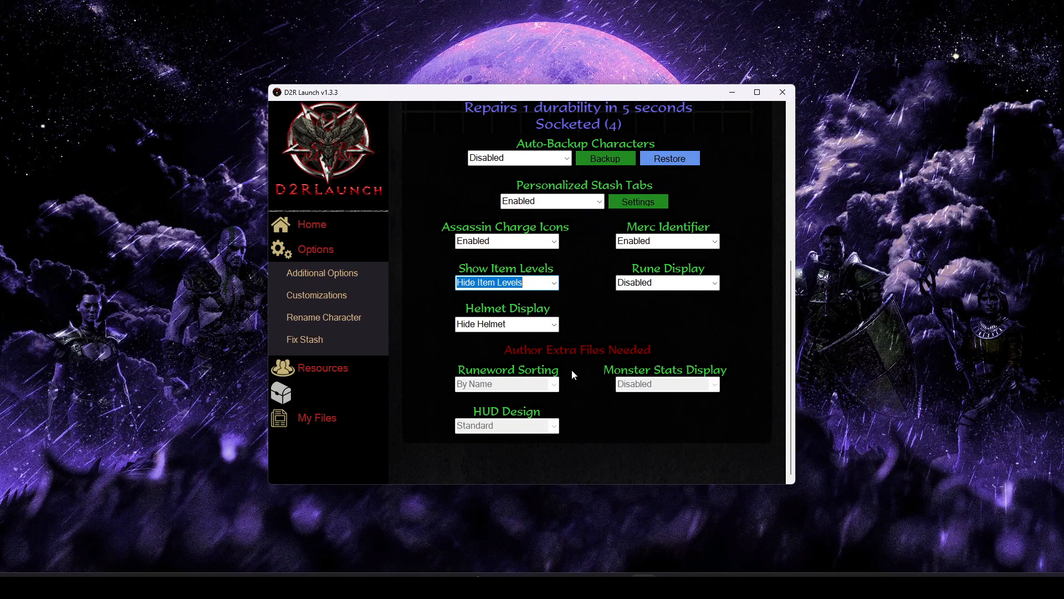
mouse_move(493, 453)
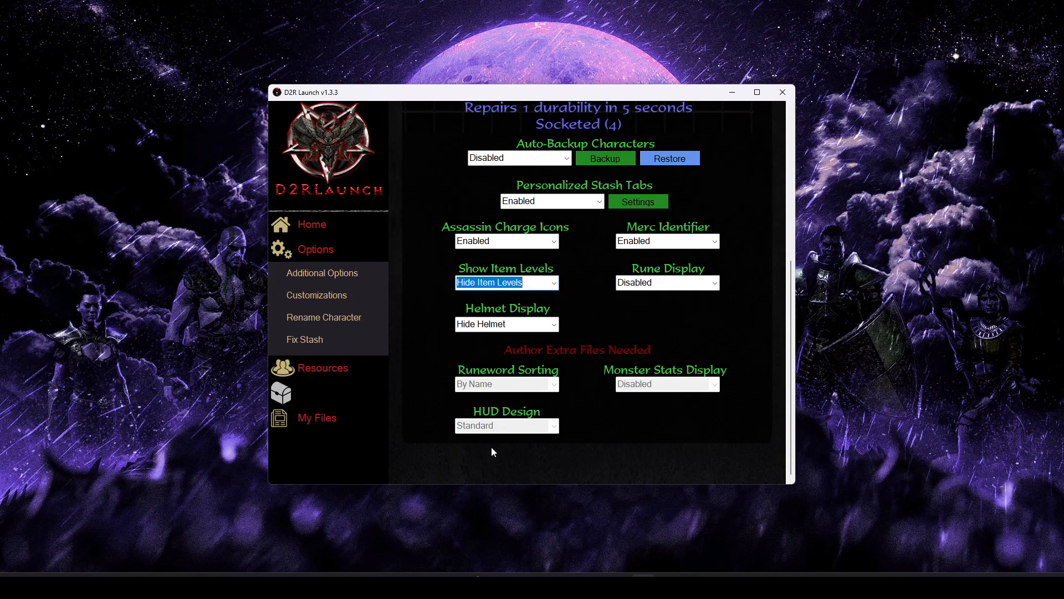
mouse_move(600, 410)
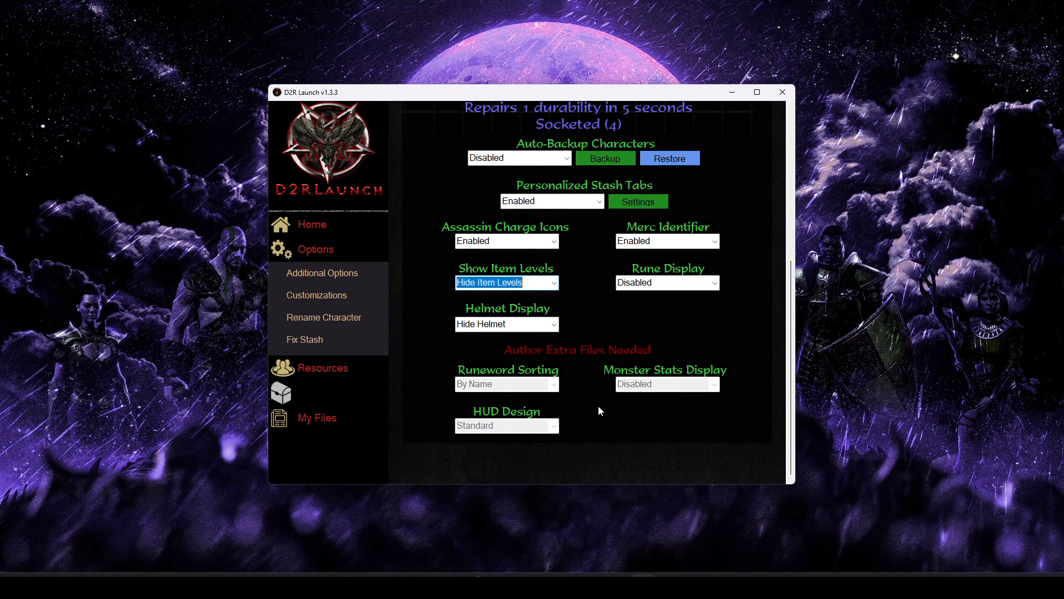
mouse_move(614, 400)
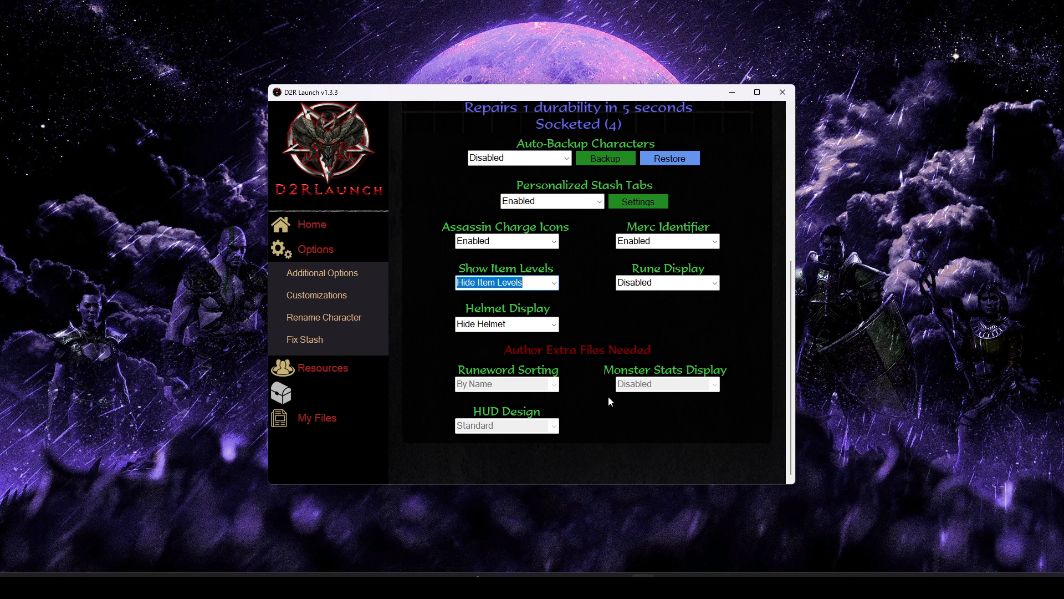
Choose ReMoDDeD from the Mod Choice list of installed mods
left_click(311, 224)
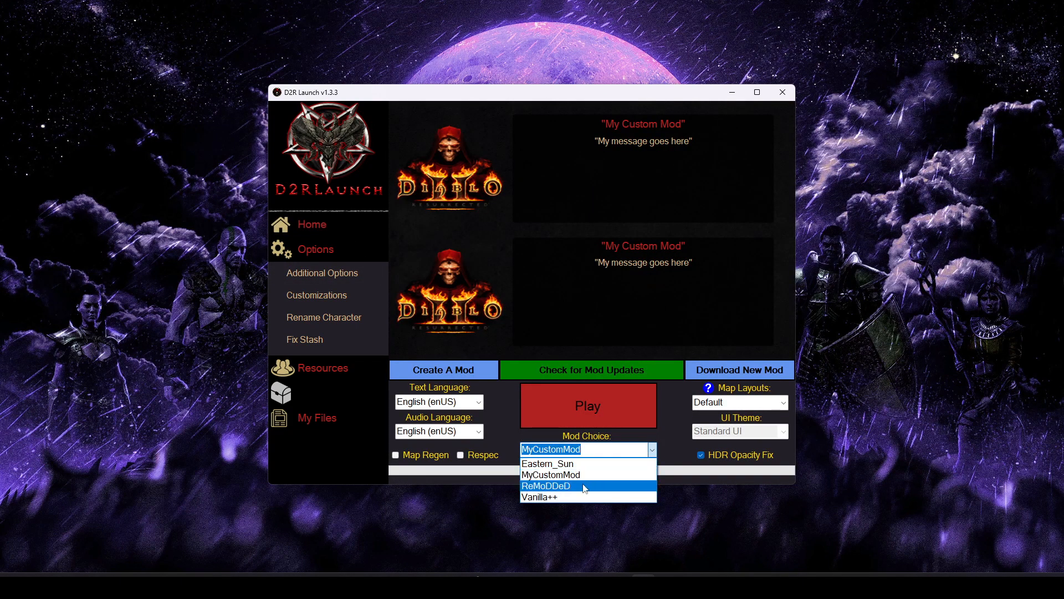
left_click(546, 485)
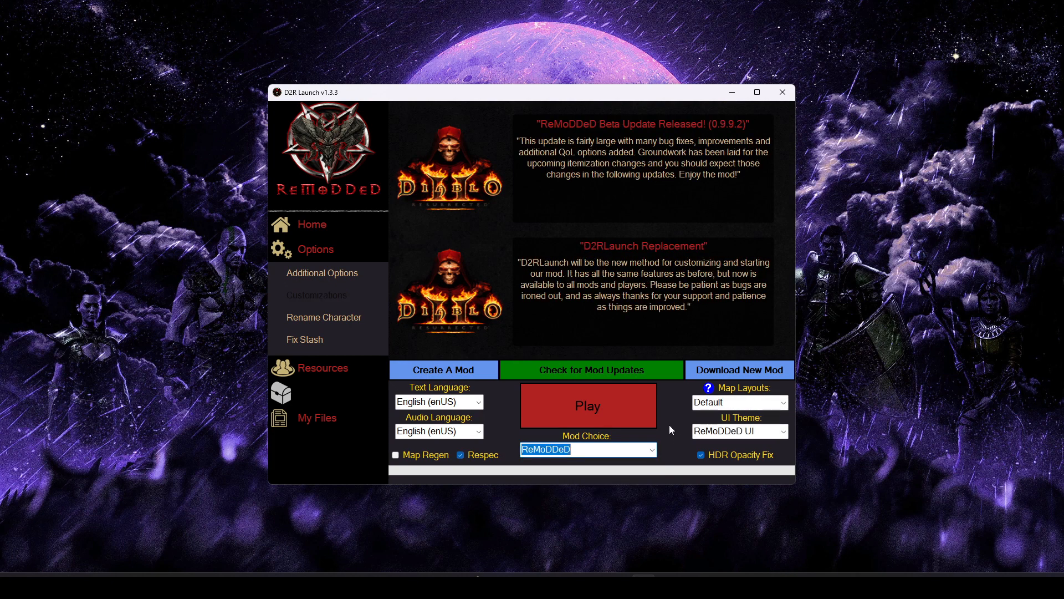
mouse_move(484, 444)
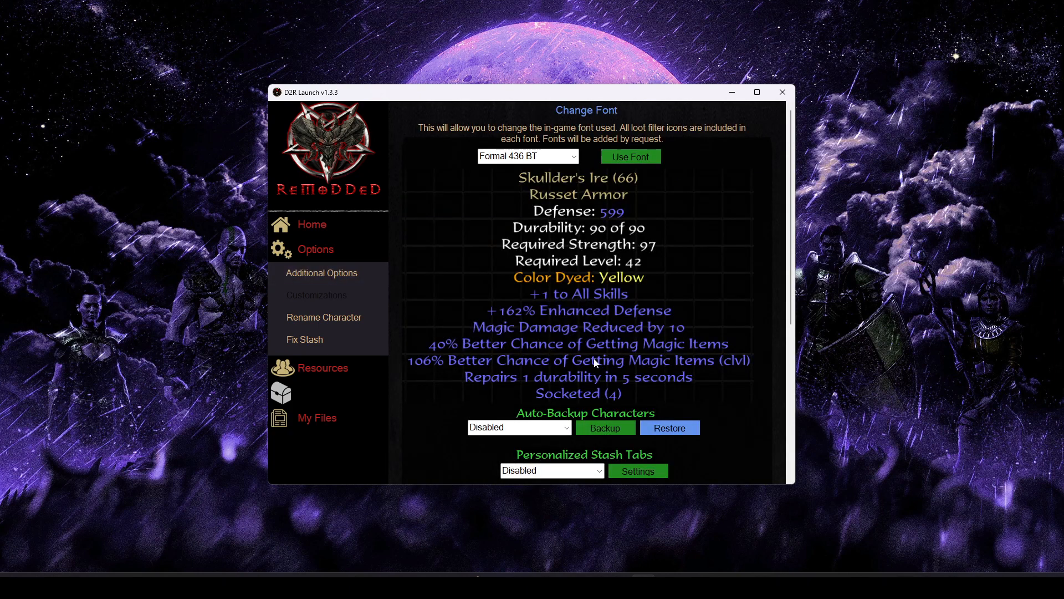
Set Runeword Sorting to By Itemtype and Monster Stats Display to Background
scroll("down", 3)
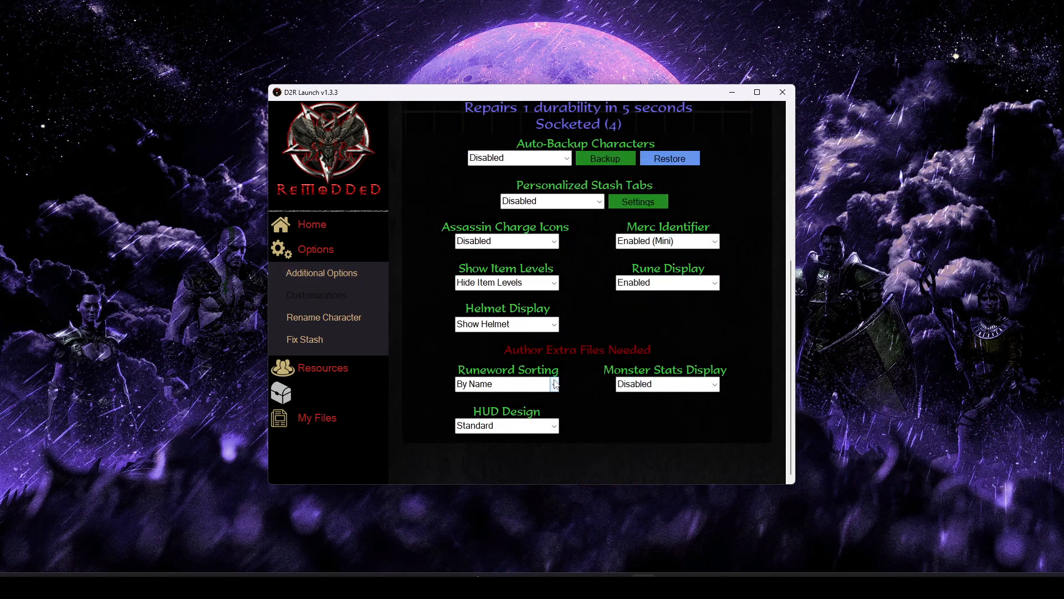
left_click(505, 383)
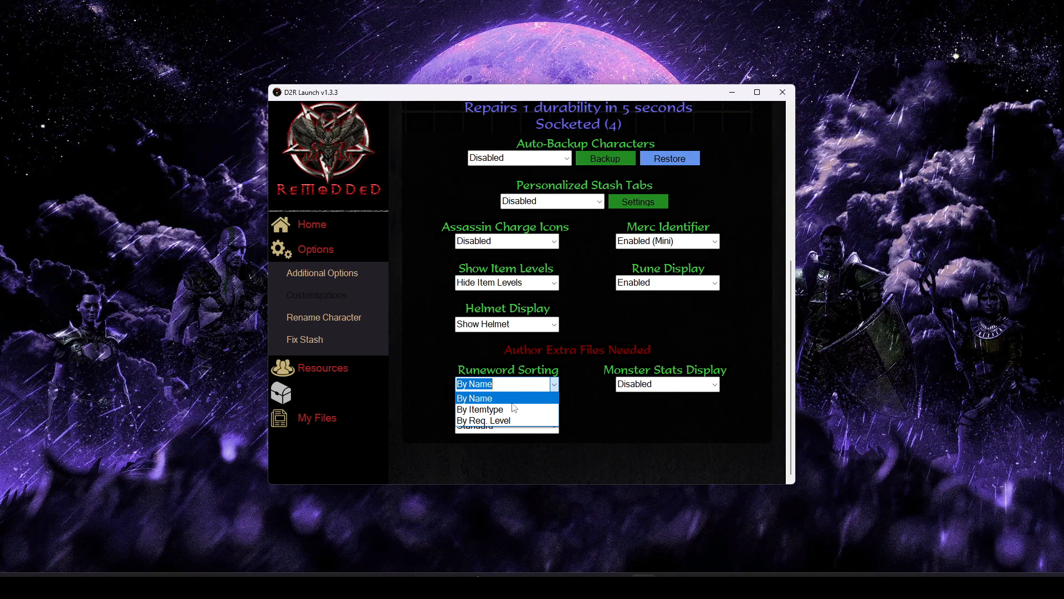
mouse_move(499, 400)
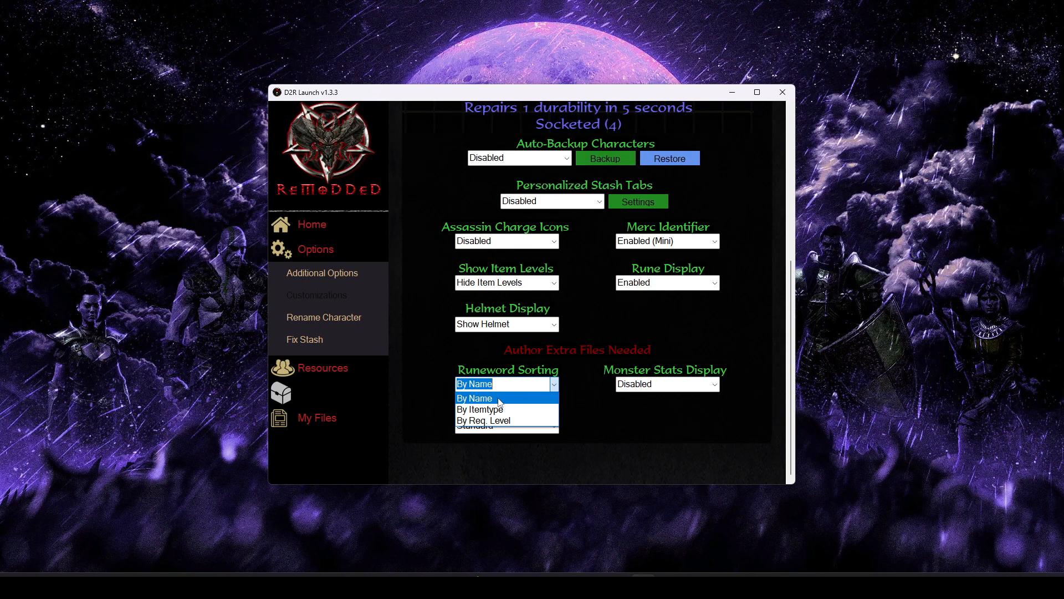
mouse_move(496, 409)
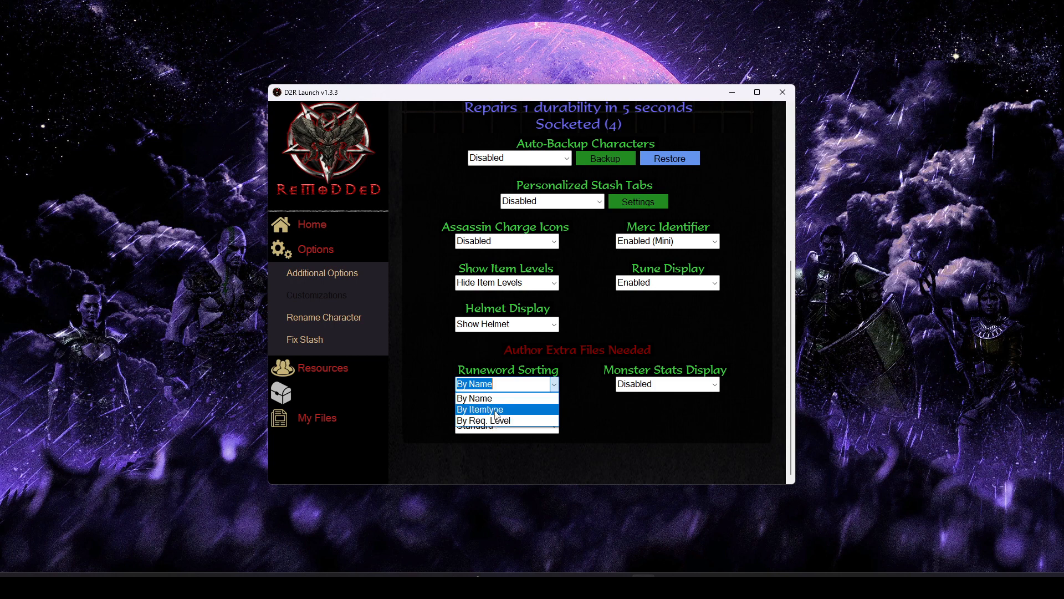
left_click(479, 409)
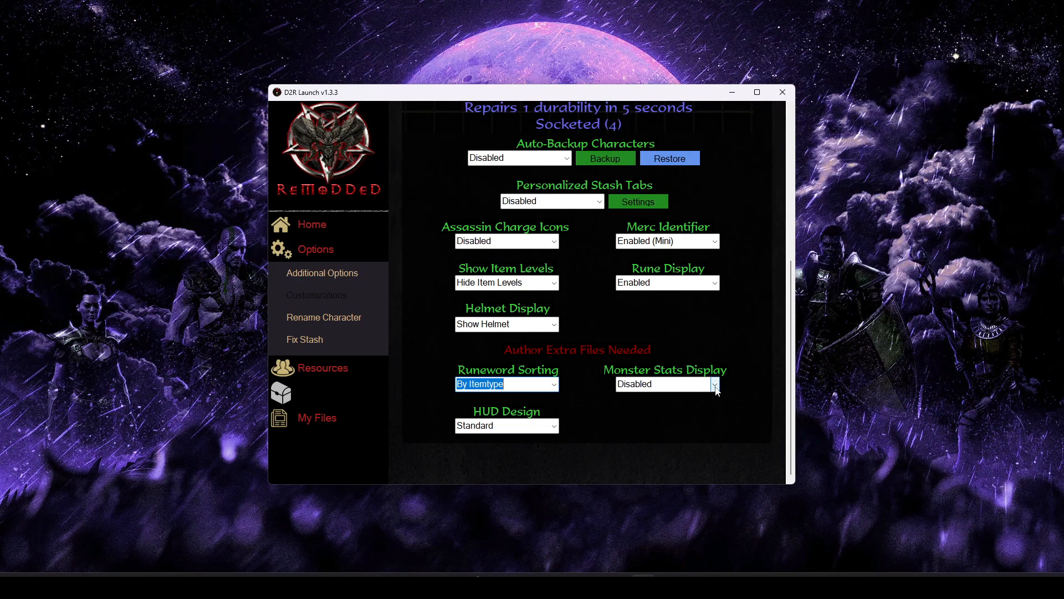
left_click(713, 384)
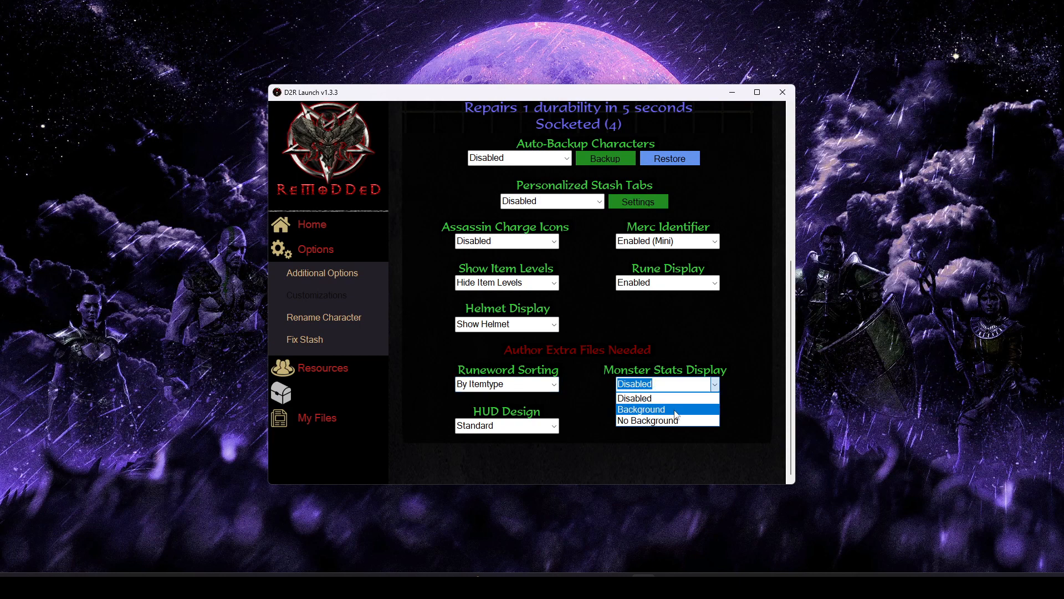
mouse_move(668, 420)
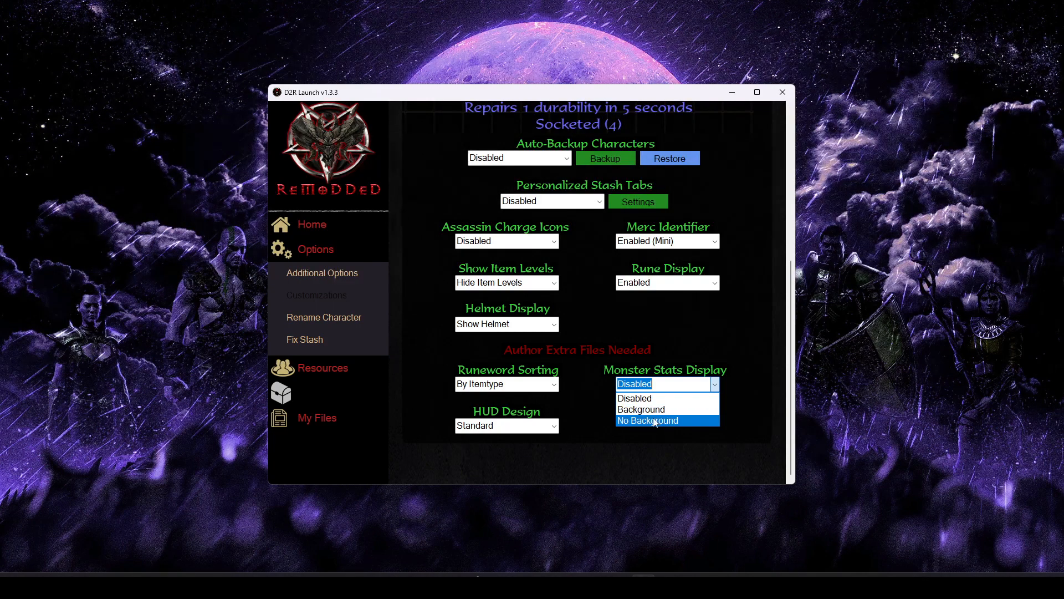
mouse_move(676, 397)
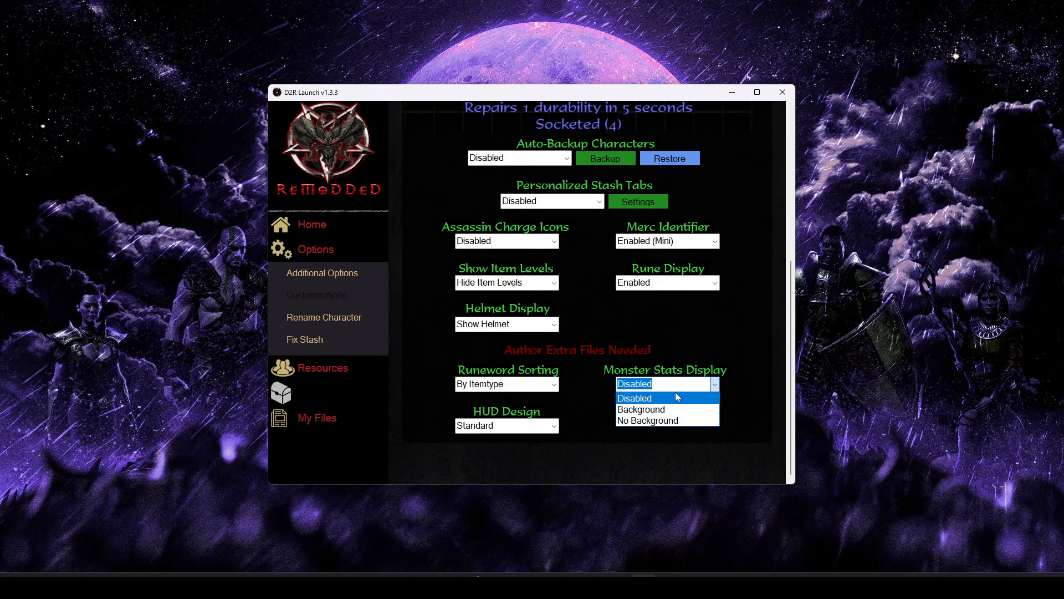
left_click(640, 409)
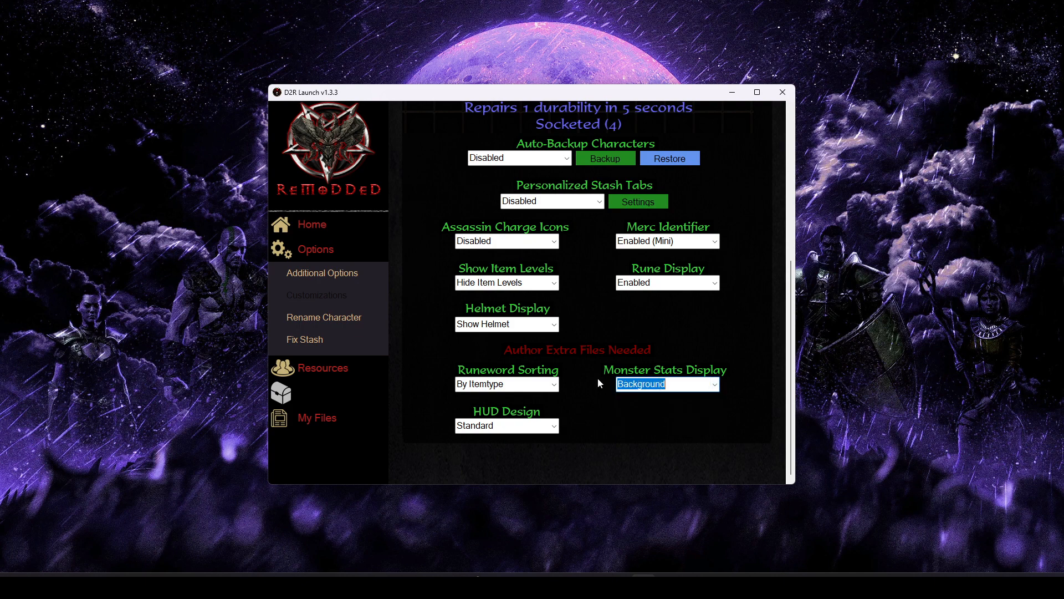
Set HUD Design to Merged and return to the launcher home page
left_click(506, 424)
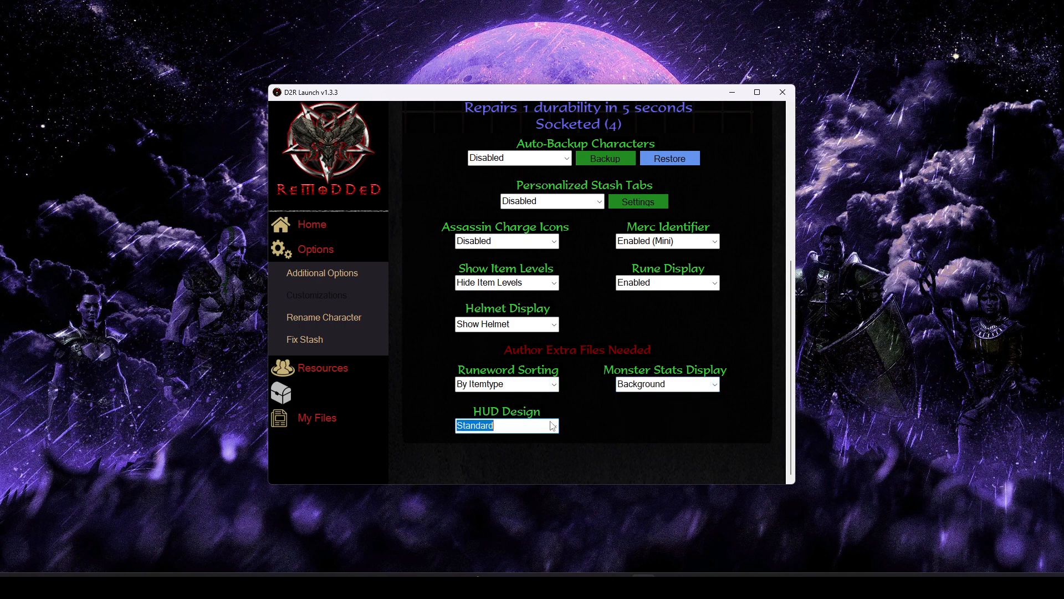
left_click(506, 424)
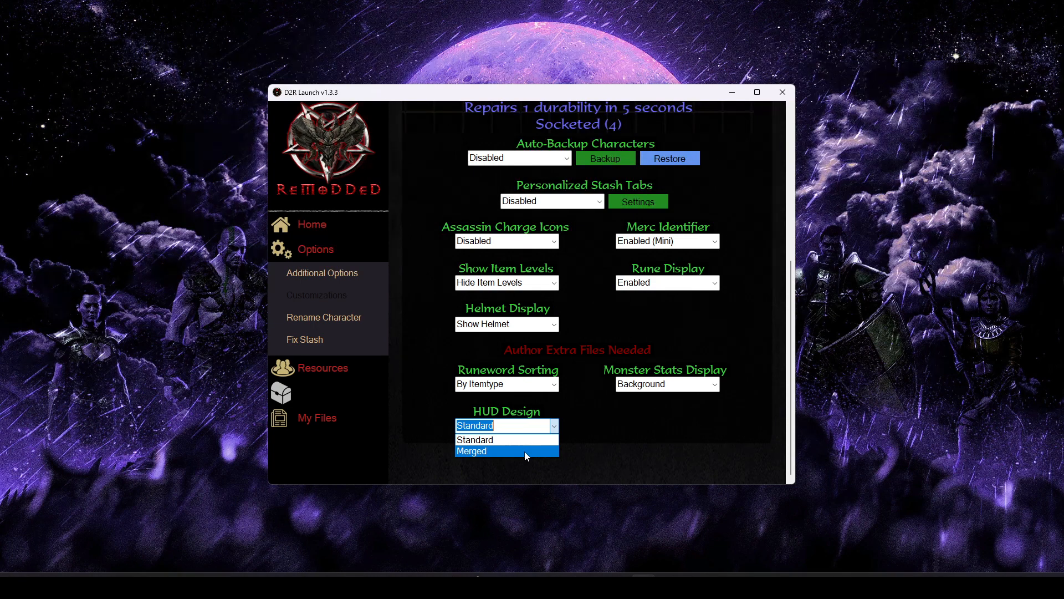
left_click(471, 451)
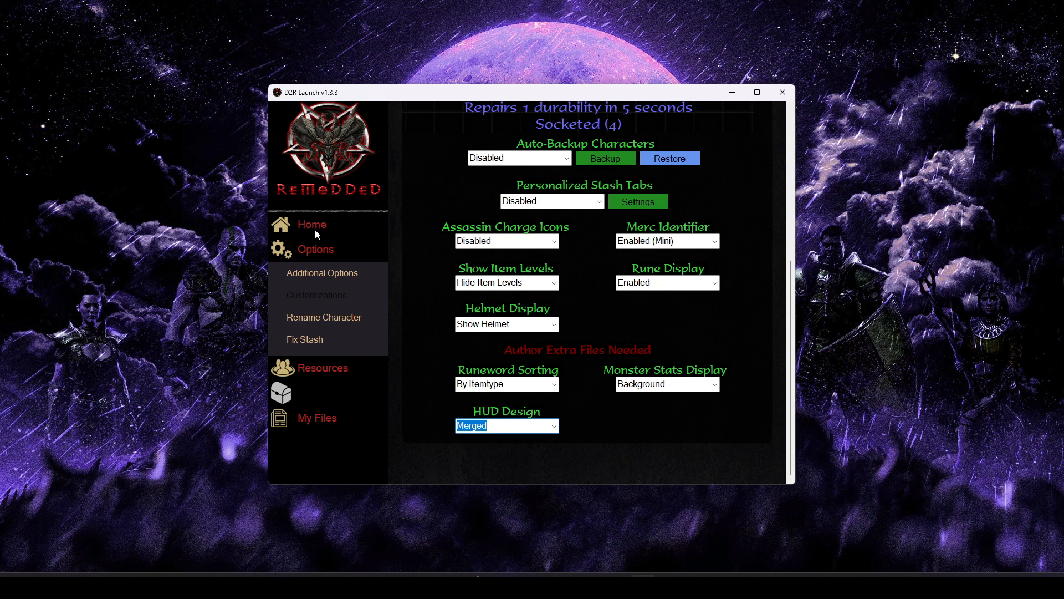
left_click(311, 224)
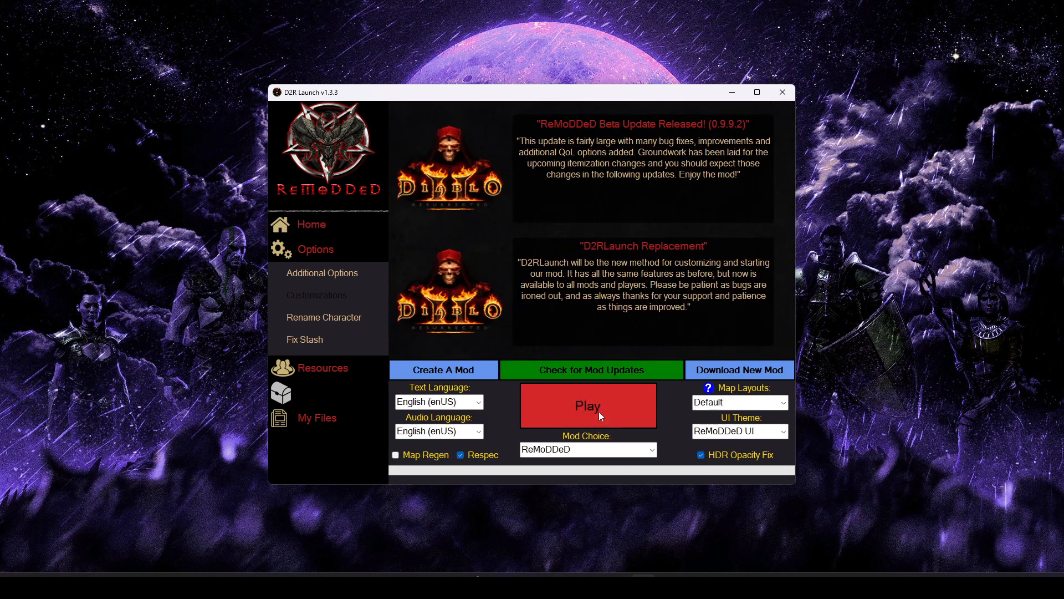
Launch the game with ReMoDDeD, pass the title screen and show Mod Info
left_click(588, 405)
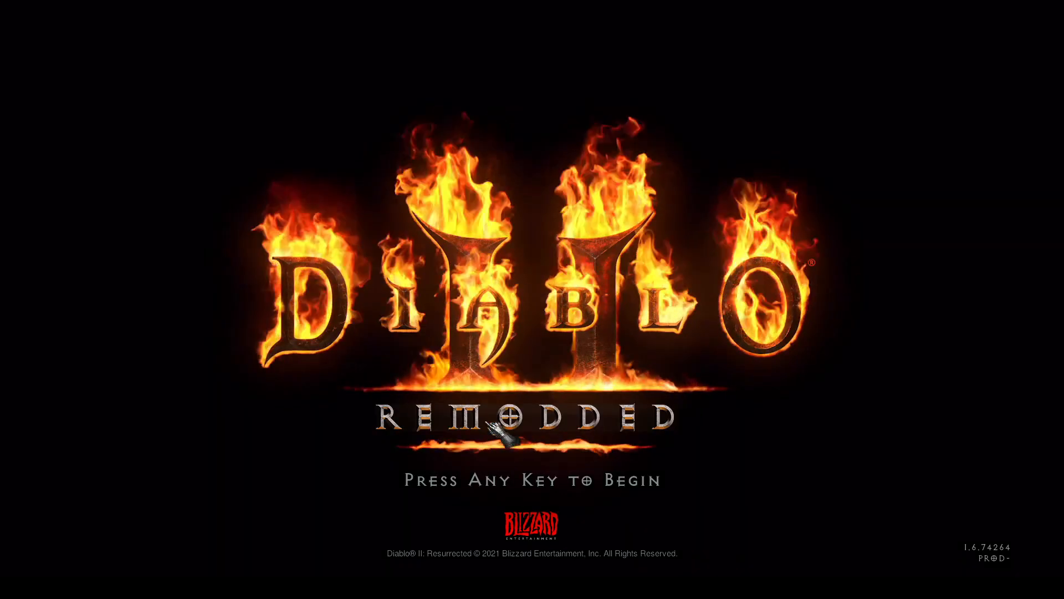
key("enter")
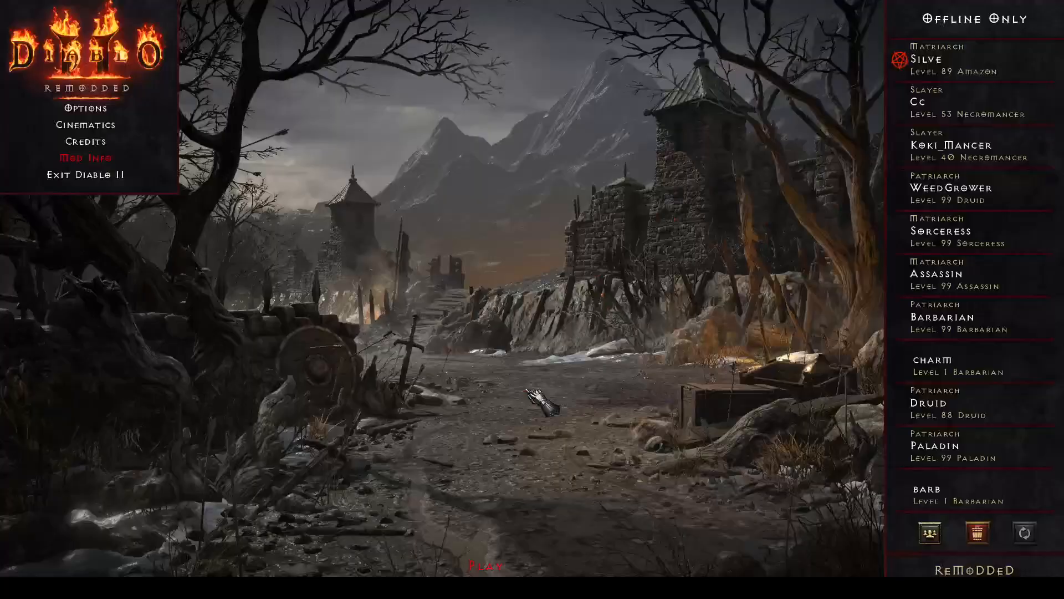
left_click(85, 158)
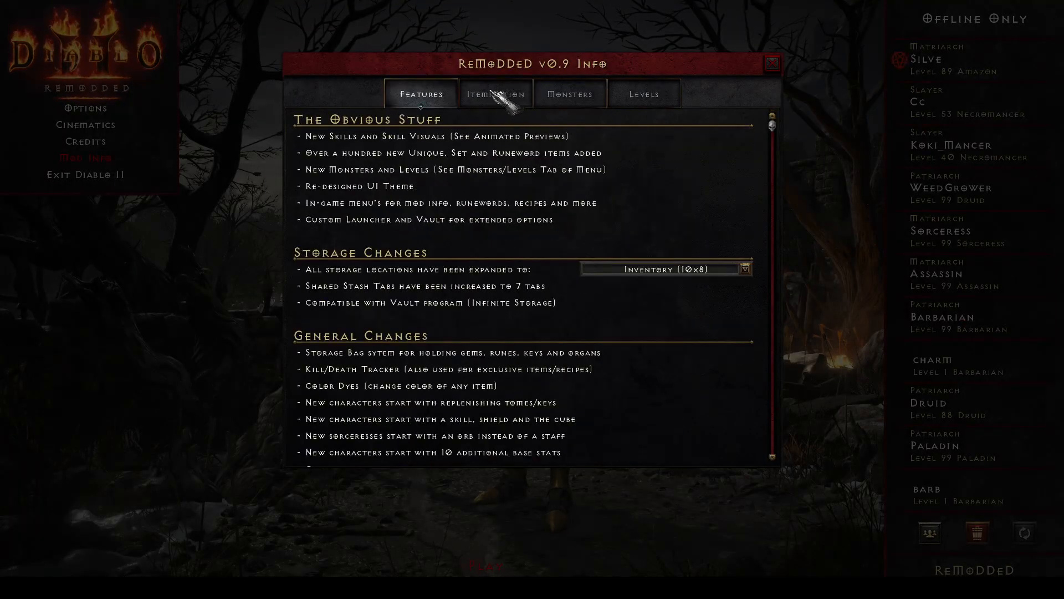
Browse the mod info's itemization section and the Cube Recipes runewords list
left_click(772, 63)
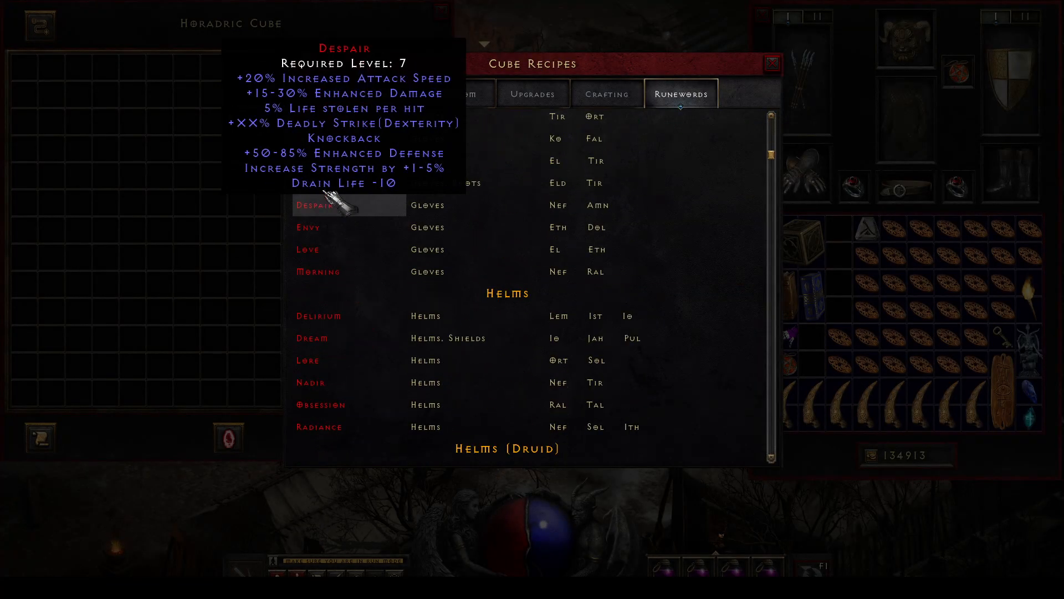
scroll("down", 3)
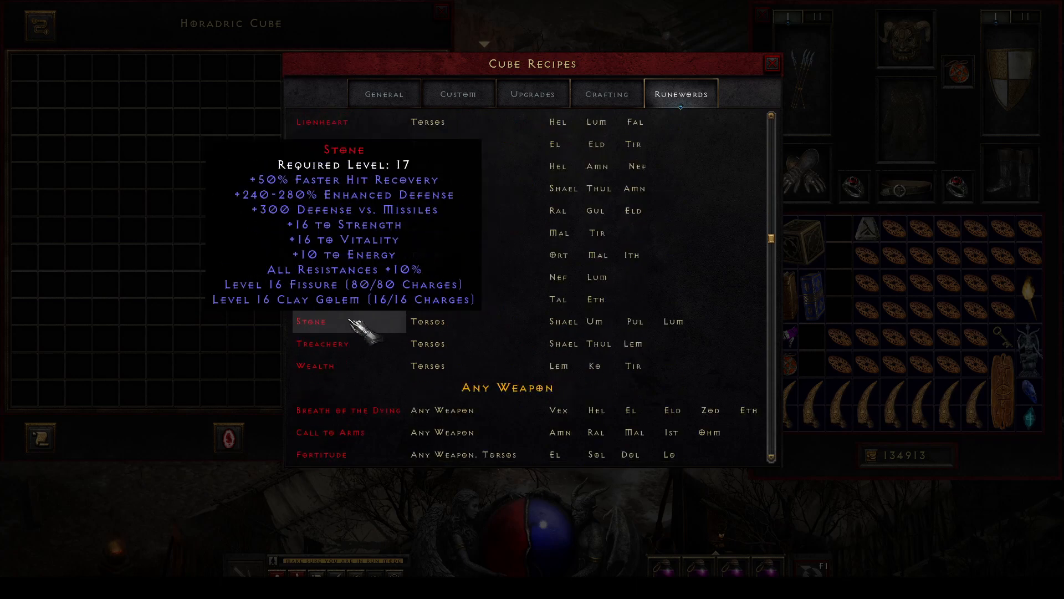
scroll("down", 3)
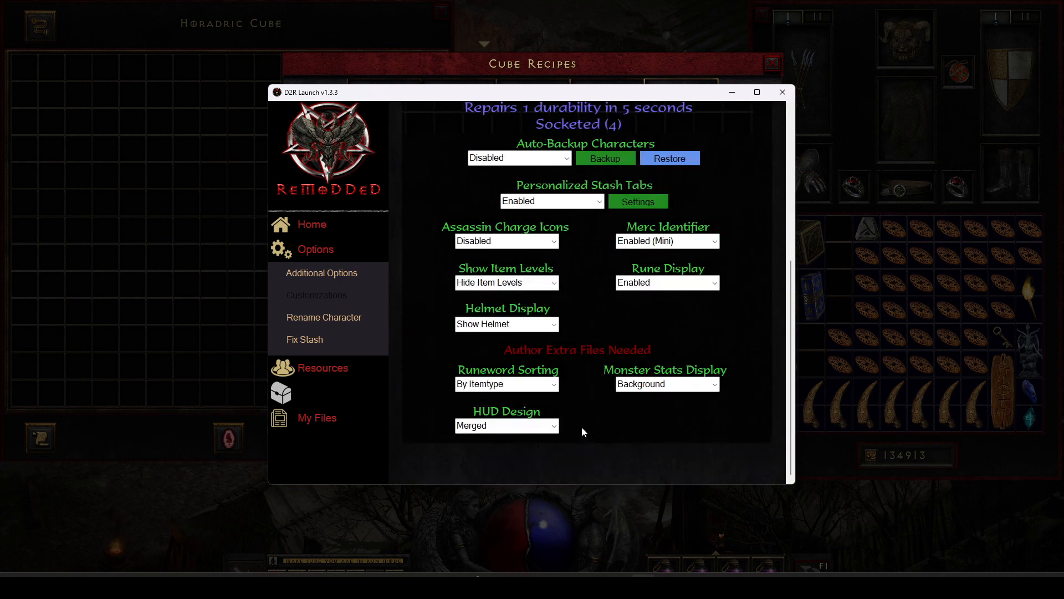
Switch from the launcher back to the running game at the waypoint list
left_click(505, 384)
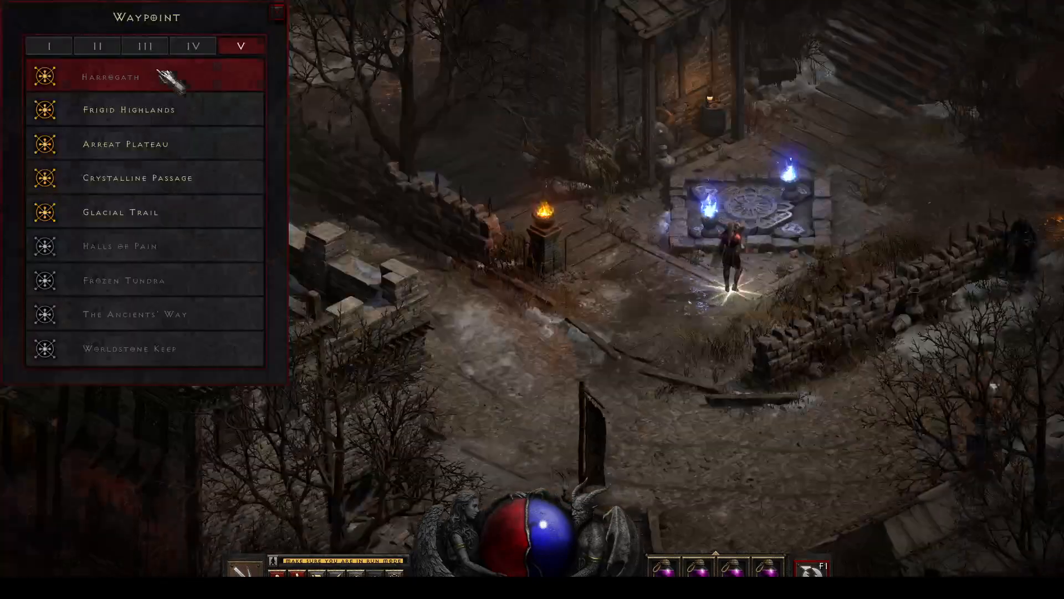
Travel to a waypoint, then preview the Amazon's Passive and Magic and Archery skills
left_click(110, 76)
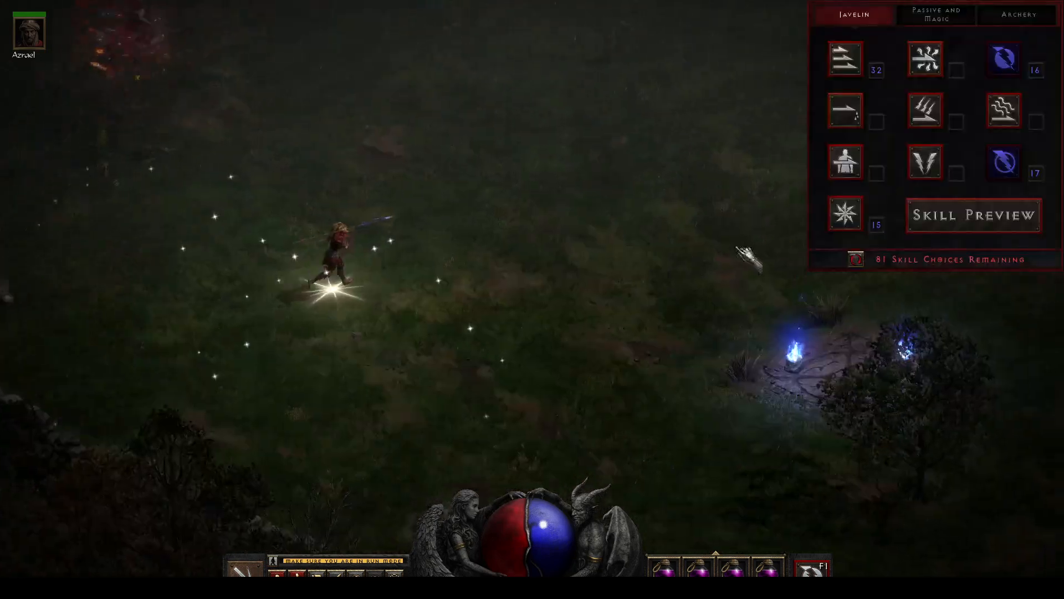
left_click(935, 14)
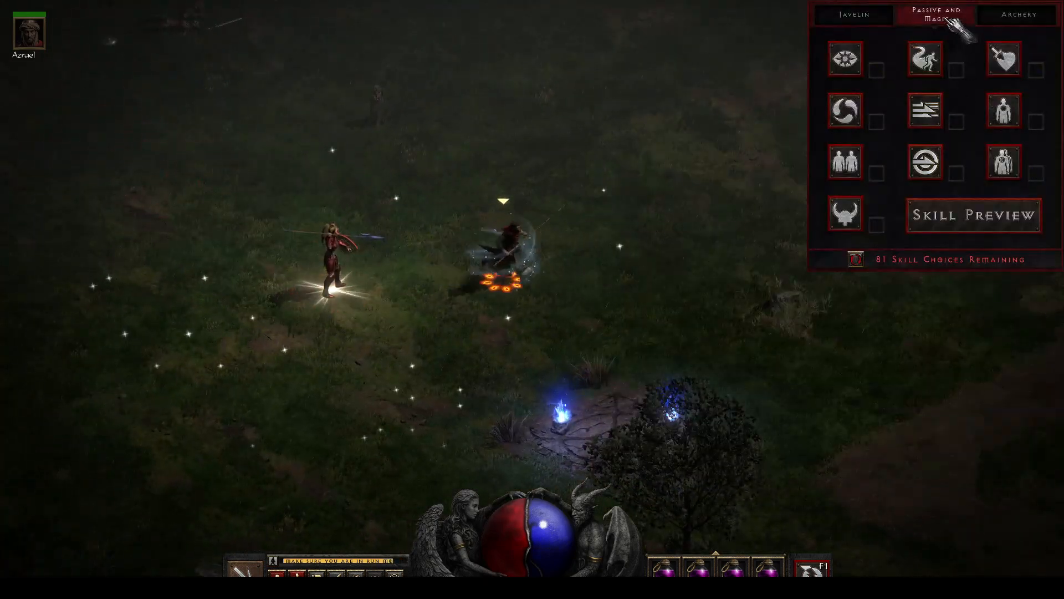
left_click(1016, 14)
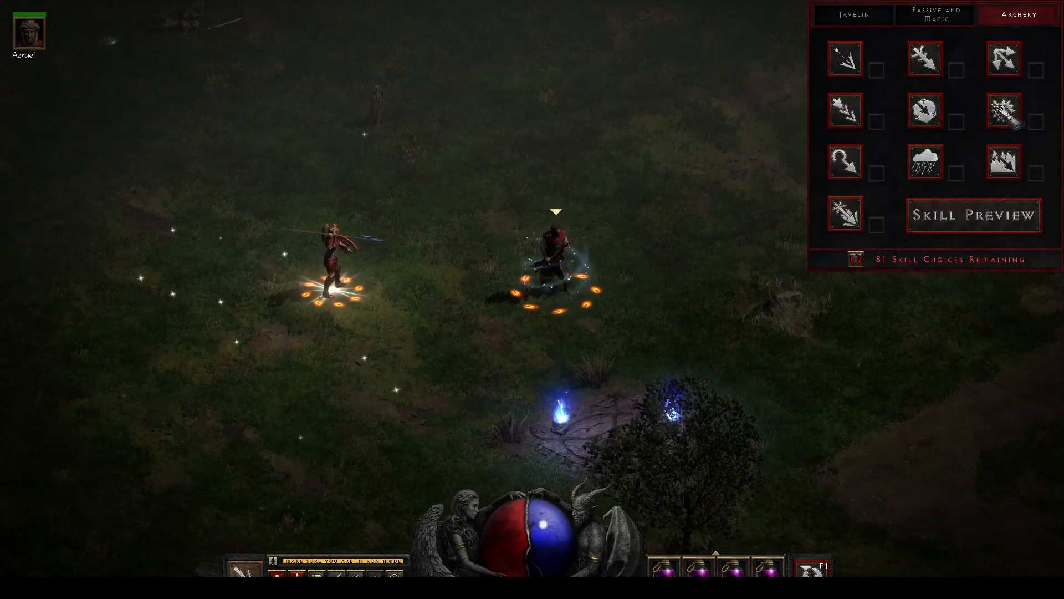
mouse_move(1003, 160)
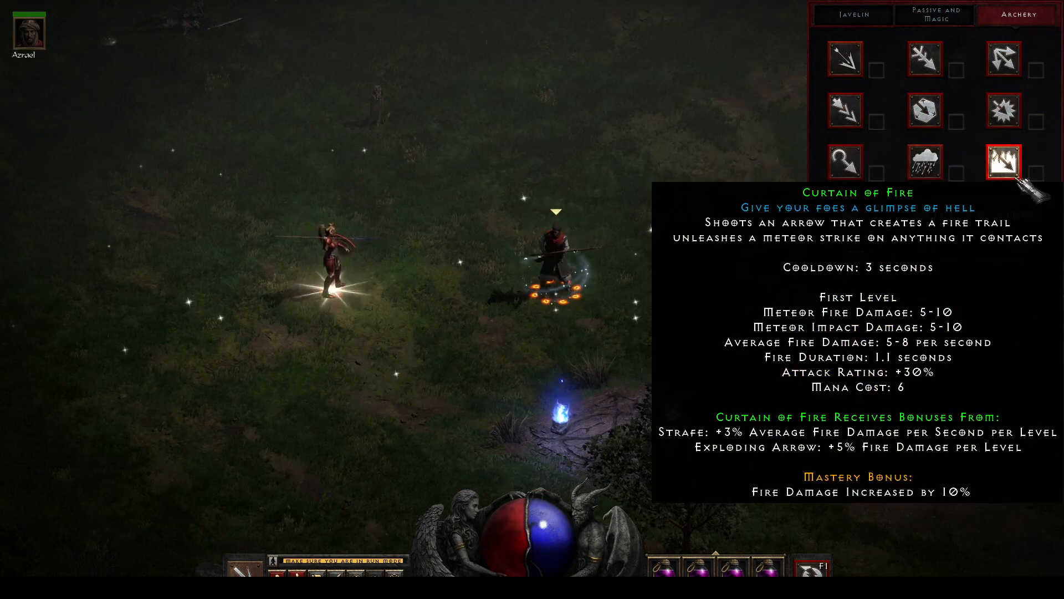
mouse_move(923, 160)
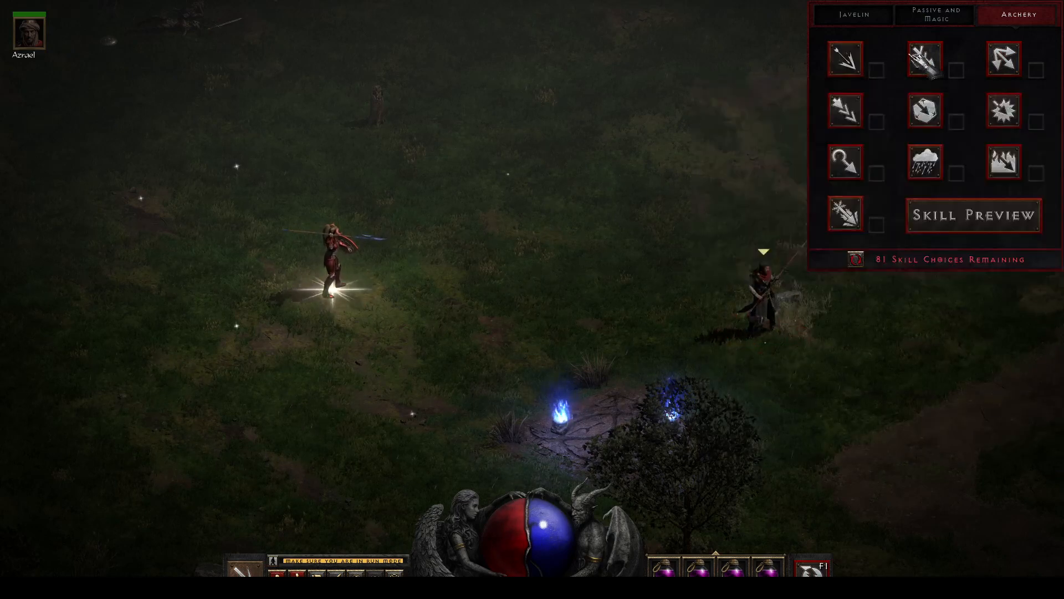
mouse_move(1005, 59)
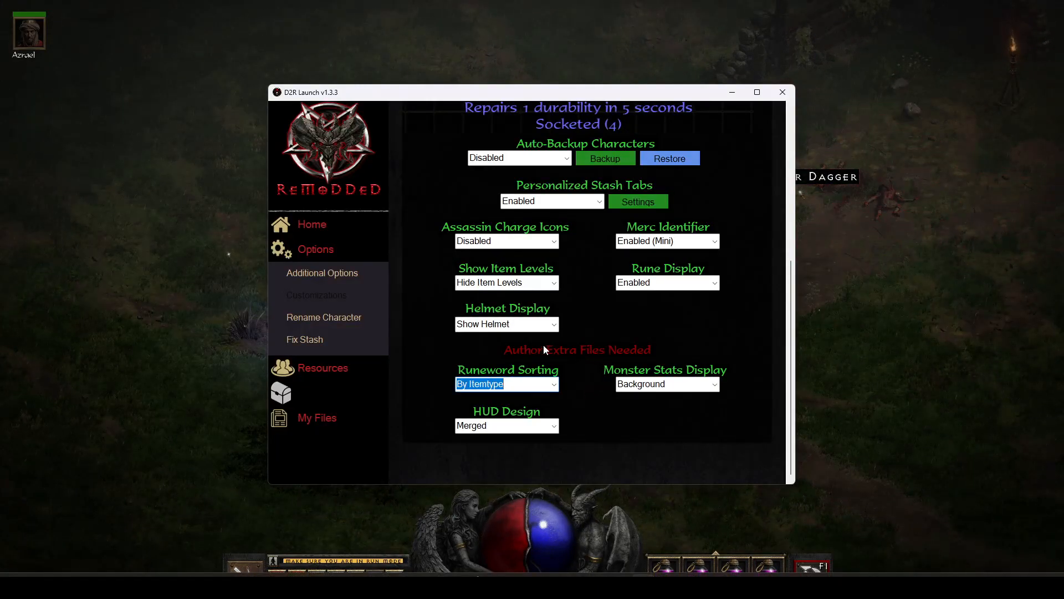
mouse_move(436, 227)
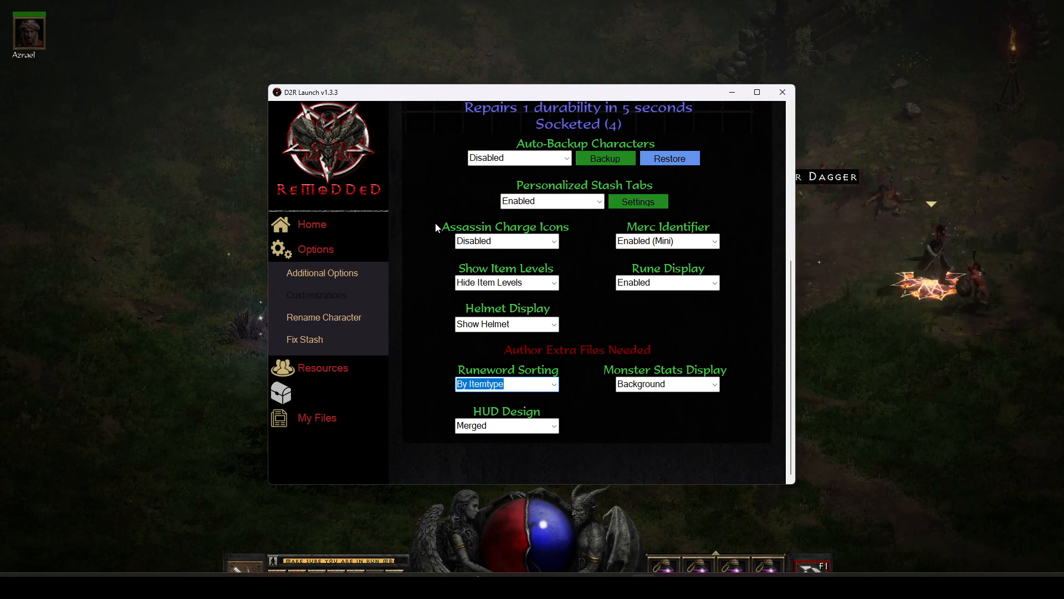
From Home, expand My Files and open the ReMoDDeD Save Files folder in Explorer
left_click(310, 224)
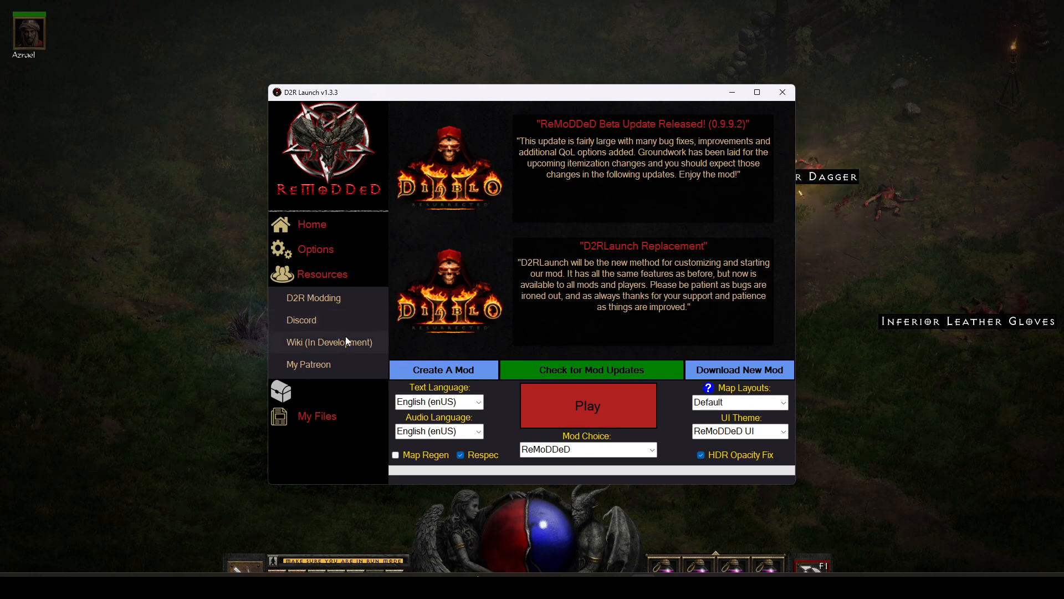
mouse_move(348, 375)
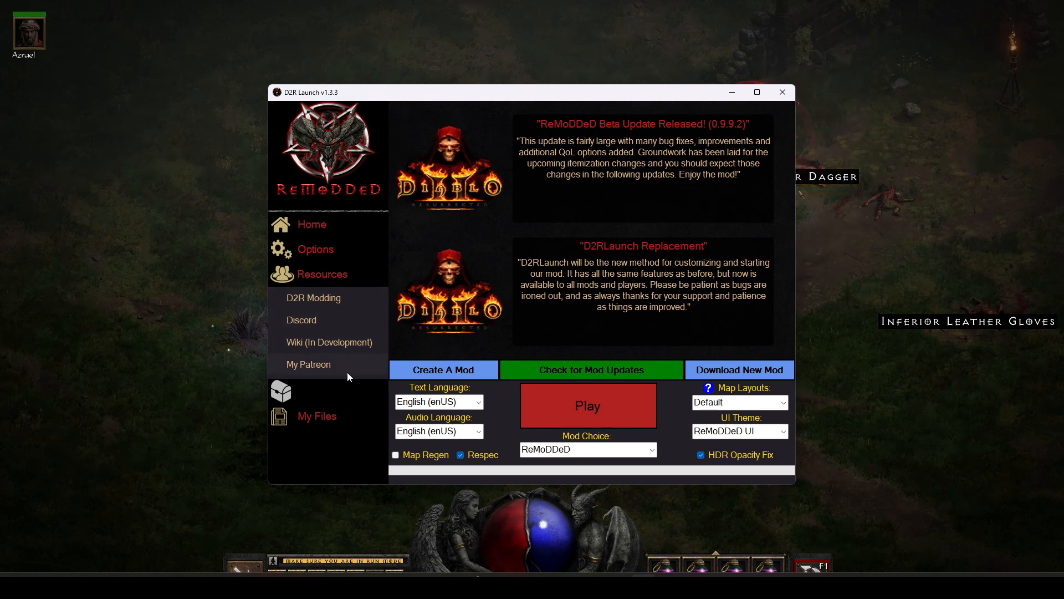
left_click(317, 415)
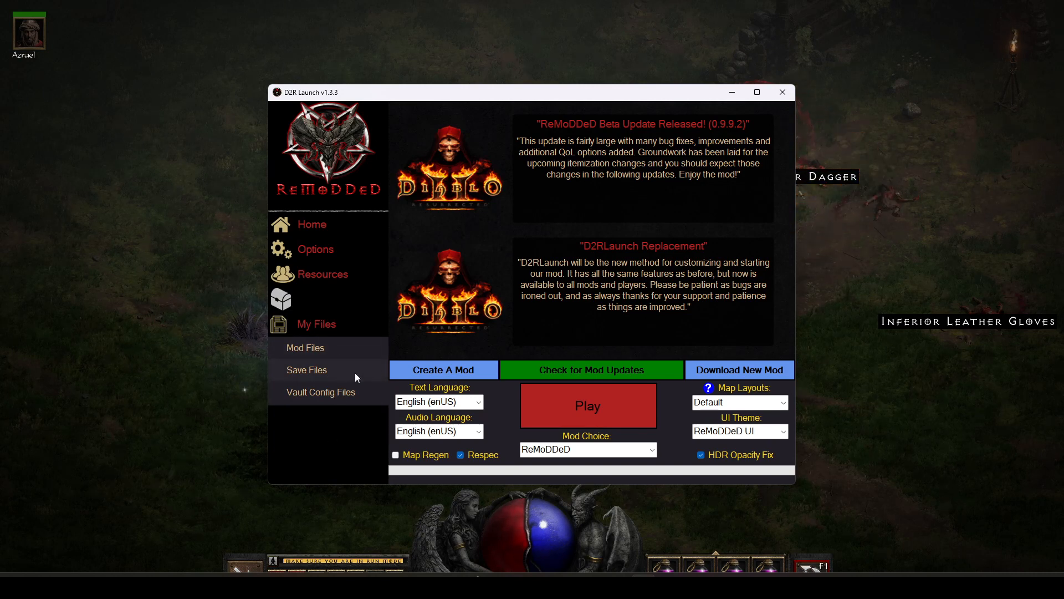
mouse_move(306, 369)
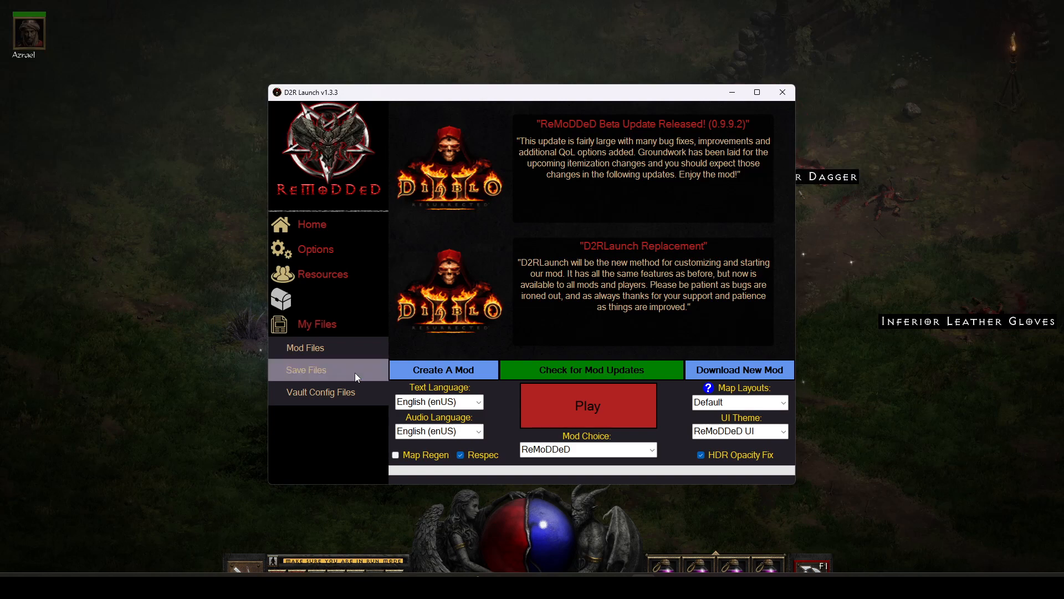
left_click(306, 371)
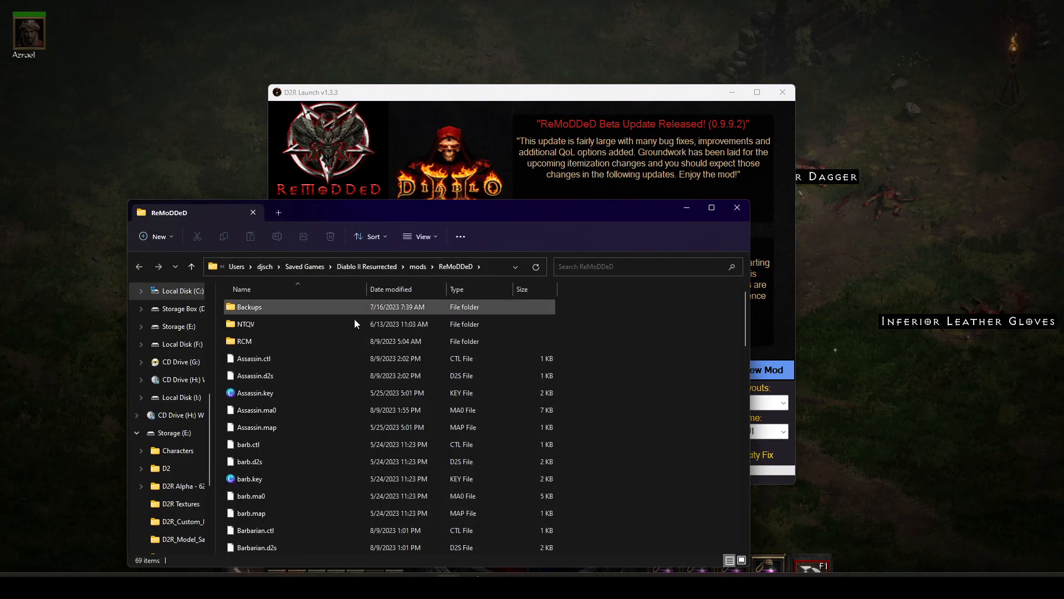